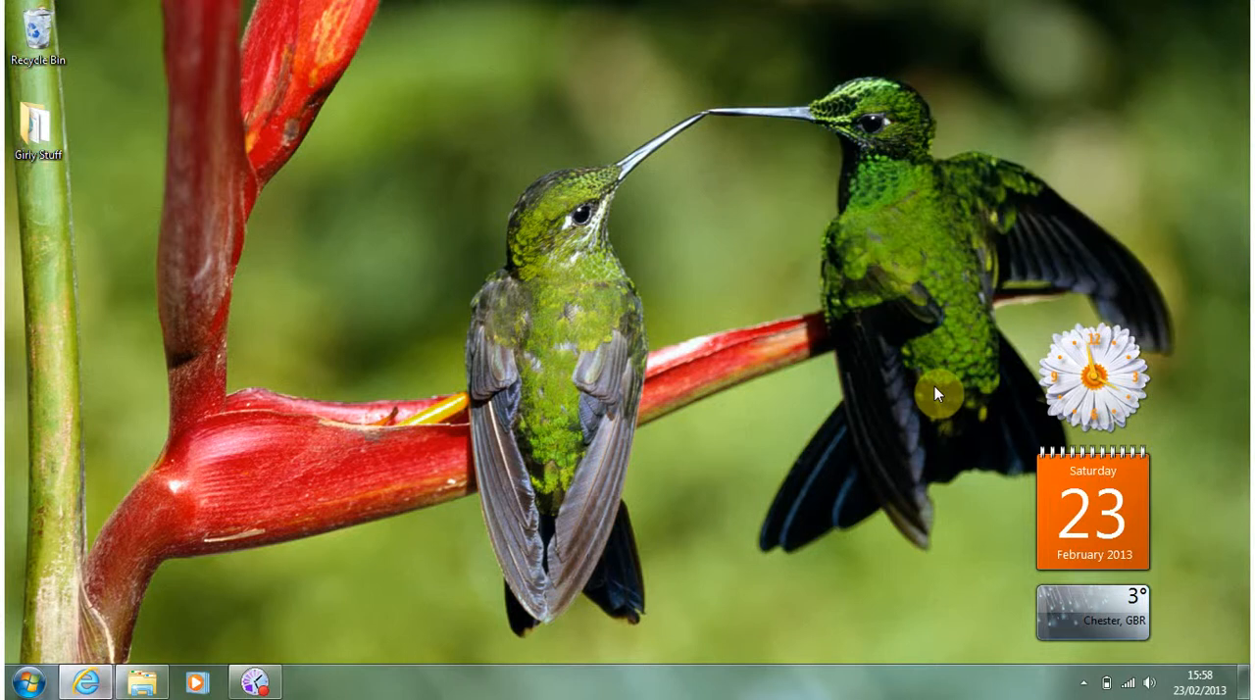
mouse_move(716, 363)
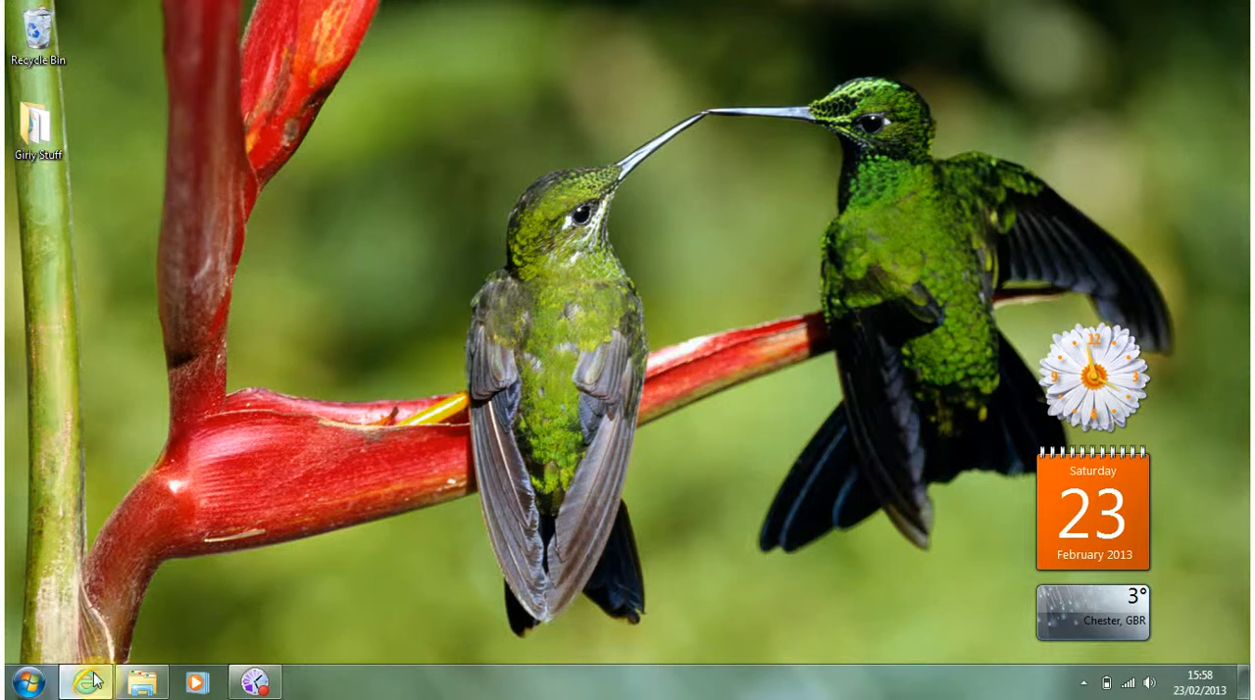
Step: Search Google for 'visual studio' and open the Visual Studio - Microsoft result
left_click(86, 682)
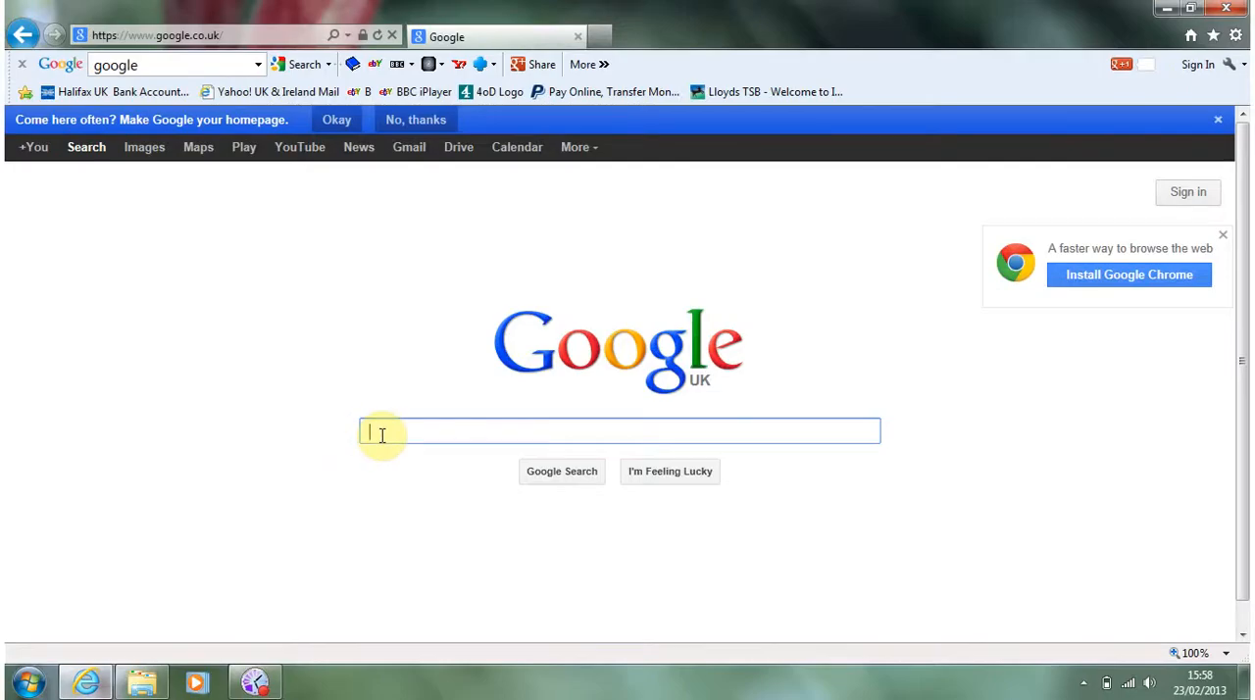
type("vi")
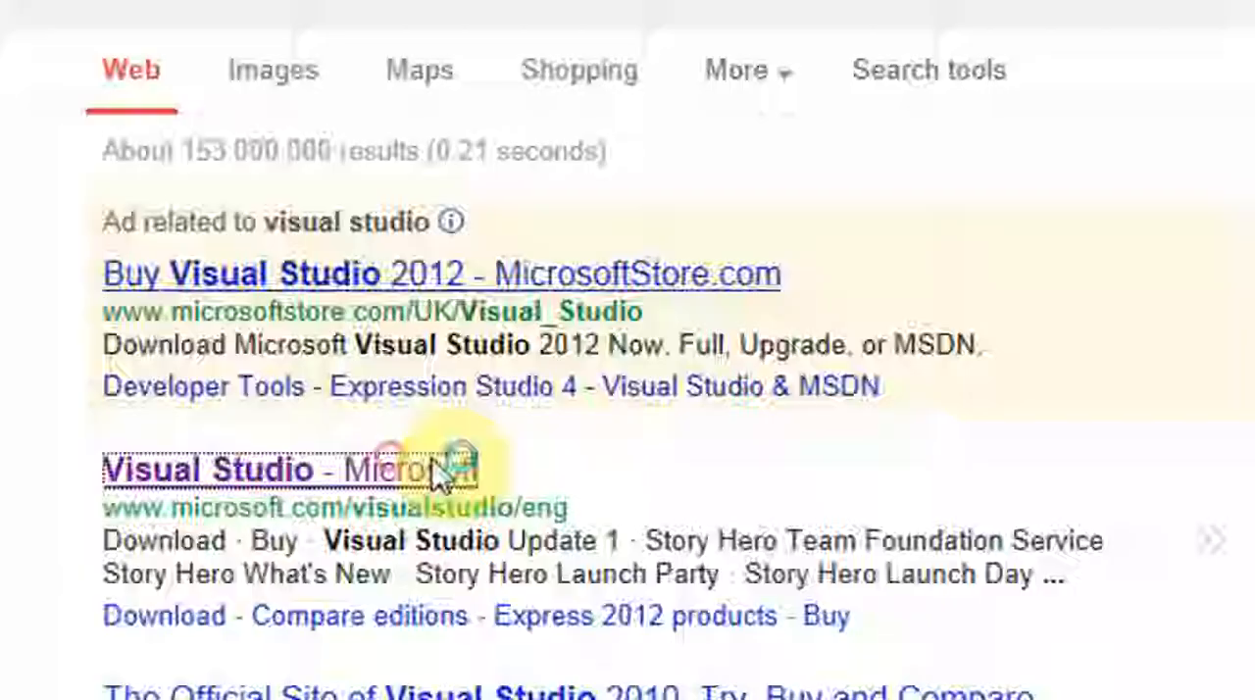
left_click(208, 469)
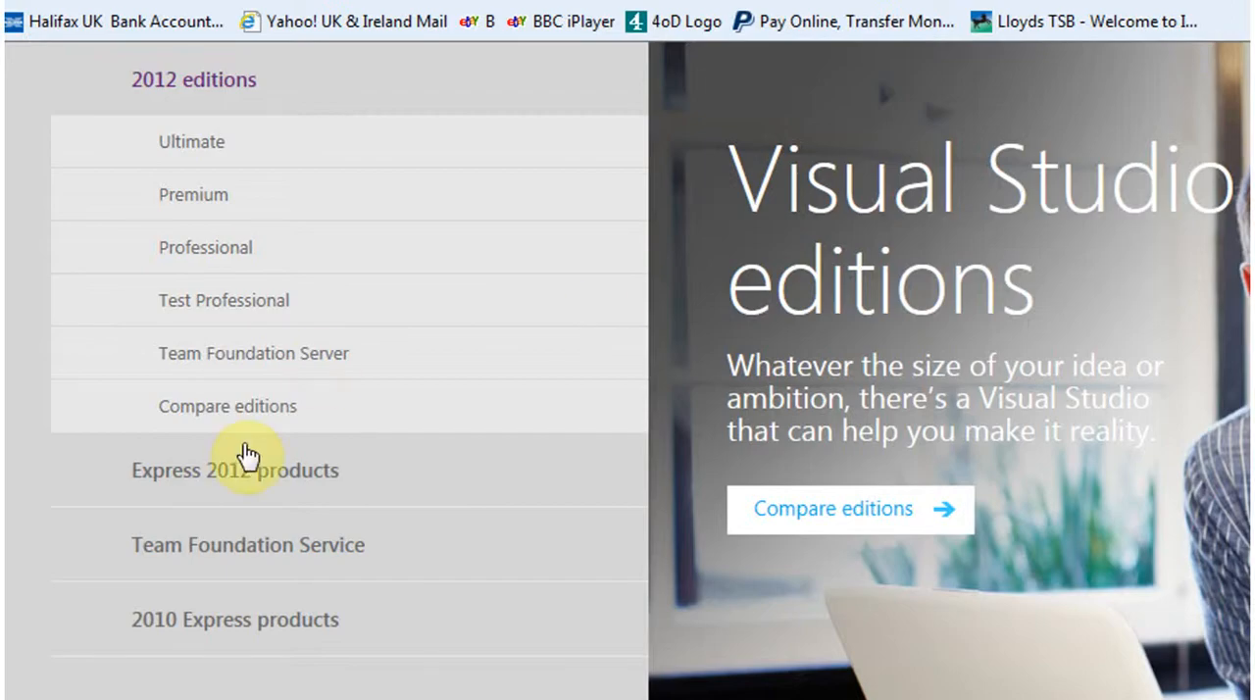
mouse_move(244, 479)
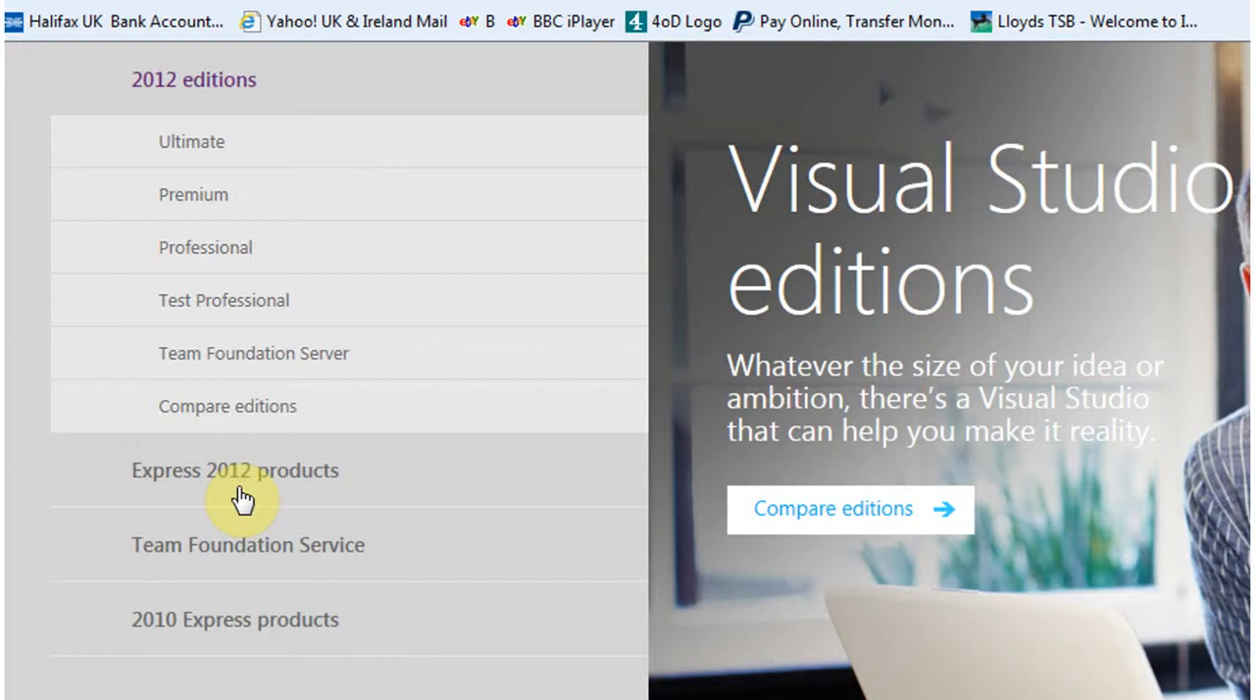
mouse_move(214, 626)
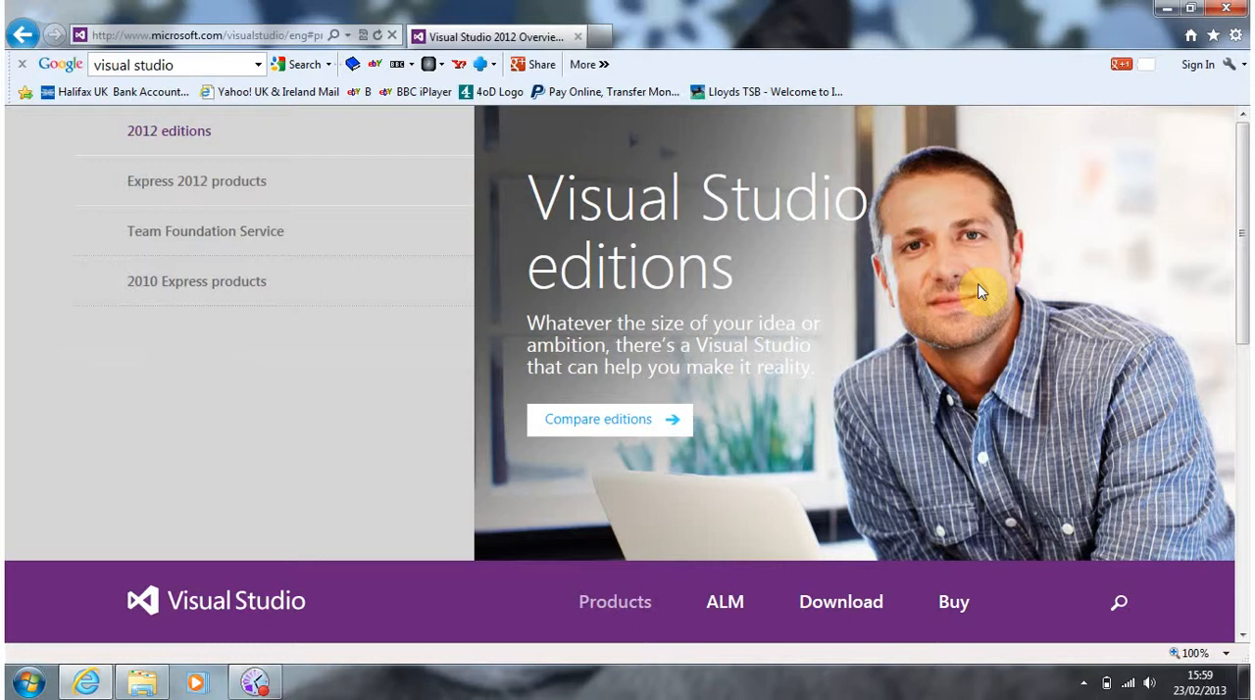
Step: Show the 2010 Express products and scroll to the Visual Studio 2010 Express download section
left_click(196, 282)
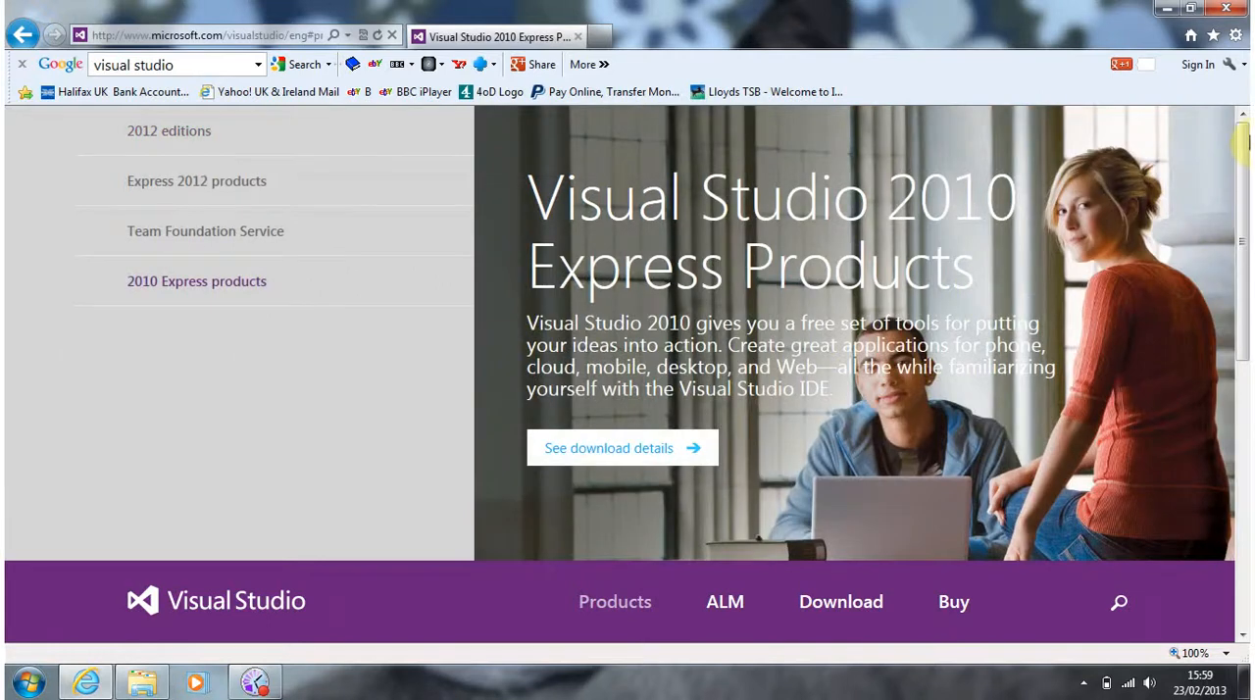
scroll("down", 3)
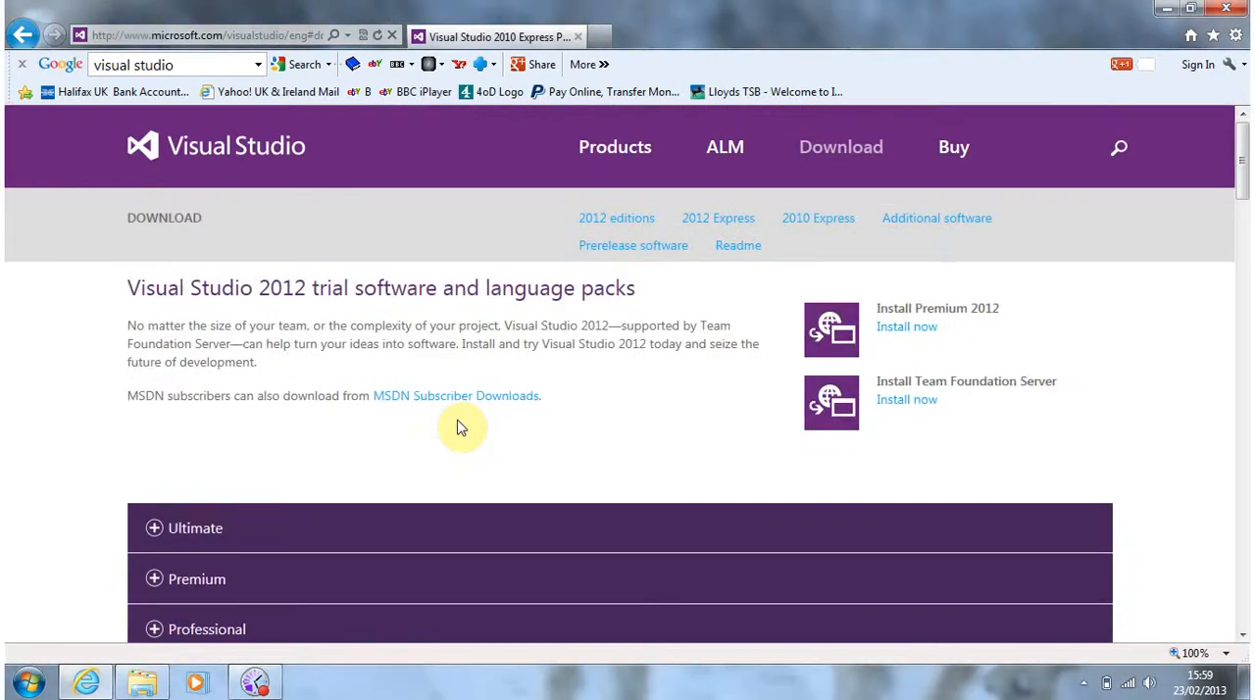
scroll("down", 3)
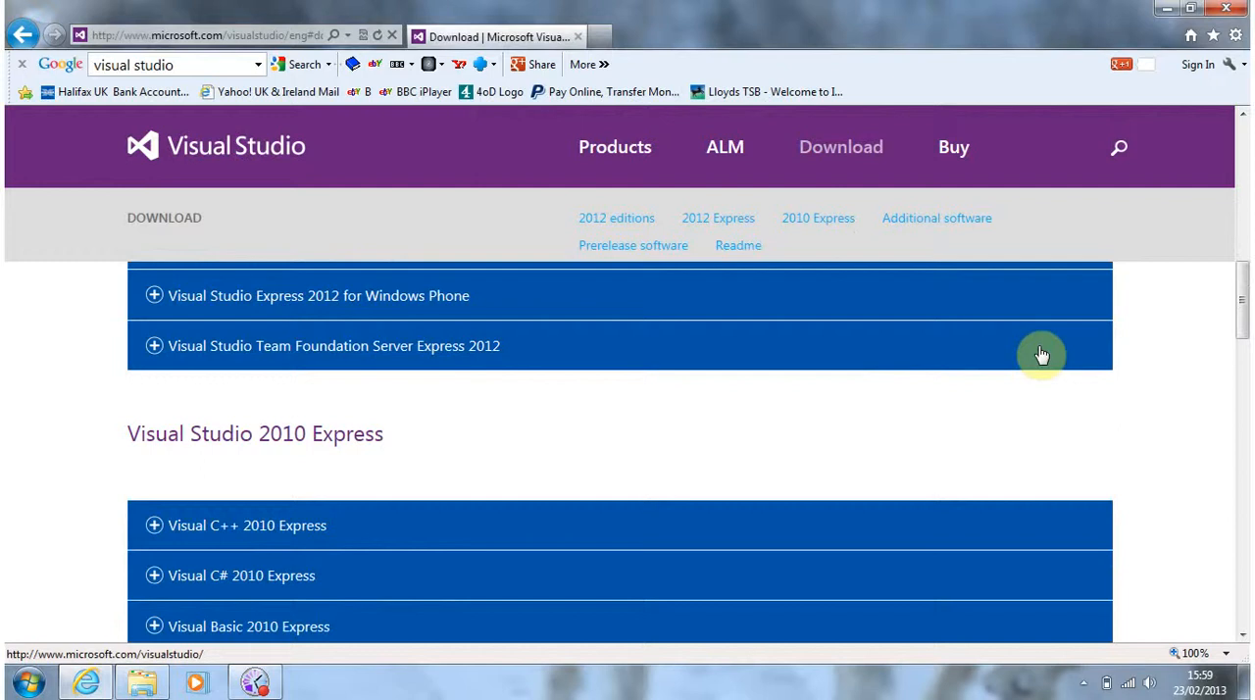
scroll("down", 3)
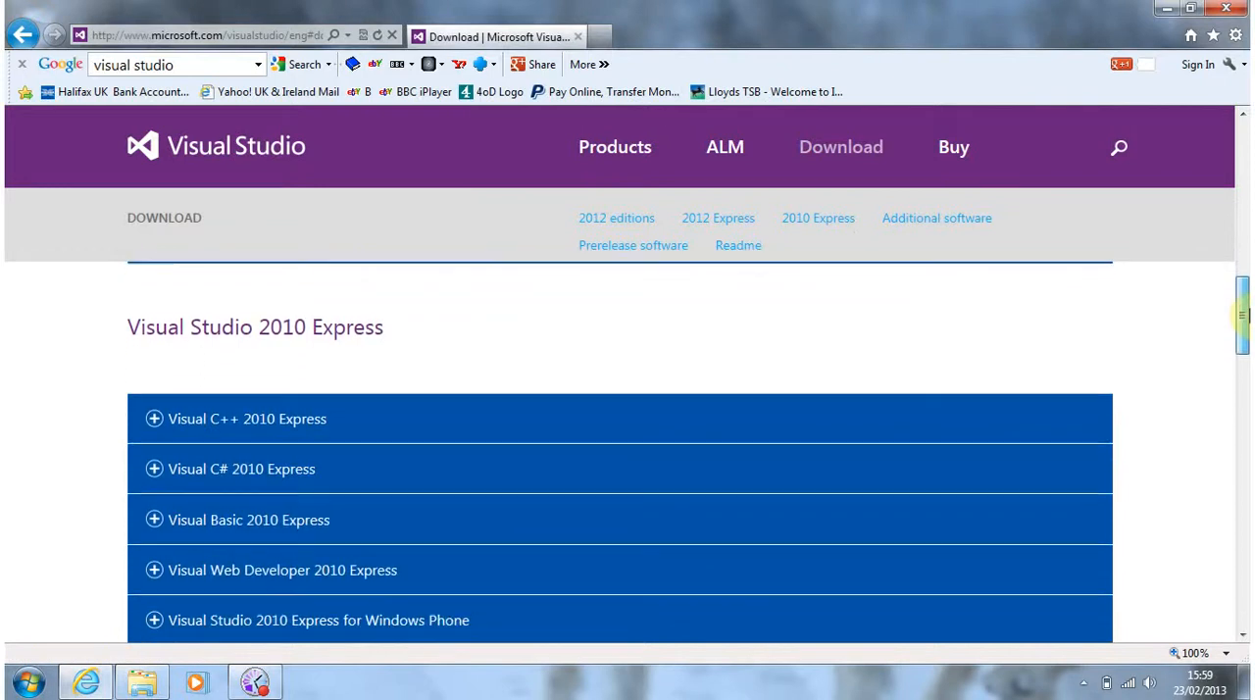
scroll("down", 3)
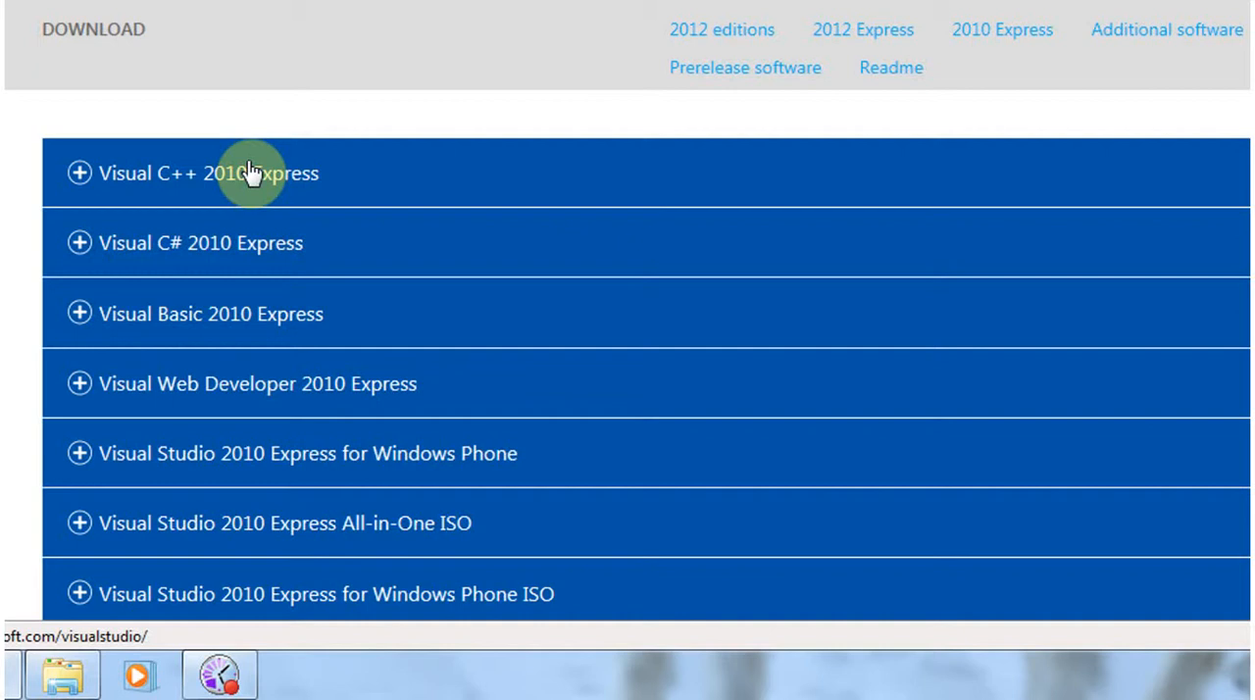
mouse_move(226, 243)
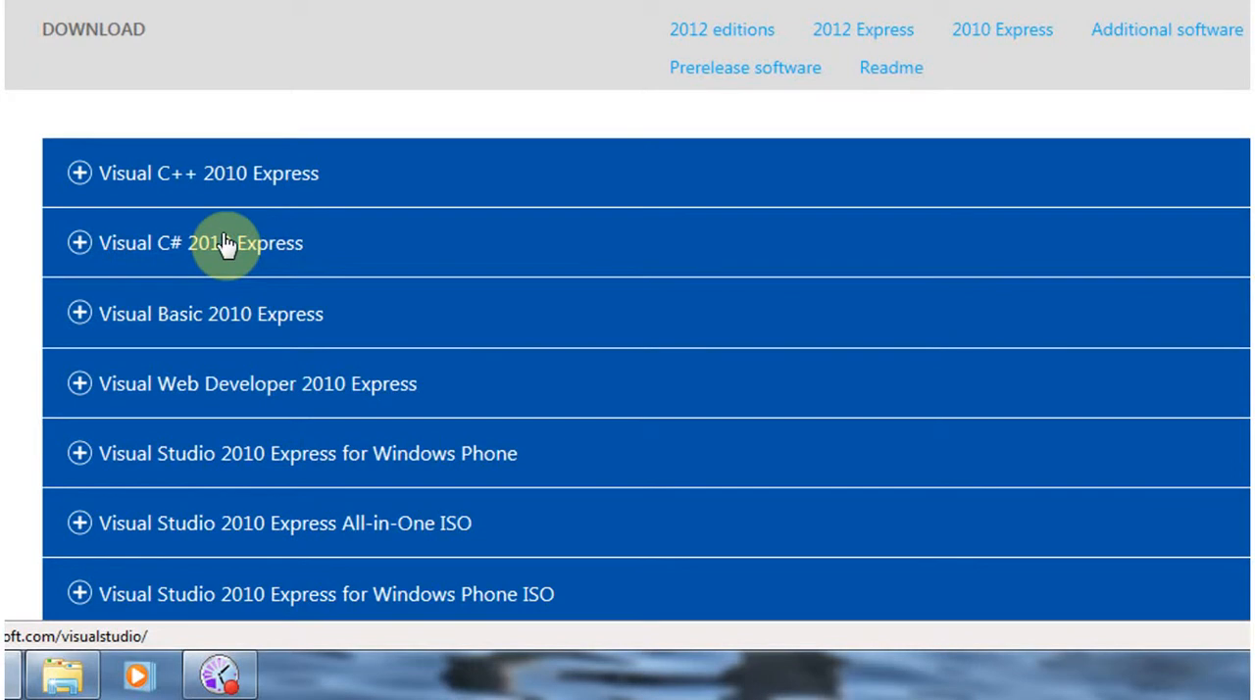
mouse_move(461, 355)
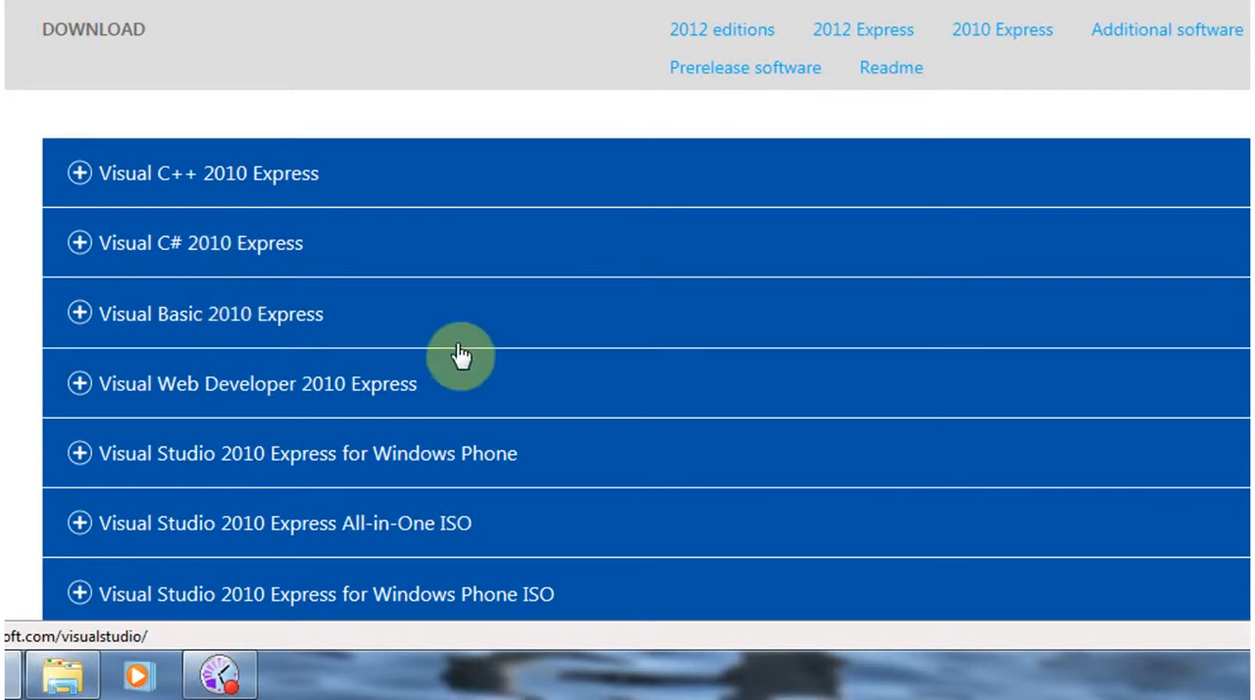
mouse_move(376, 314)
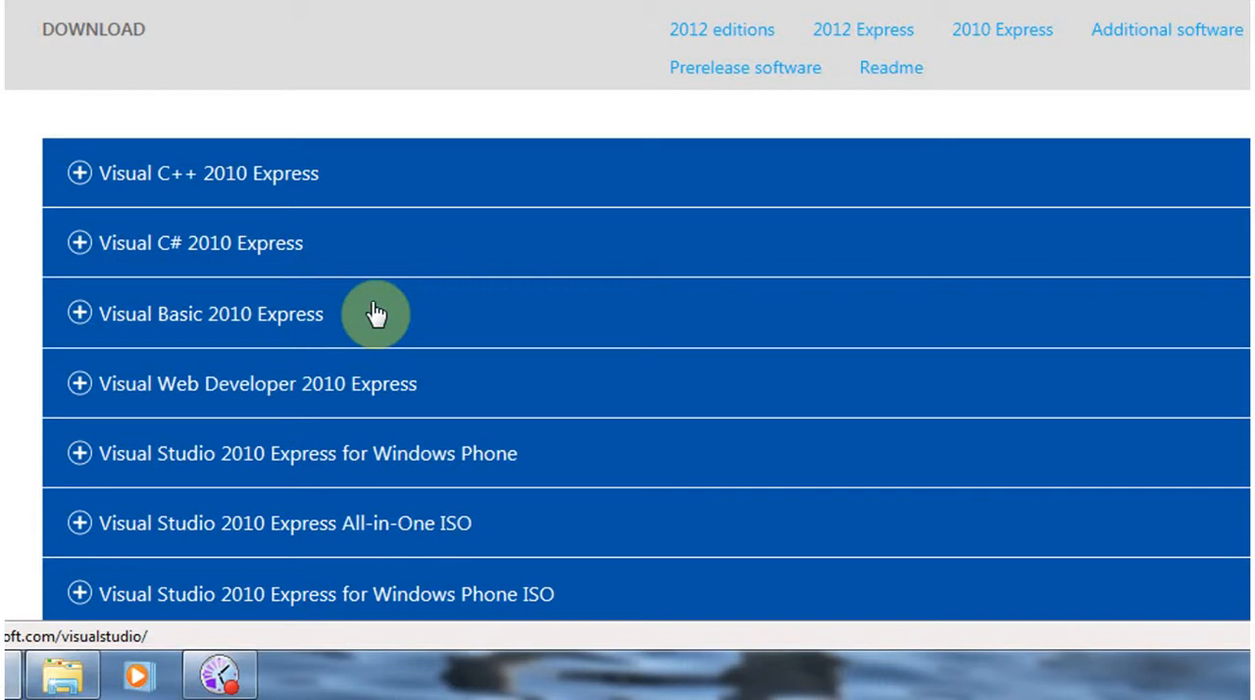
mouse_move(353, 390)
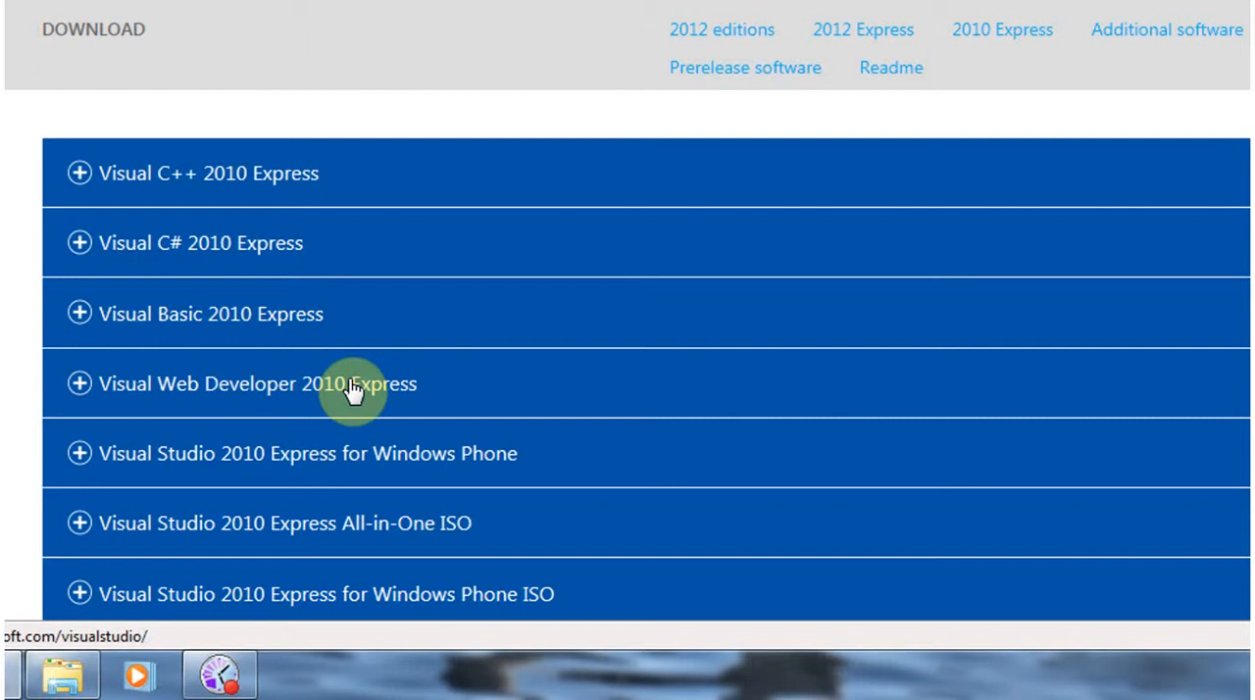
mouse_move(329, 467)
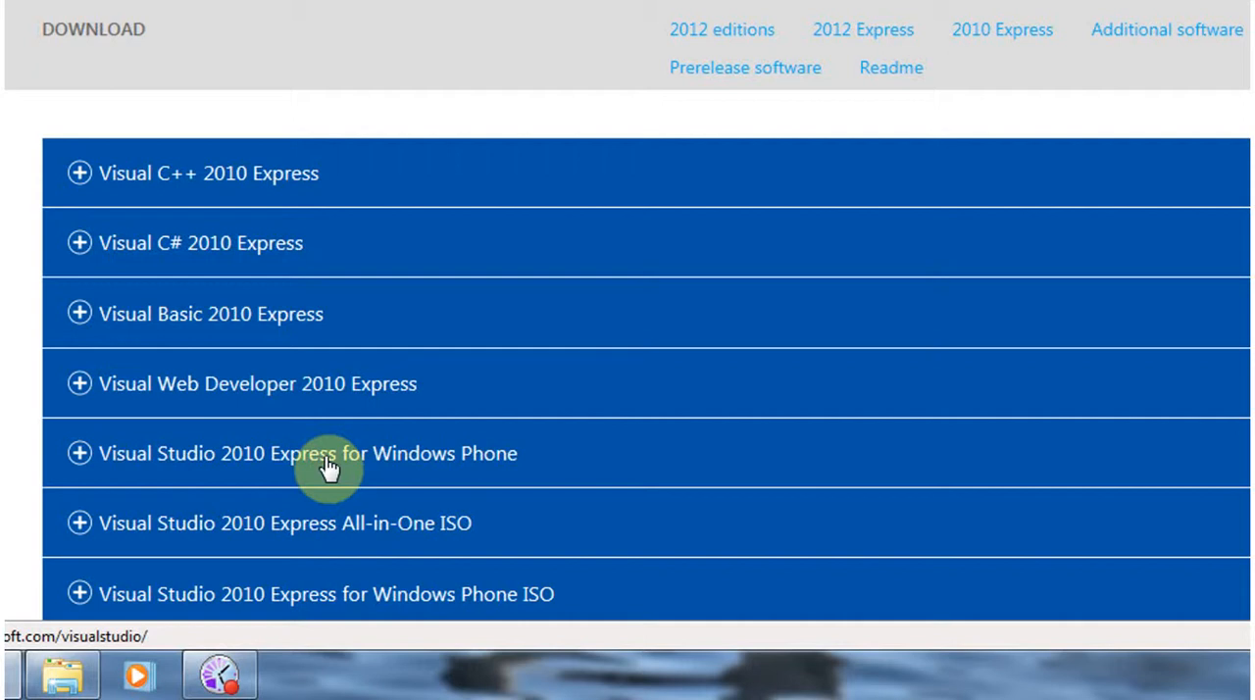
mouse_move(324, 419)
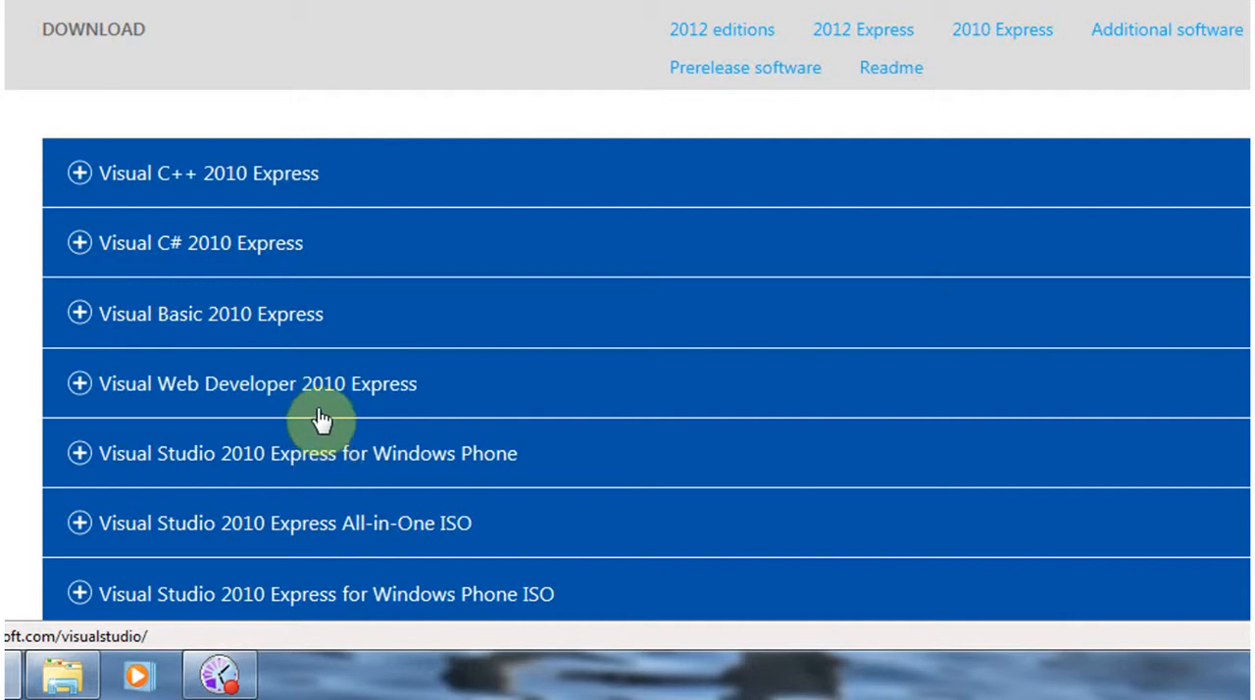
mouse_move(227, 325)
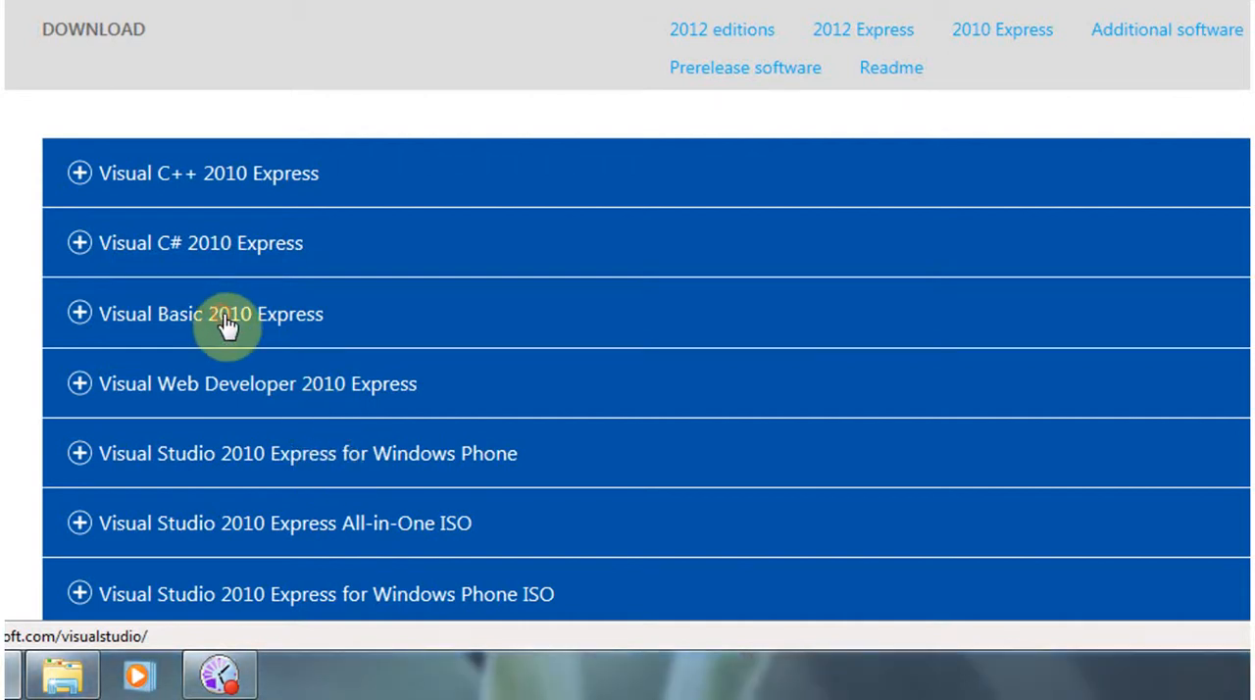
Step: Expand Visual Basic 2010 Express, choose Install now and run the downloaded vb_web.exe installer
left_click(212, 314)
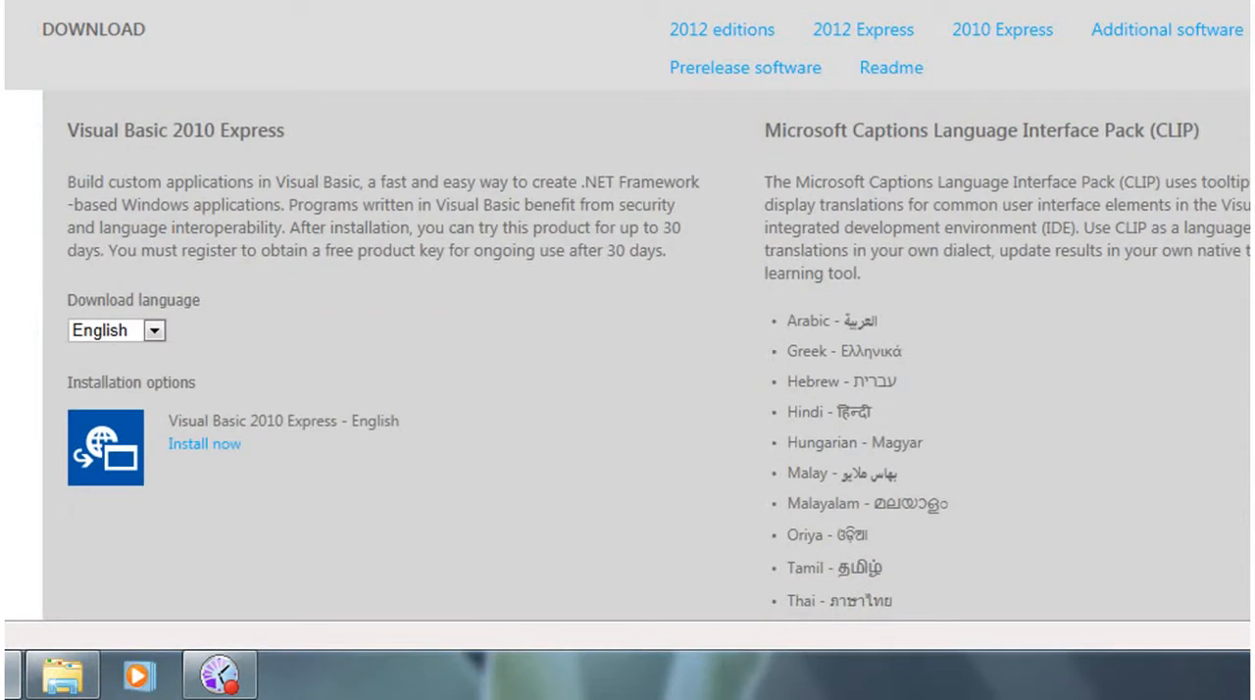
mouse_move(218, 323)
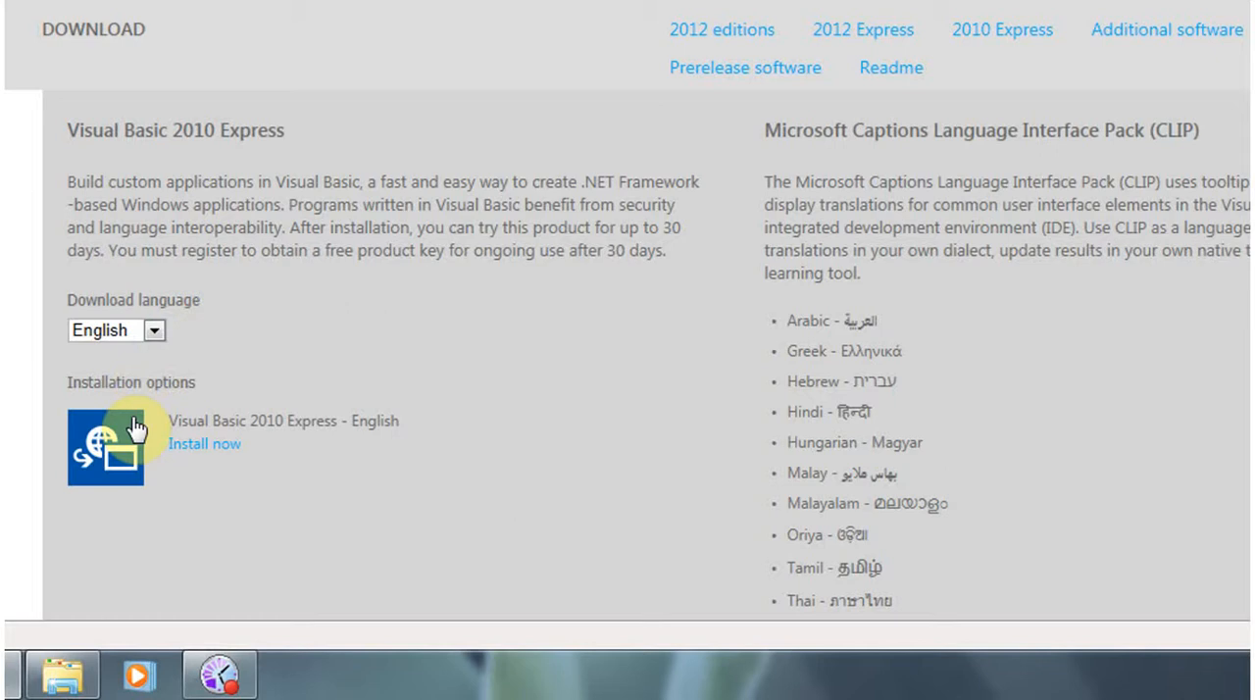
mouse_move(200, 461)
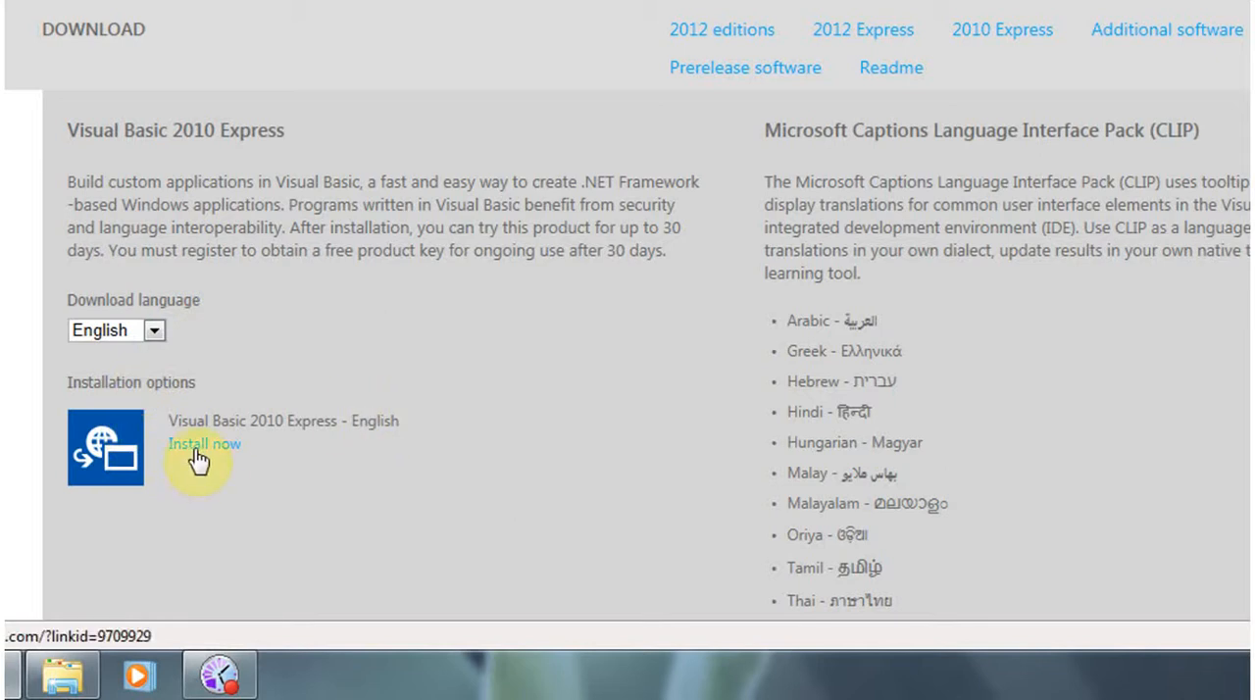
mouse_move(298, 512)
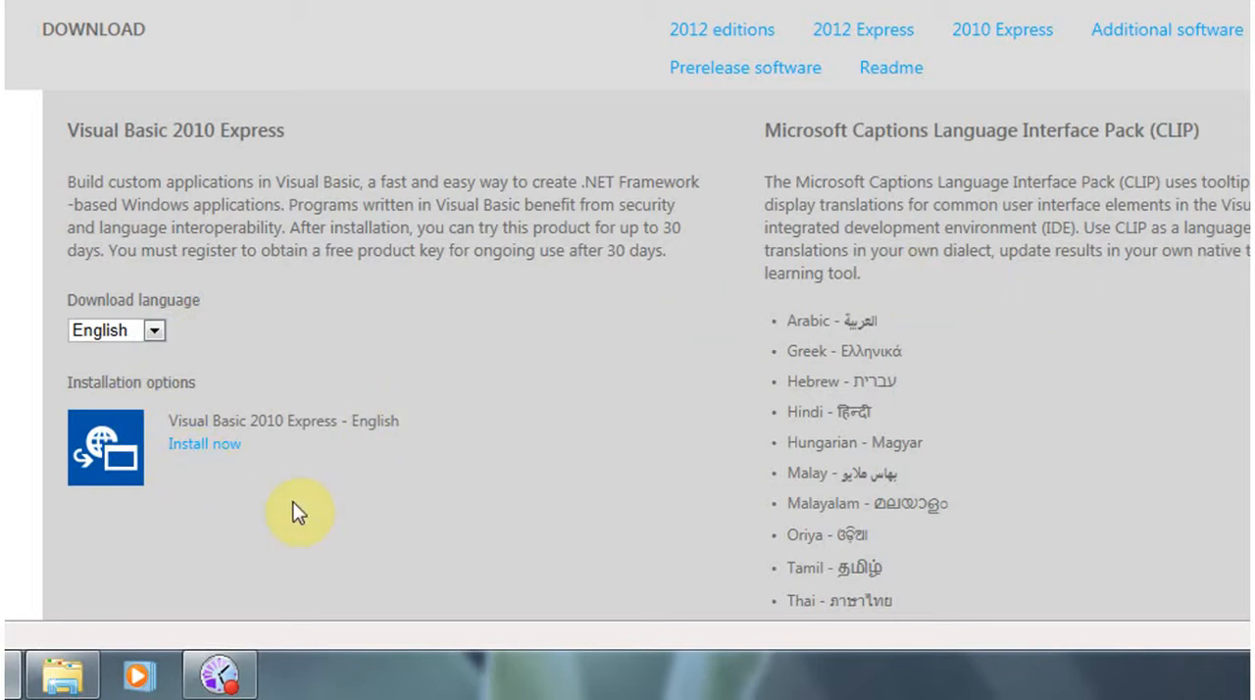
mouse_move(206, 443)
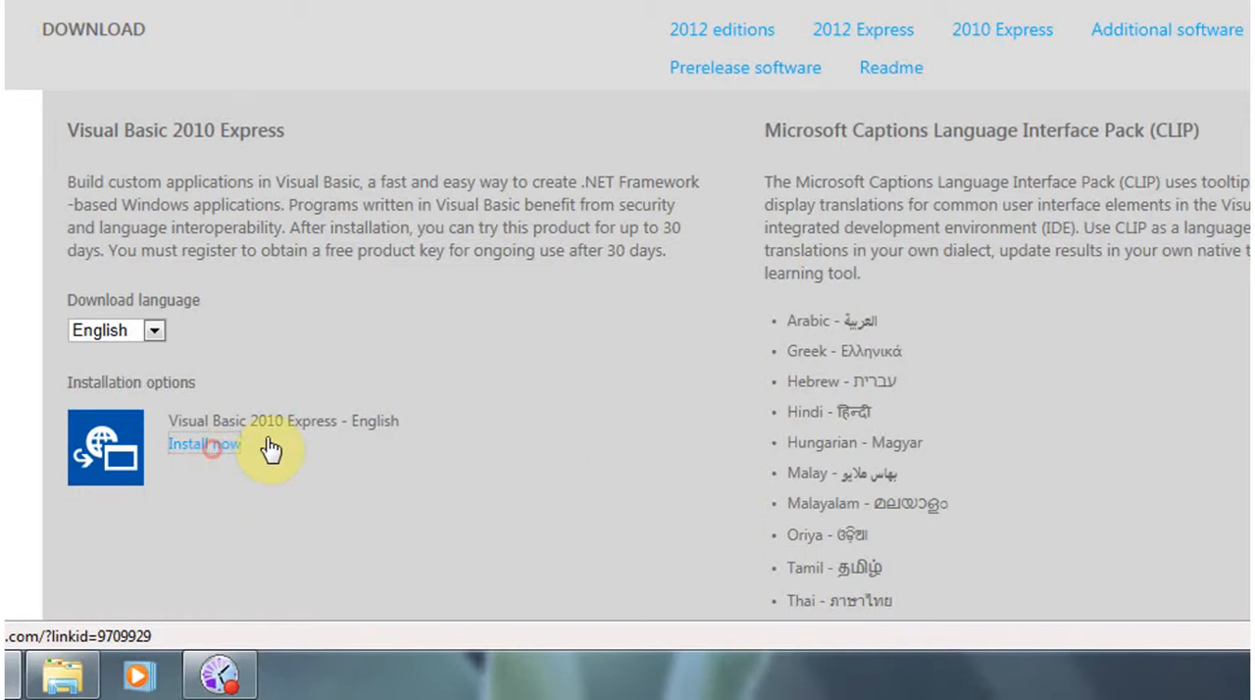
left_click(204, 443)
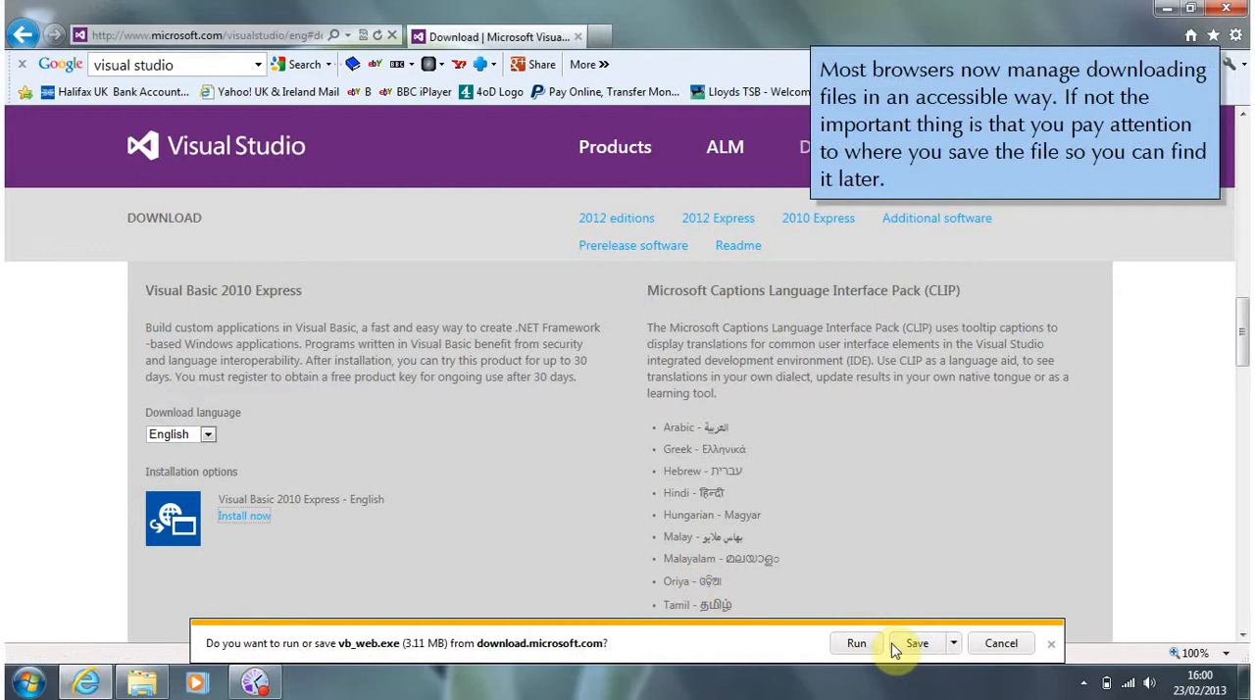
left_click(916, 644)
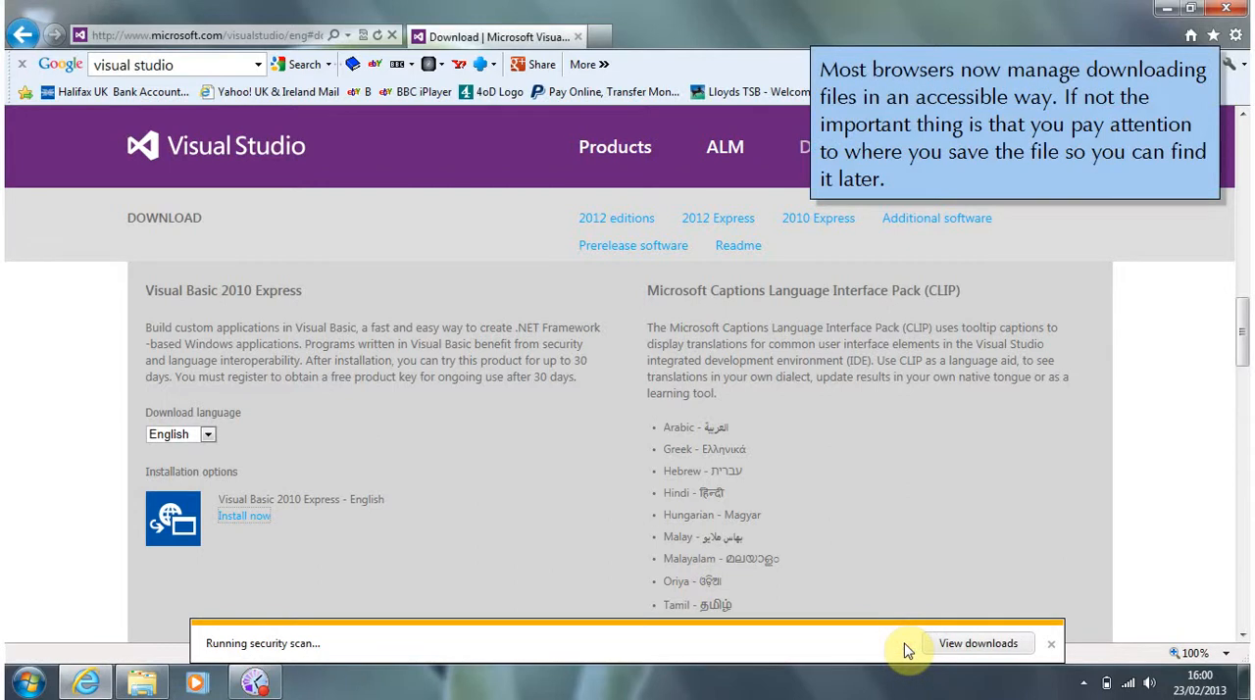
mouse_move(618, 522)
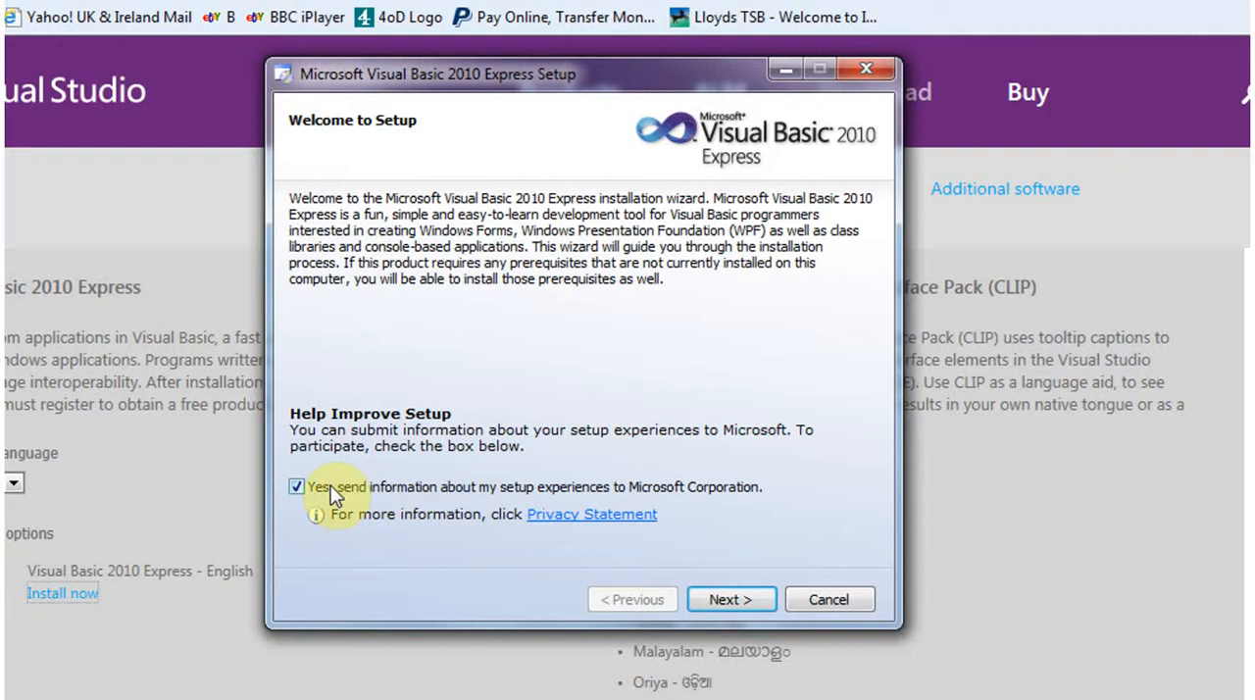
mouse_move(355, 502)
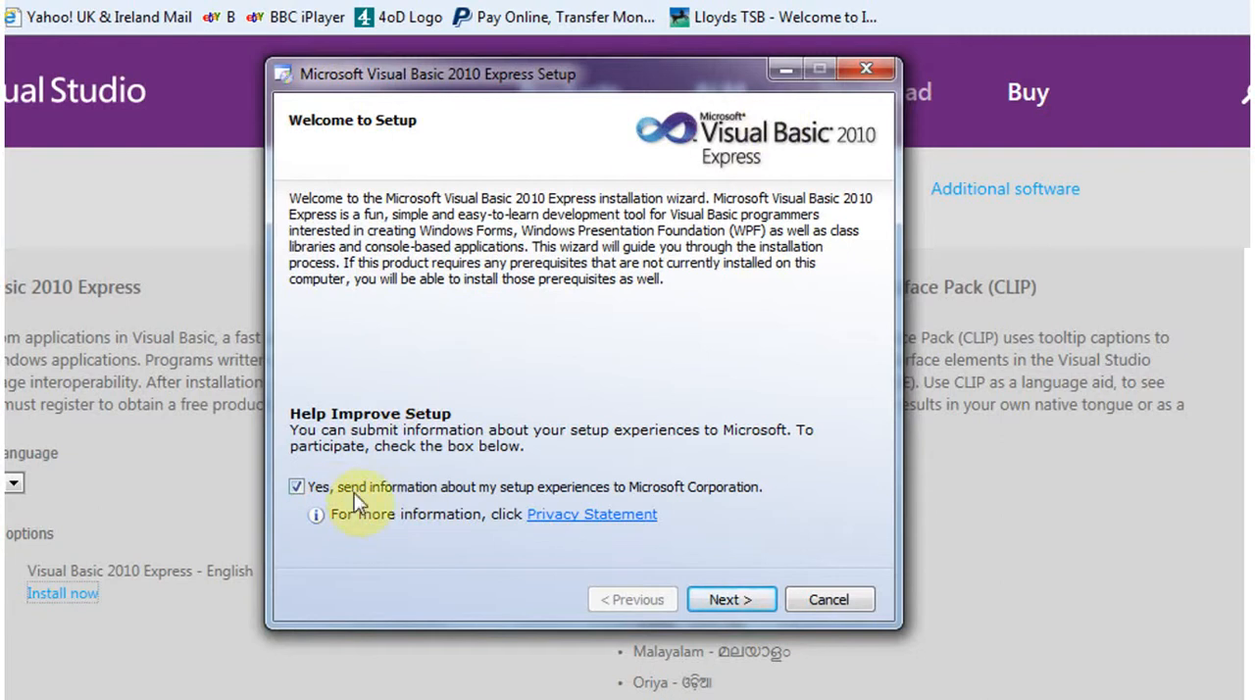
mouse_move(730, 600)
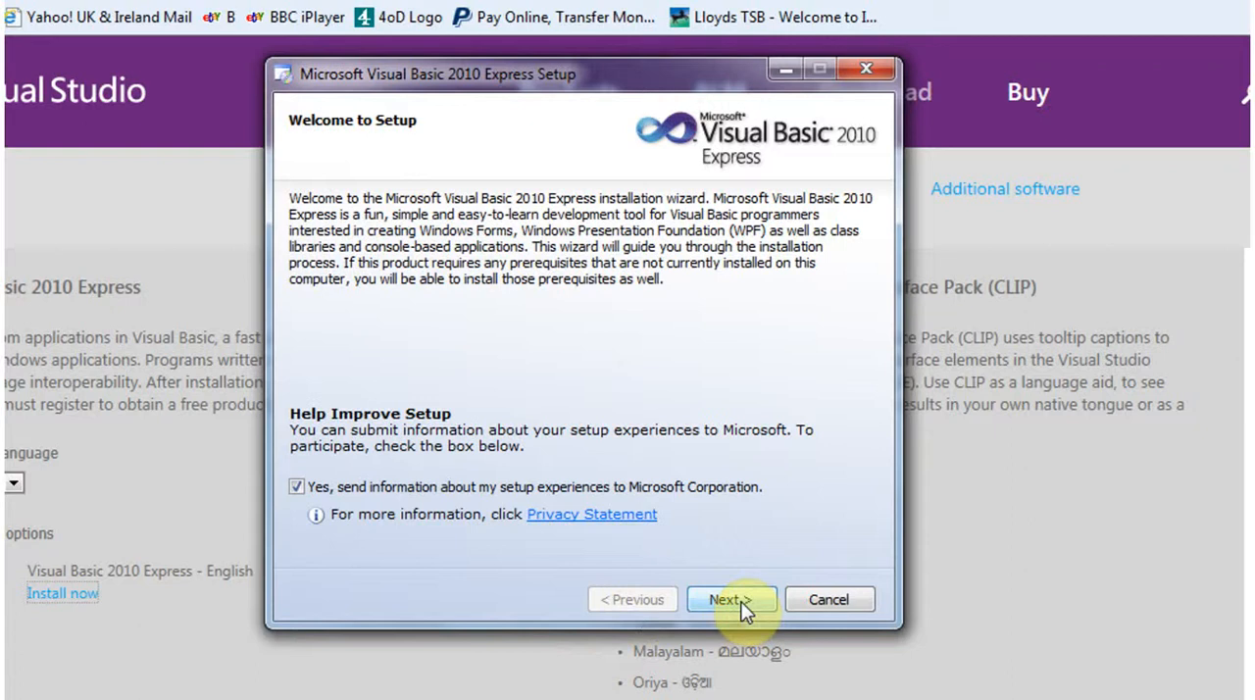
Step: Pass the setup welcome page, accept the license terms and continue to installation options
left_click(729, 600)
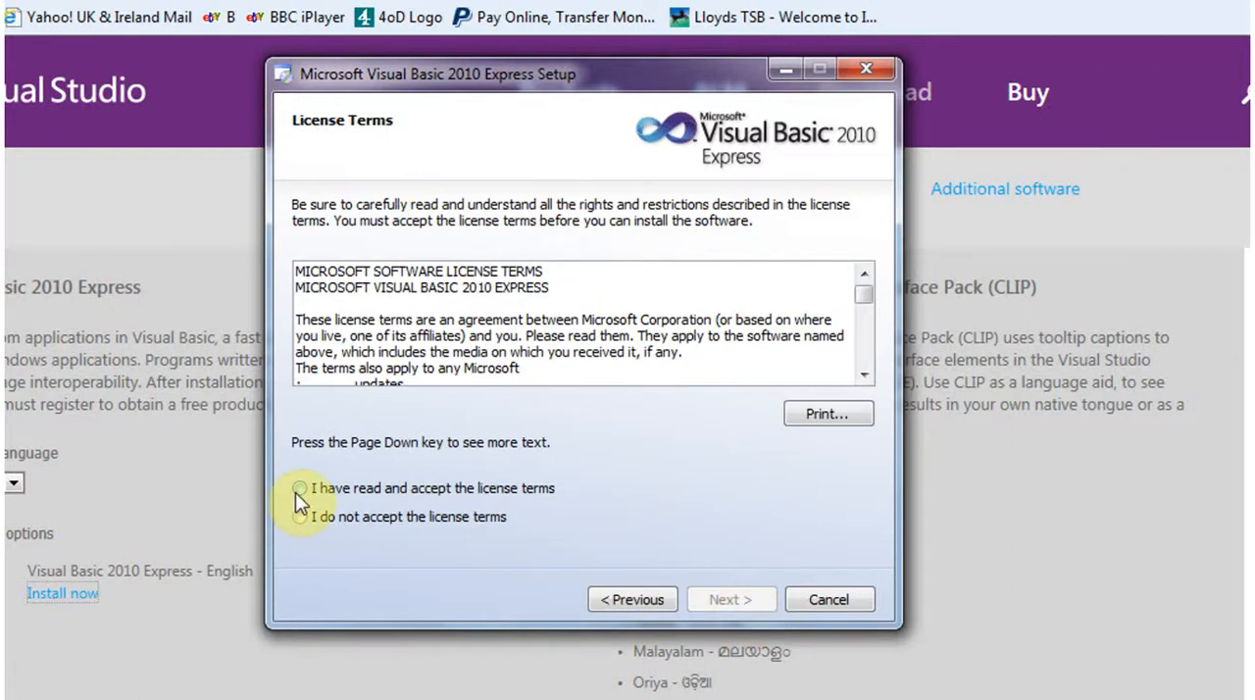
left_click(300, 489)
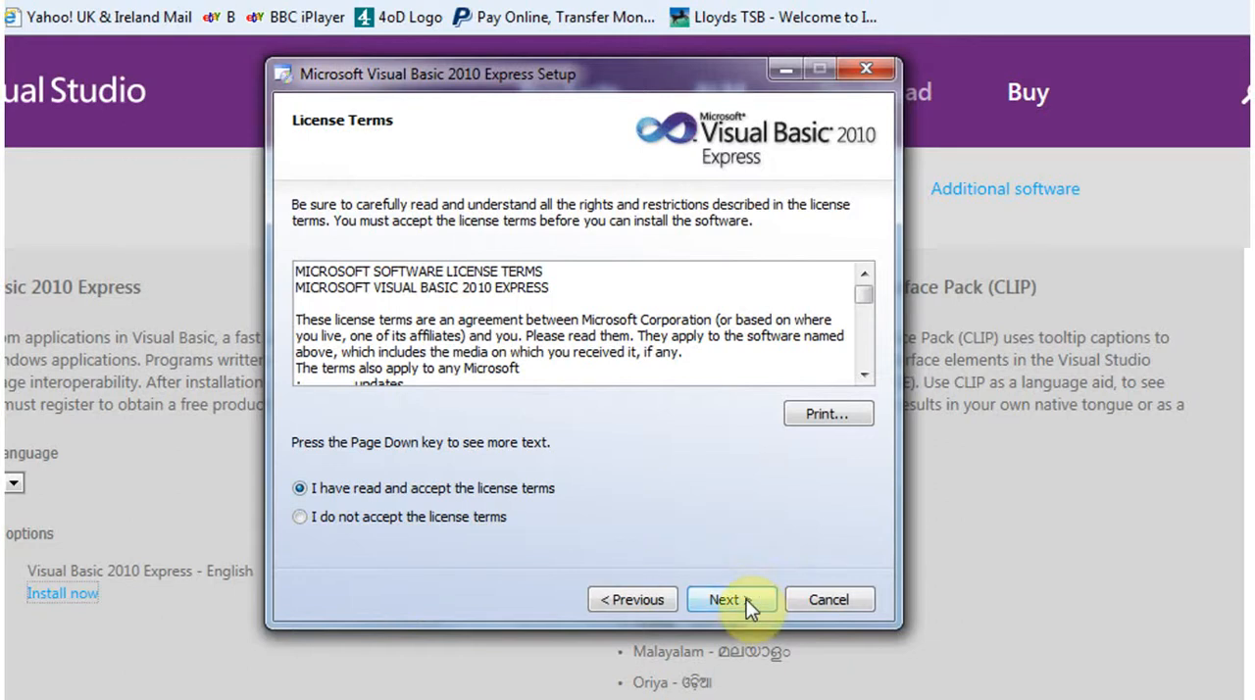
left_click(729, 600)
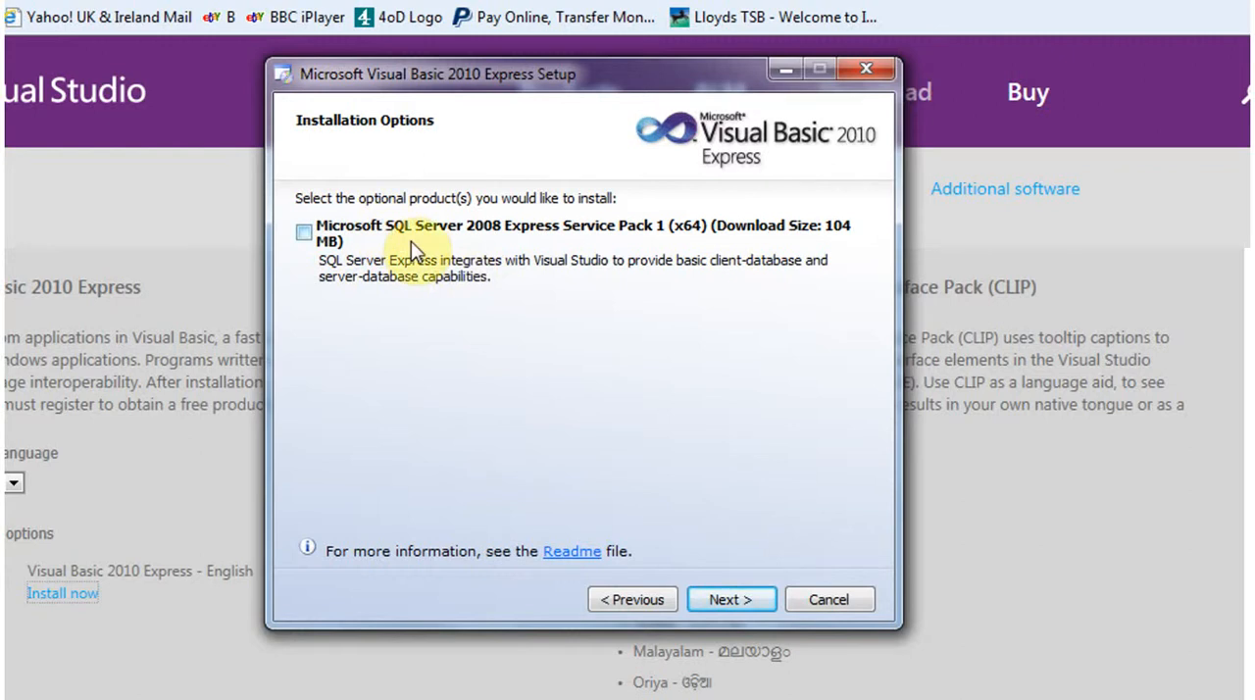
mouse_move(469, 248)
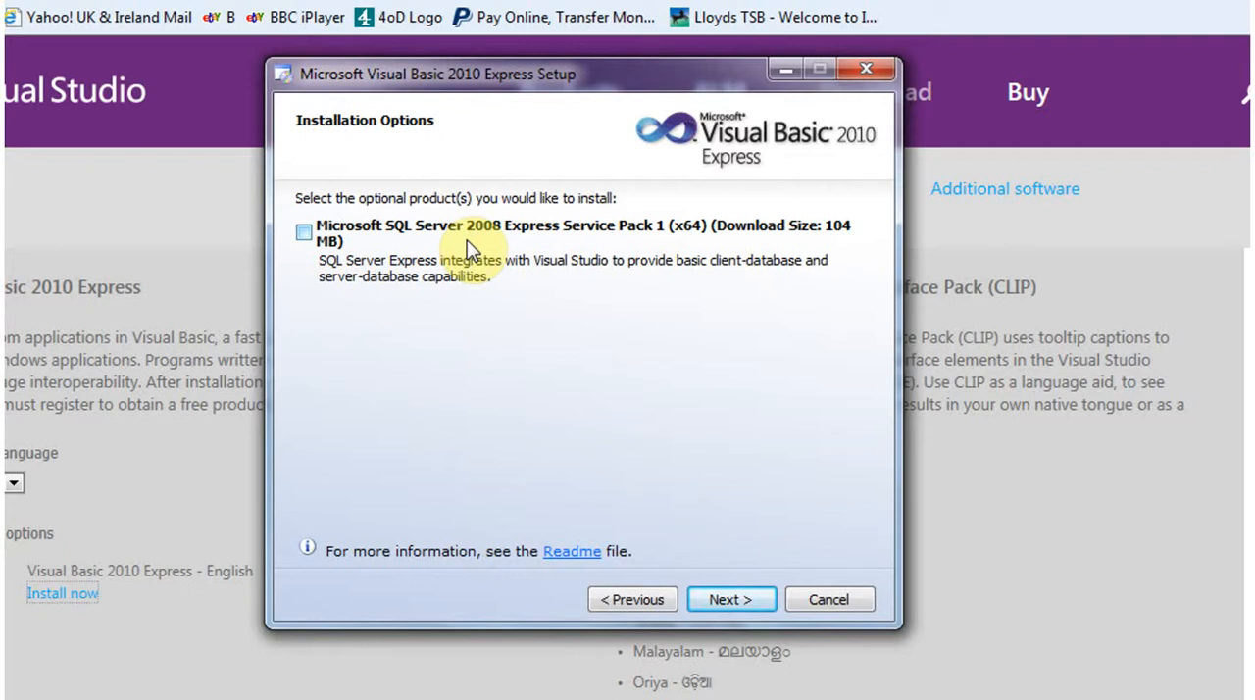
mouse_move(606, 530)
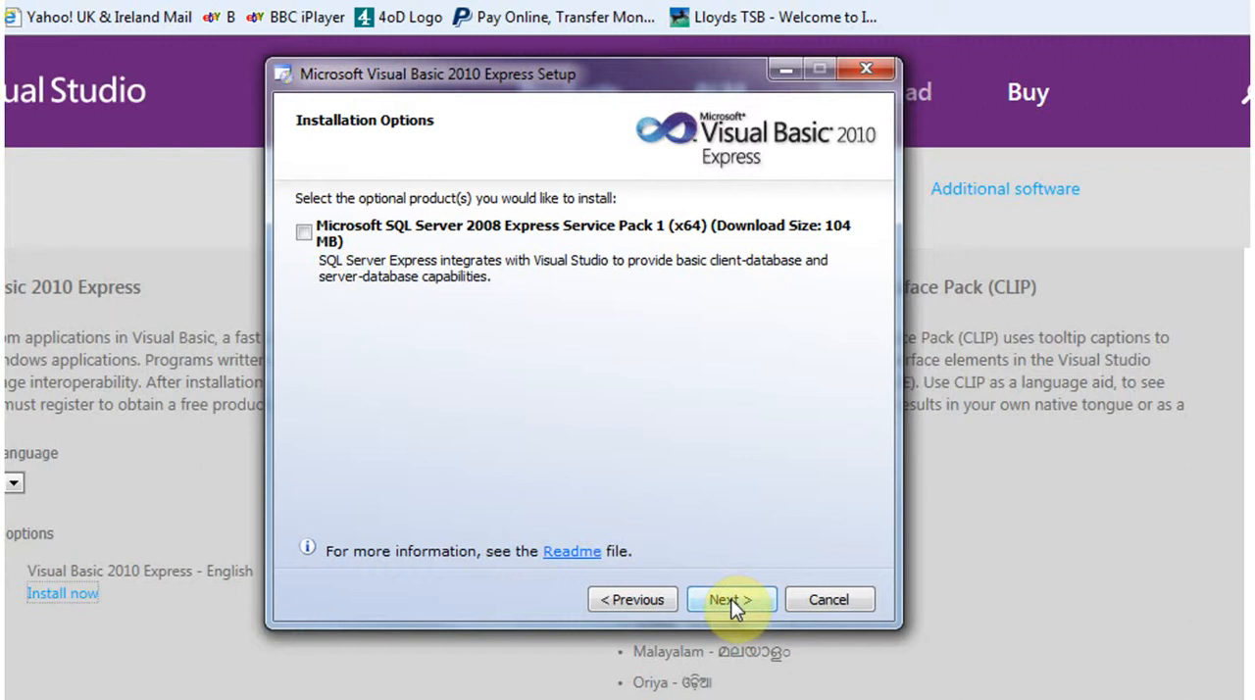
Step: Skip the optional SQL Server 2008 Express download and install into the default folder
left_click(729, 600)
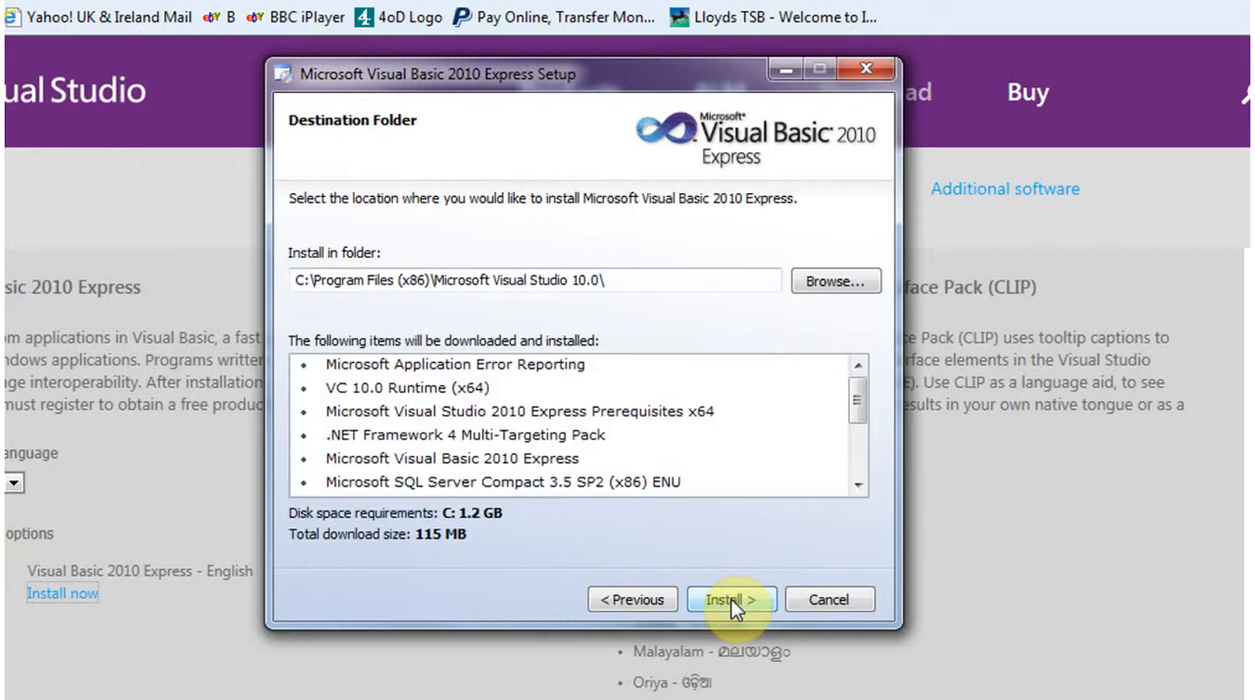
mouse_move(708, 402)
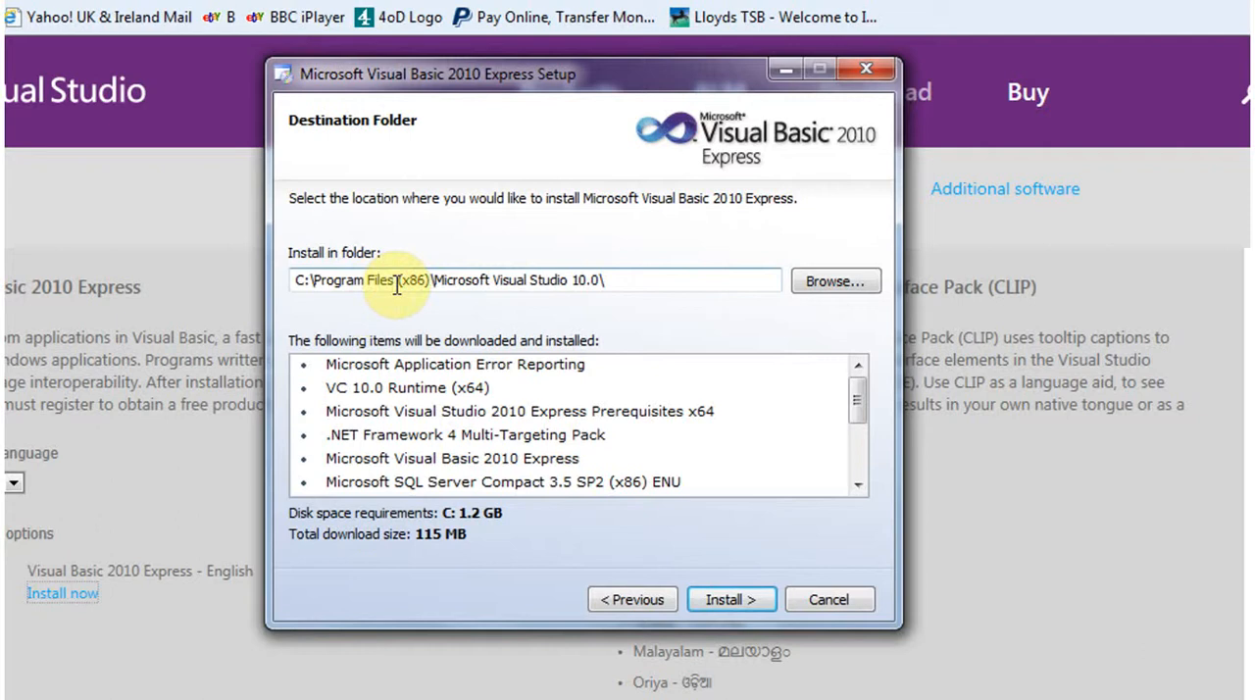
mouse_move(612, 323)
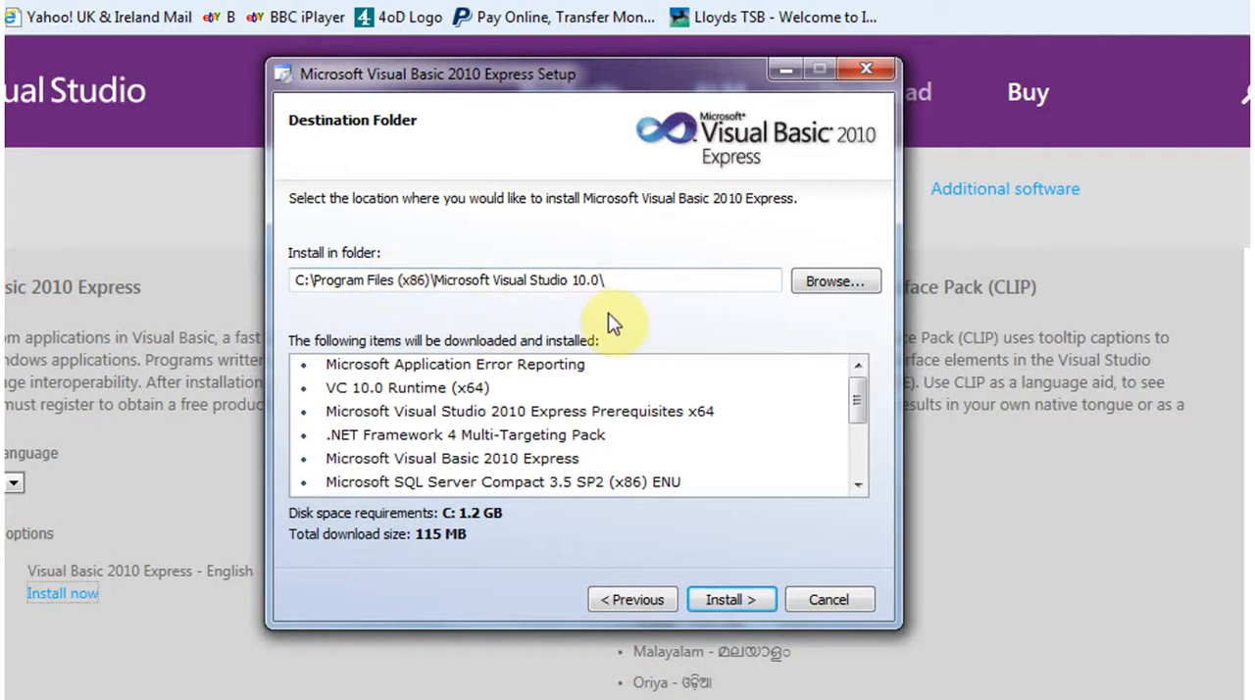
mouse_move(428, 298)
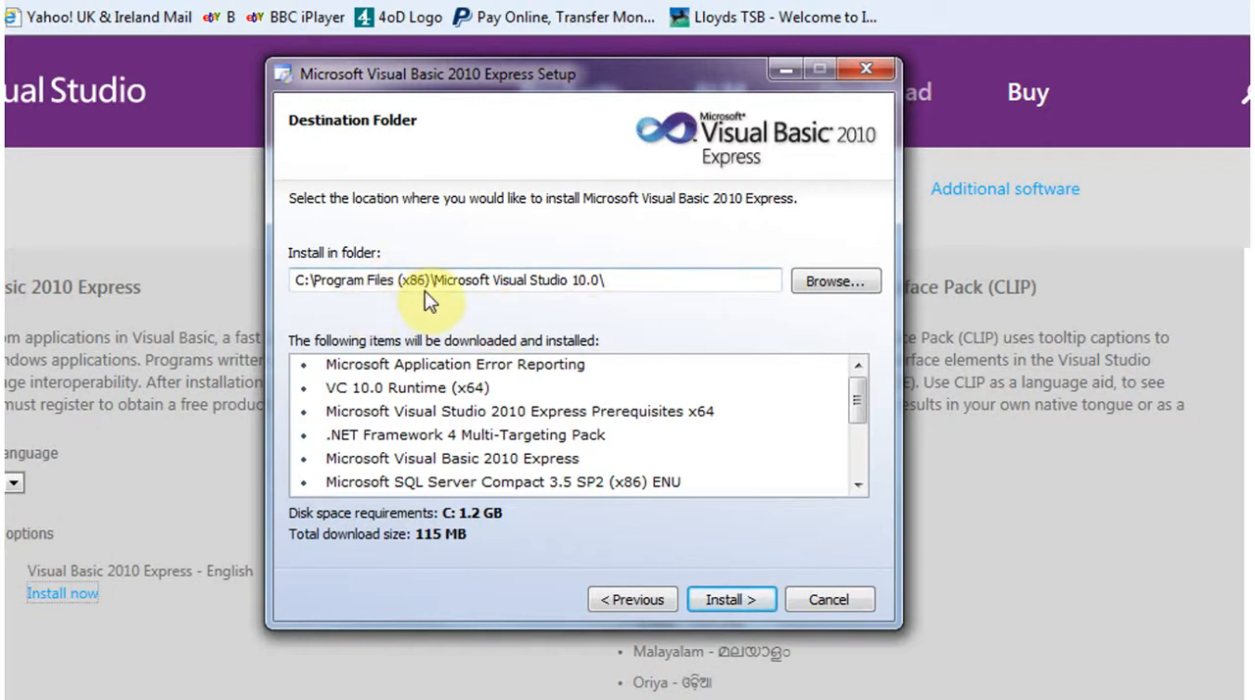
mouse_move(729, 600)
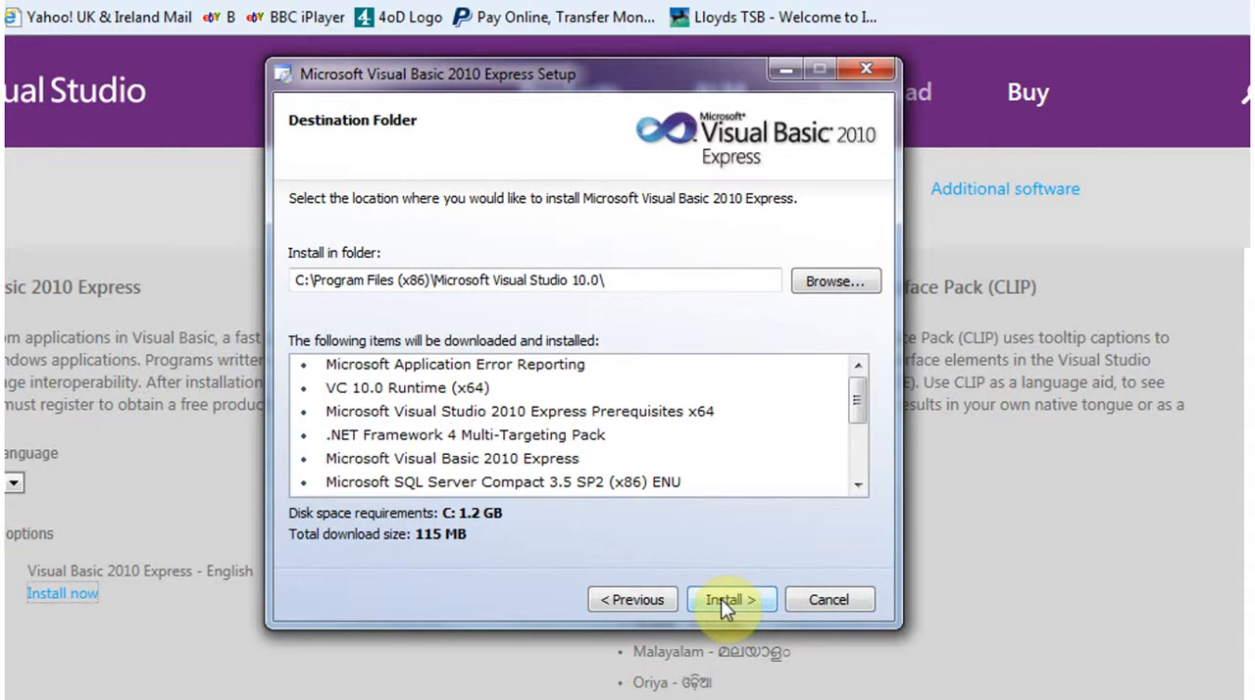
mouse_move(483, 526)
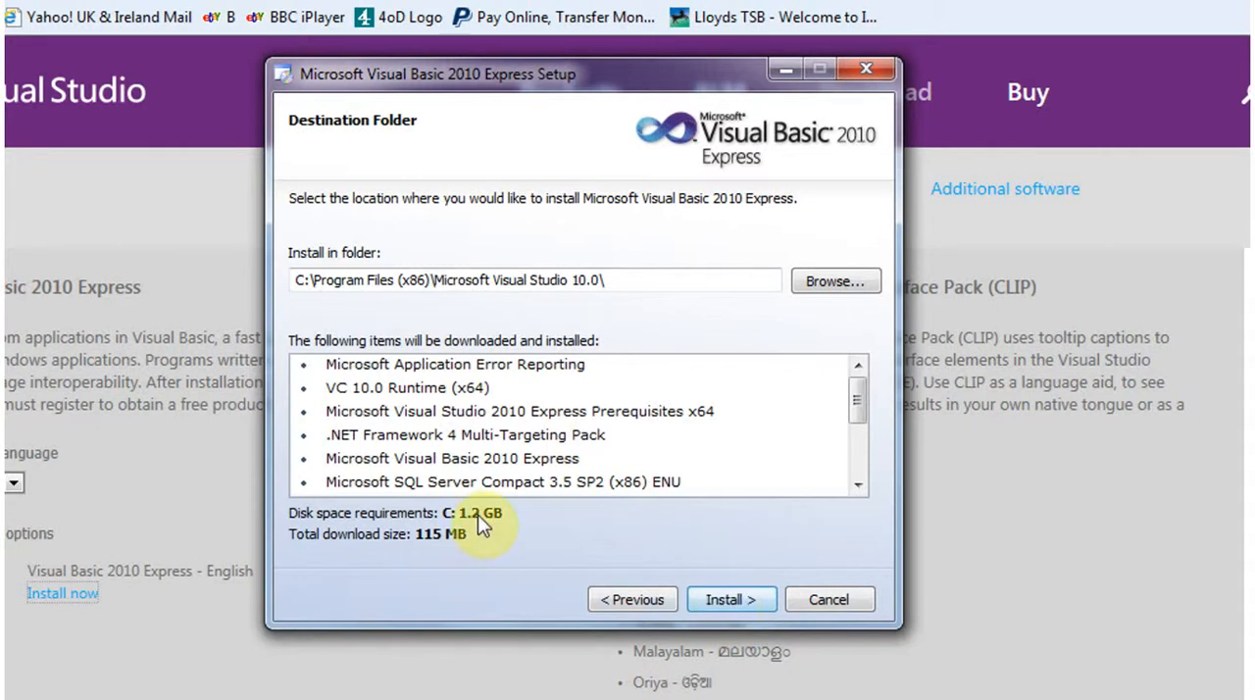
mouse_move(651, 598)
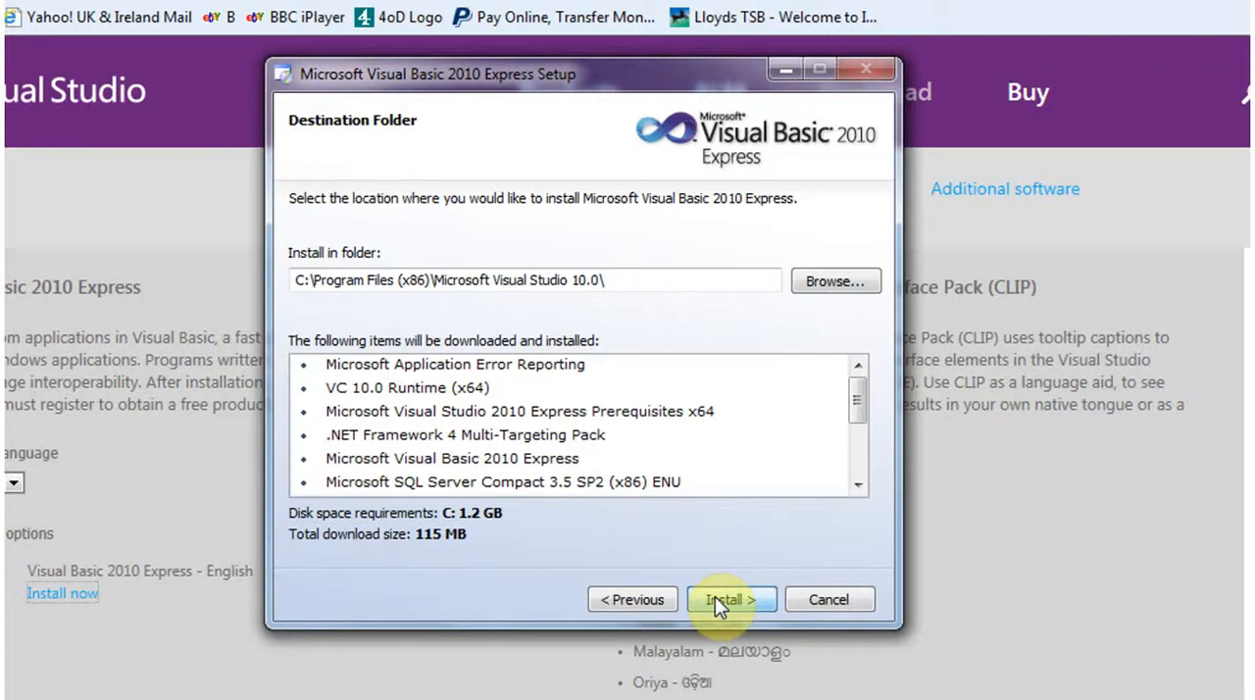
left_click(724, 600)
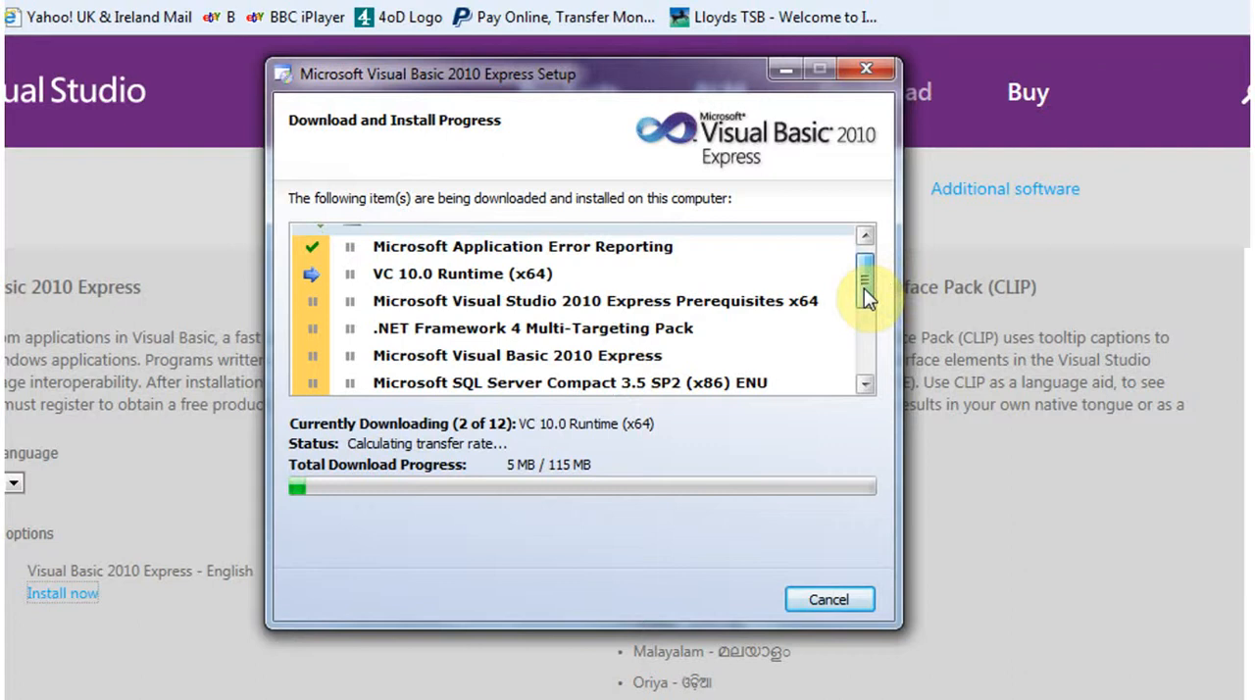
Step: Wait on the progress page while all components download and install
scroll("down", 3)
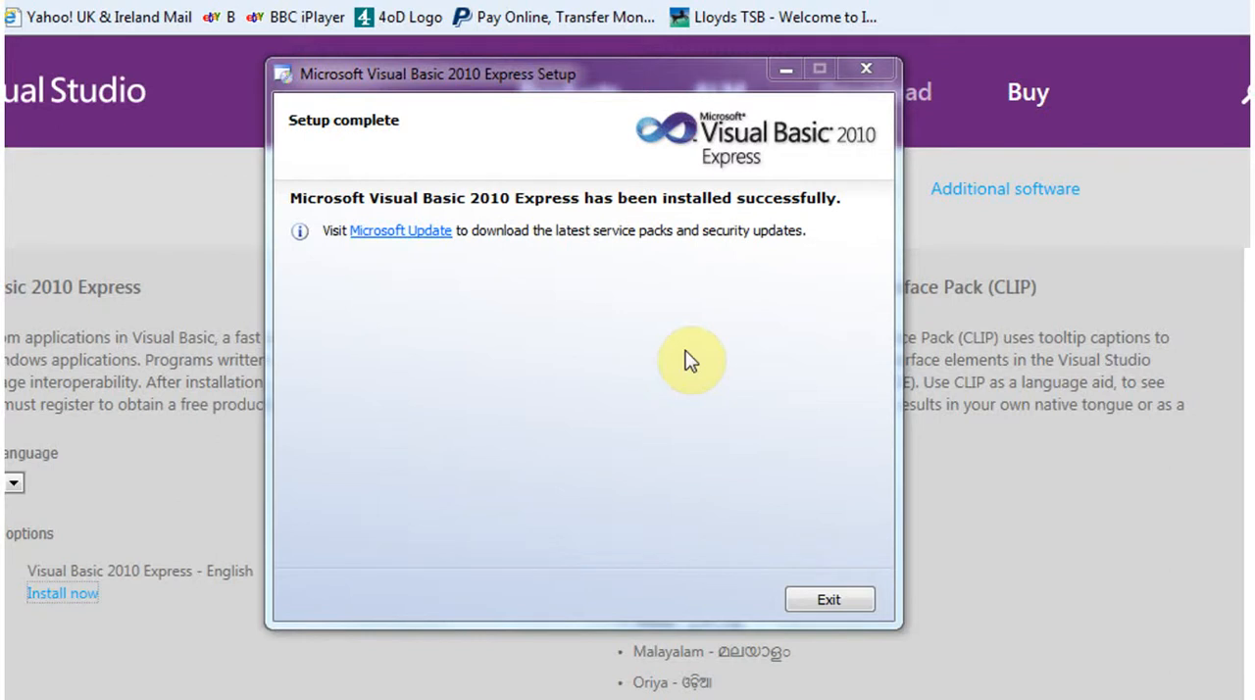
mouse_move(424, 291)
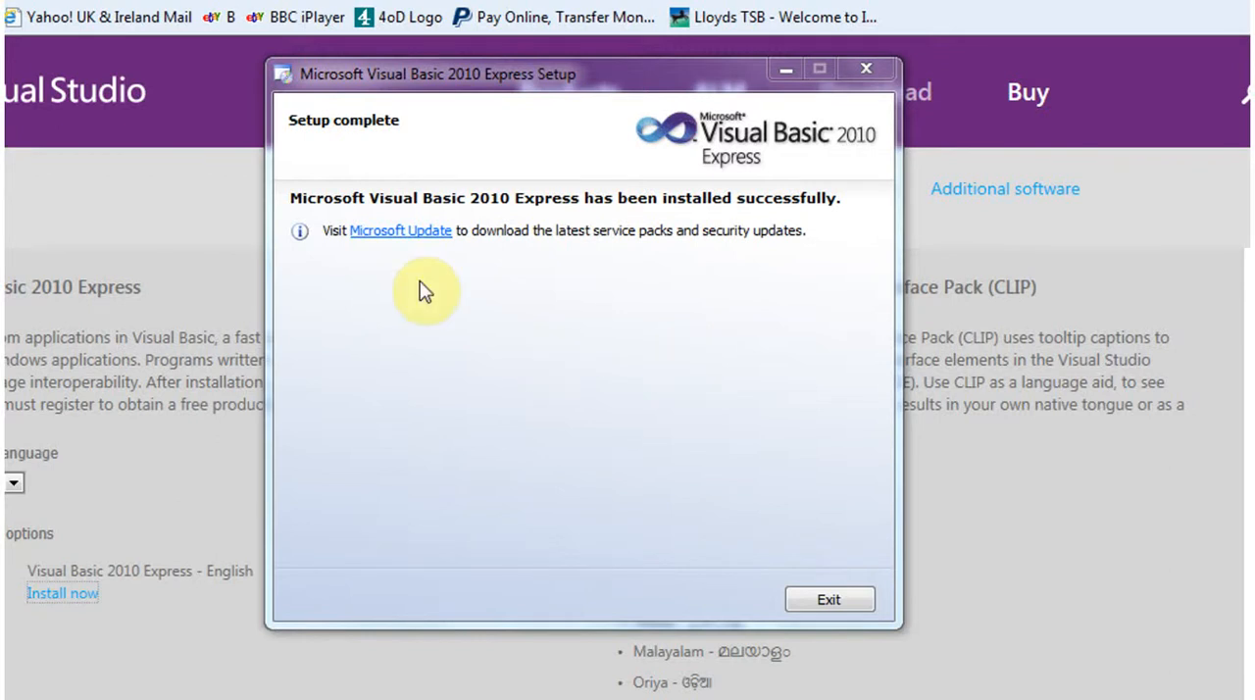
mouse_move(475, 318)
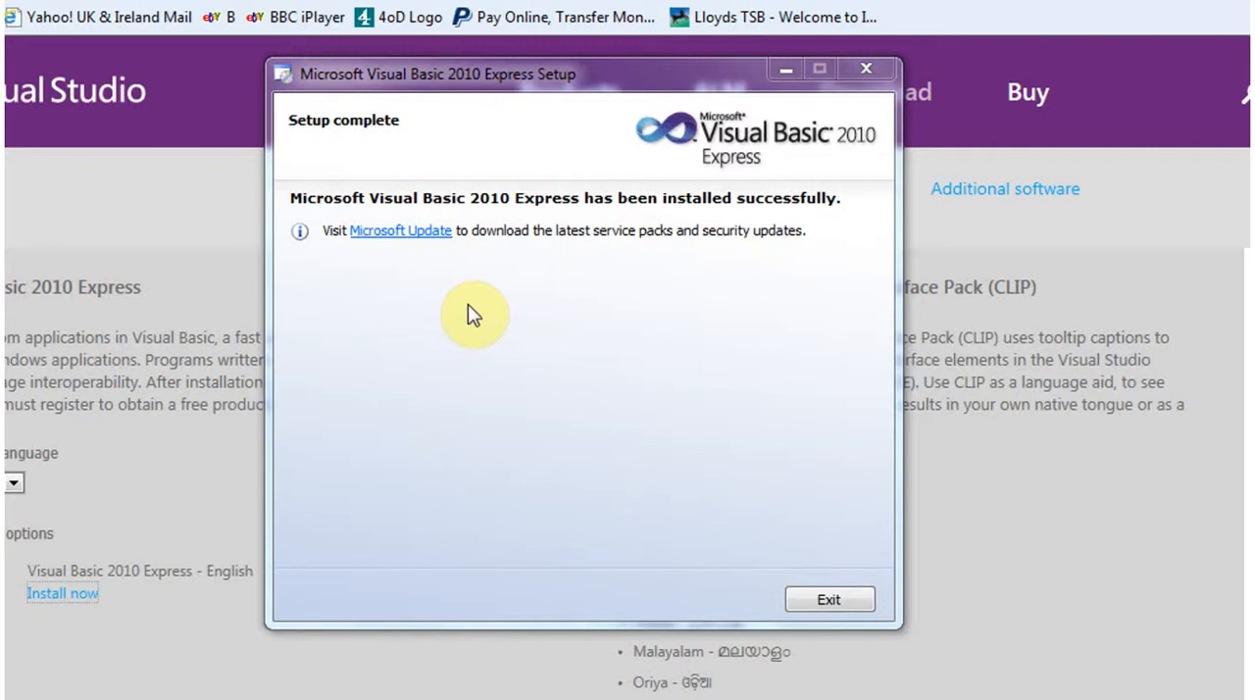
mouse_move(436, 265)
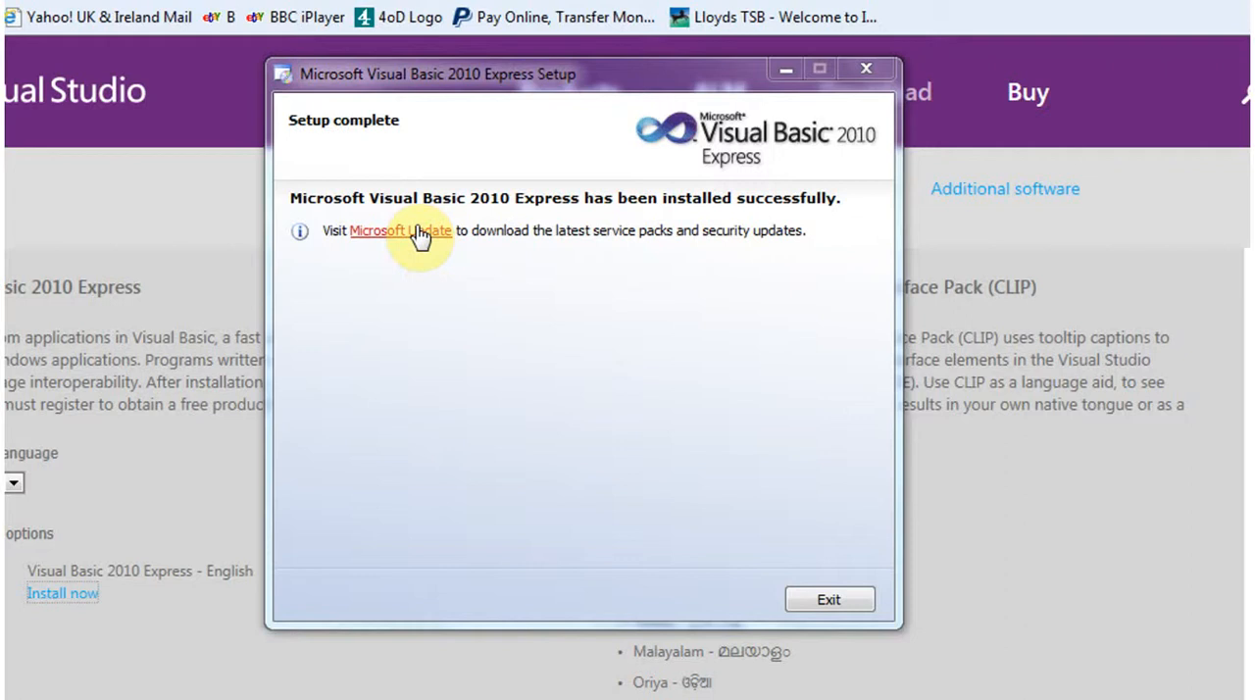
Step: Follow the Microsoft Update link on the Setup complete page
left_click(828, 601)
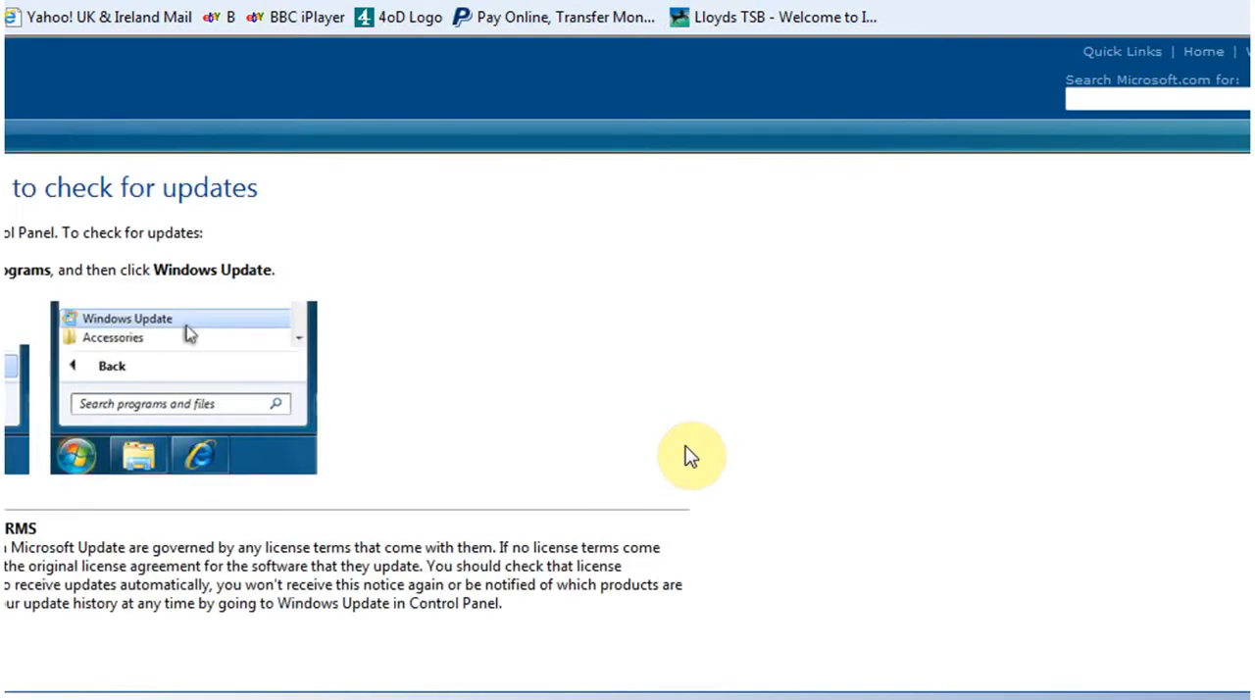
Step: Close the Internet Explorer window showing the Microsoft Update instructions
left_click(127, 318)
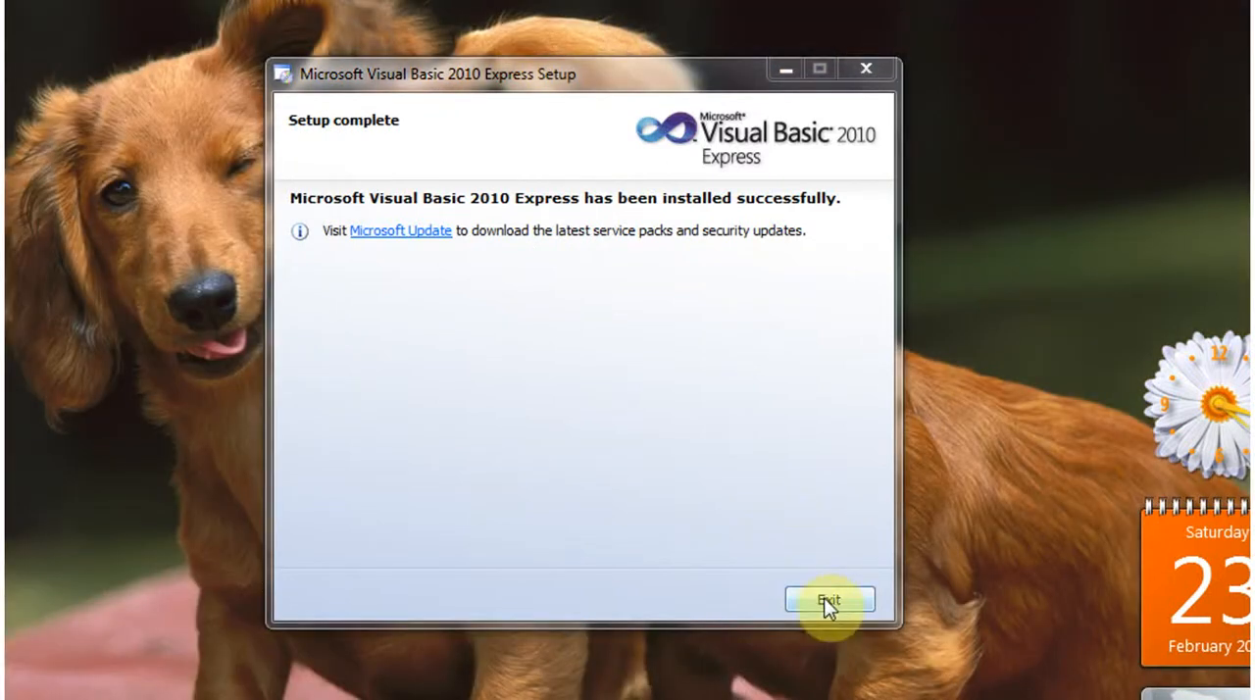
Step: Exit setup and launch Microsoft Visual Basic 2010 Express from Start > All Programs
left_click(829, 601)
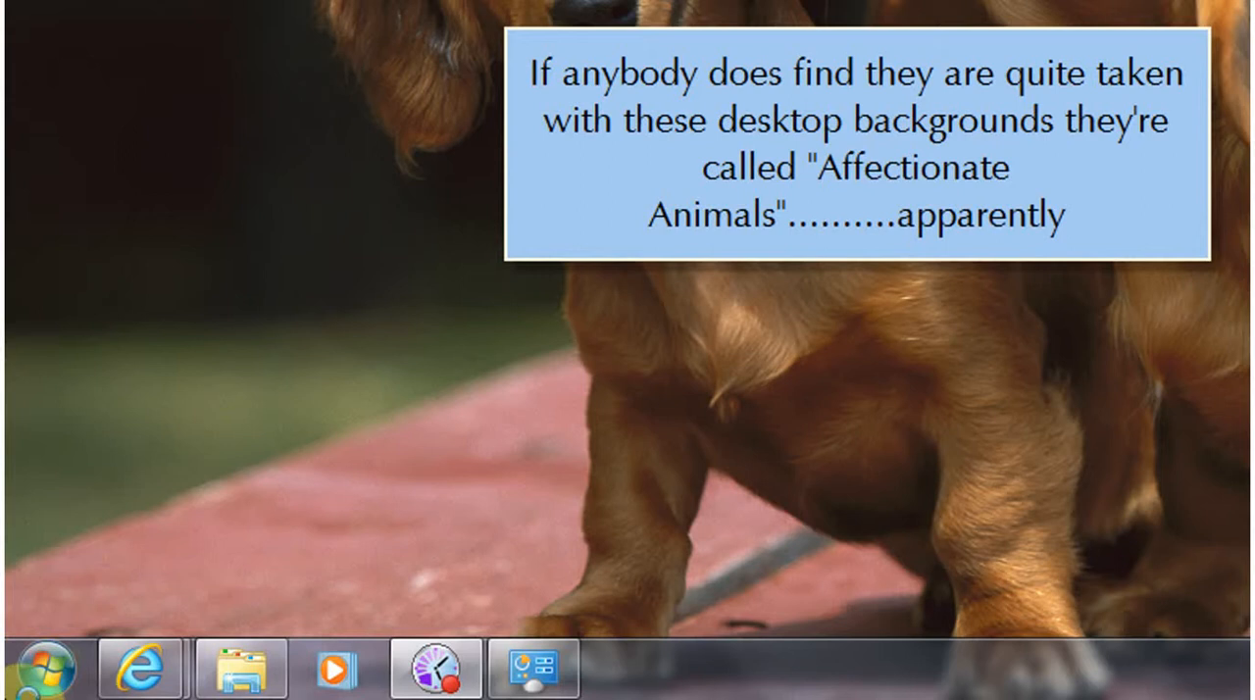
mouse_move(43, 671)
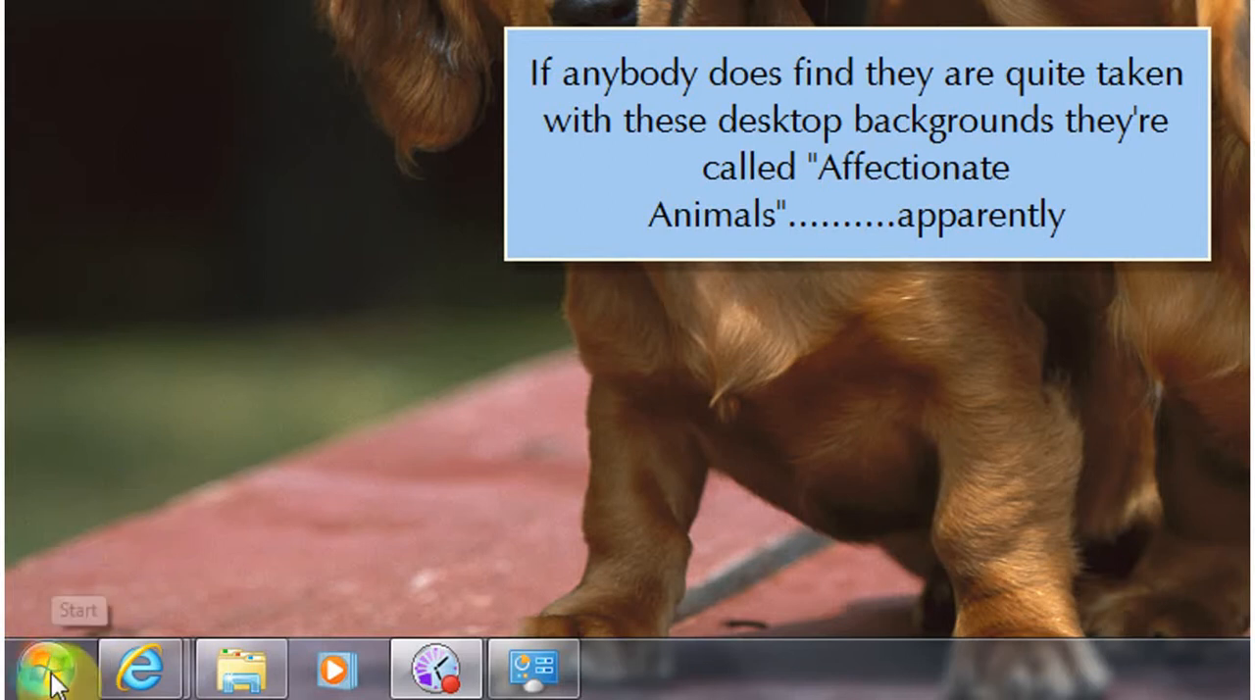
left_click(47, 667)
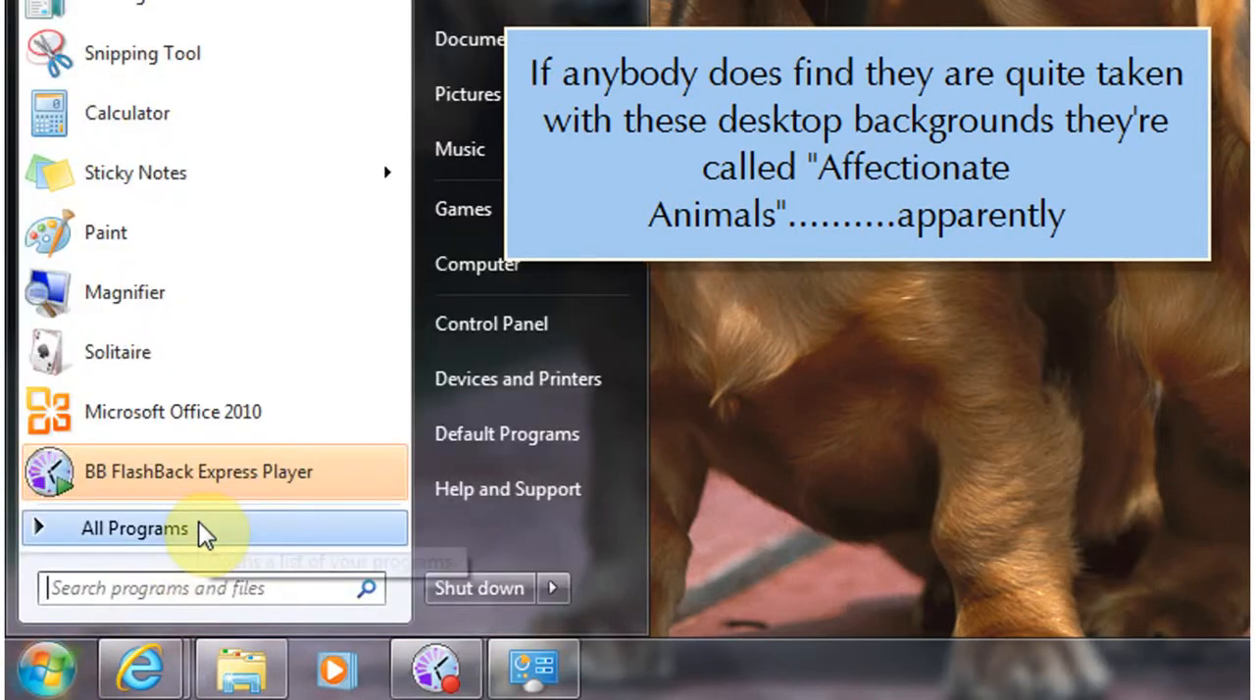
left_click(133, 527)
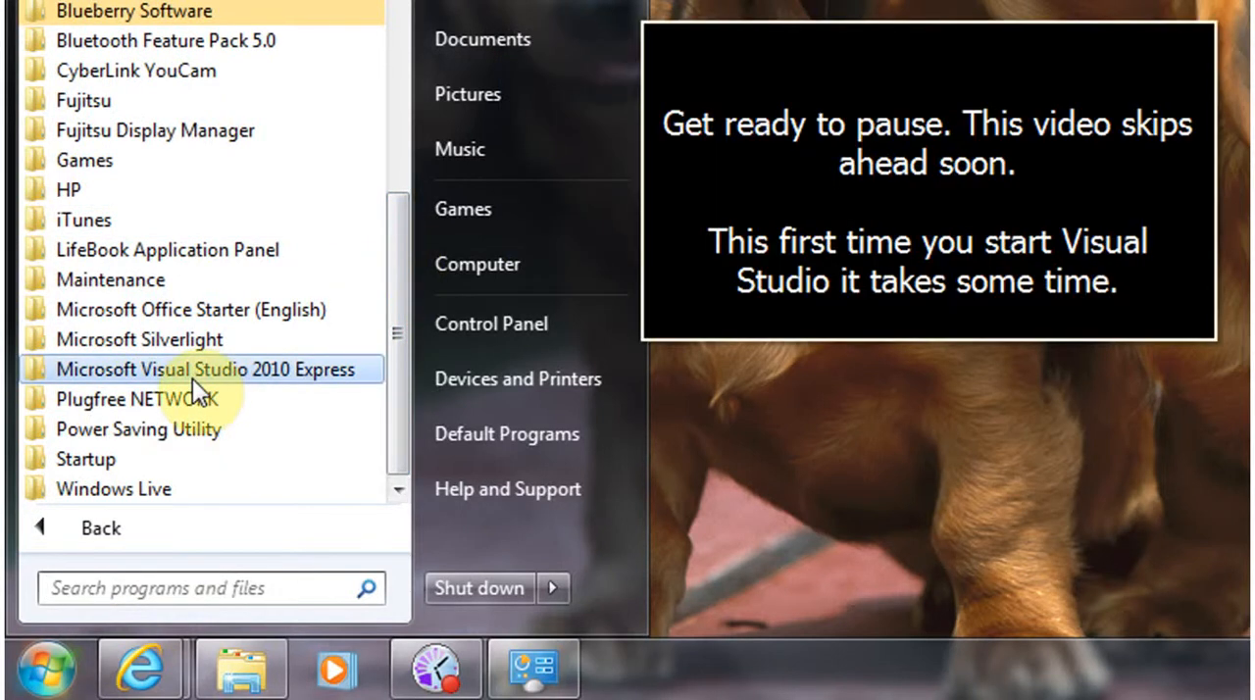
left_click(206, 369)
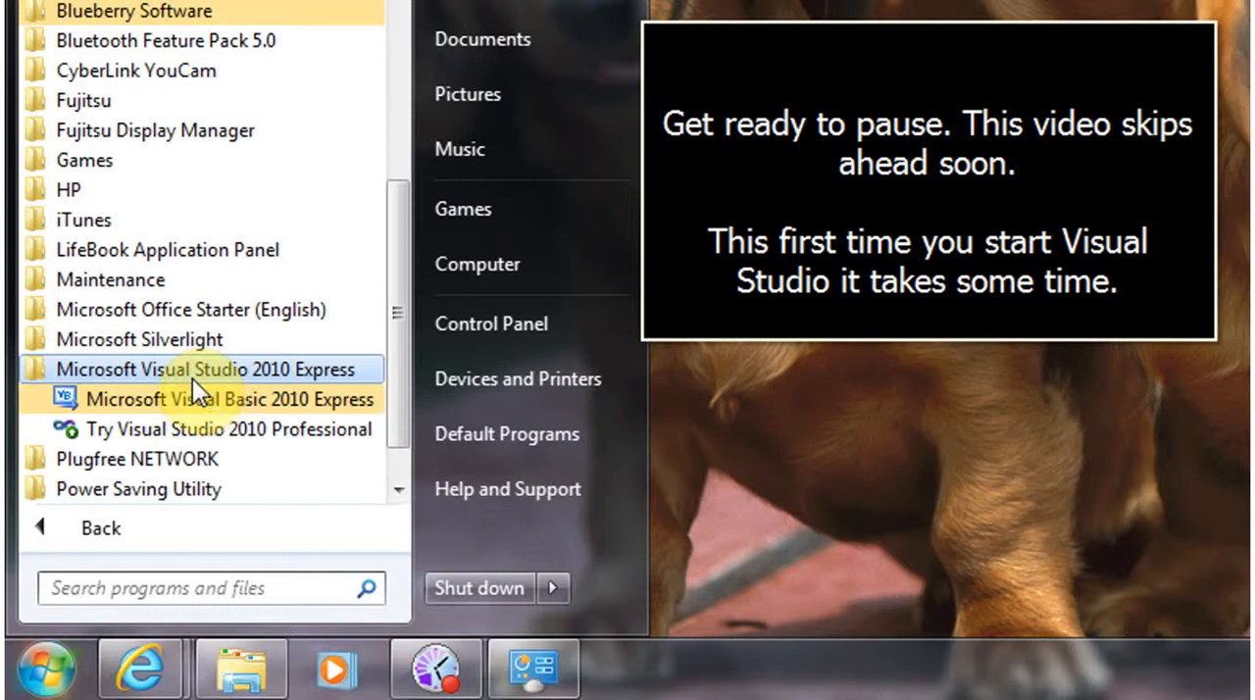
mouse_move(232, 430)
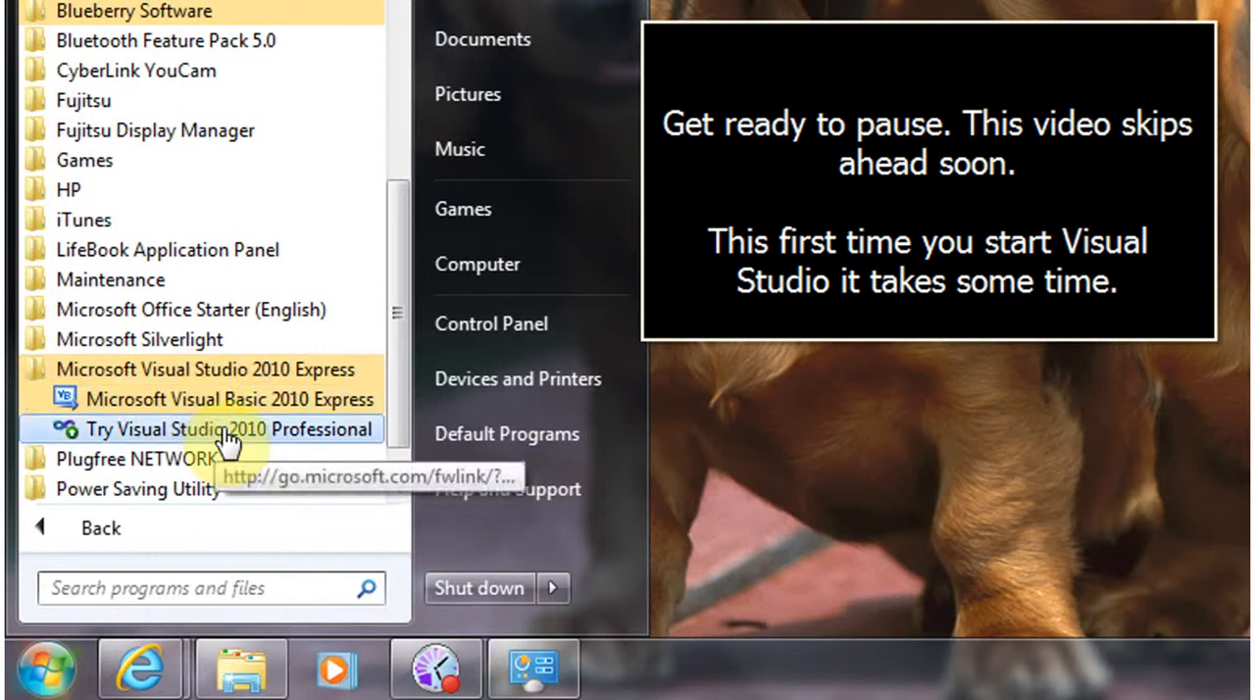
mouse_move(225, 412)
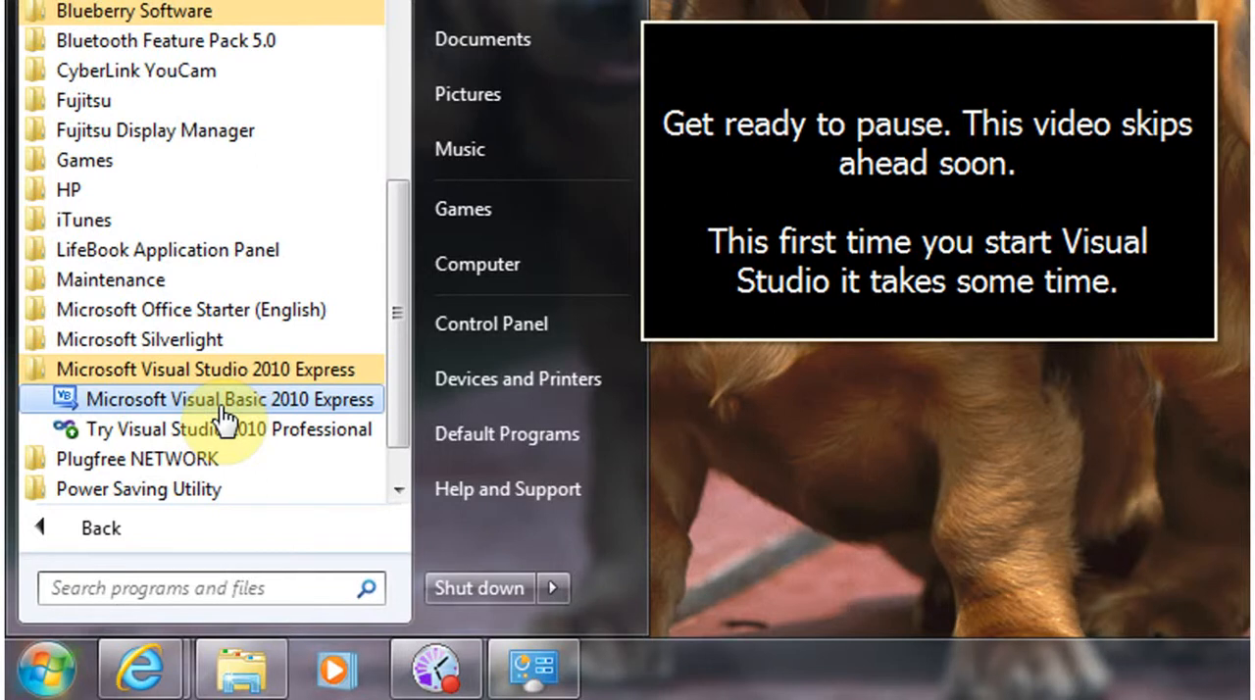
left_click(232, 400)
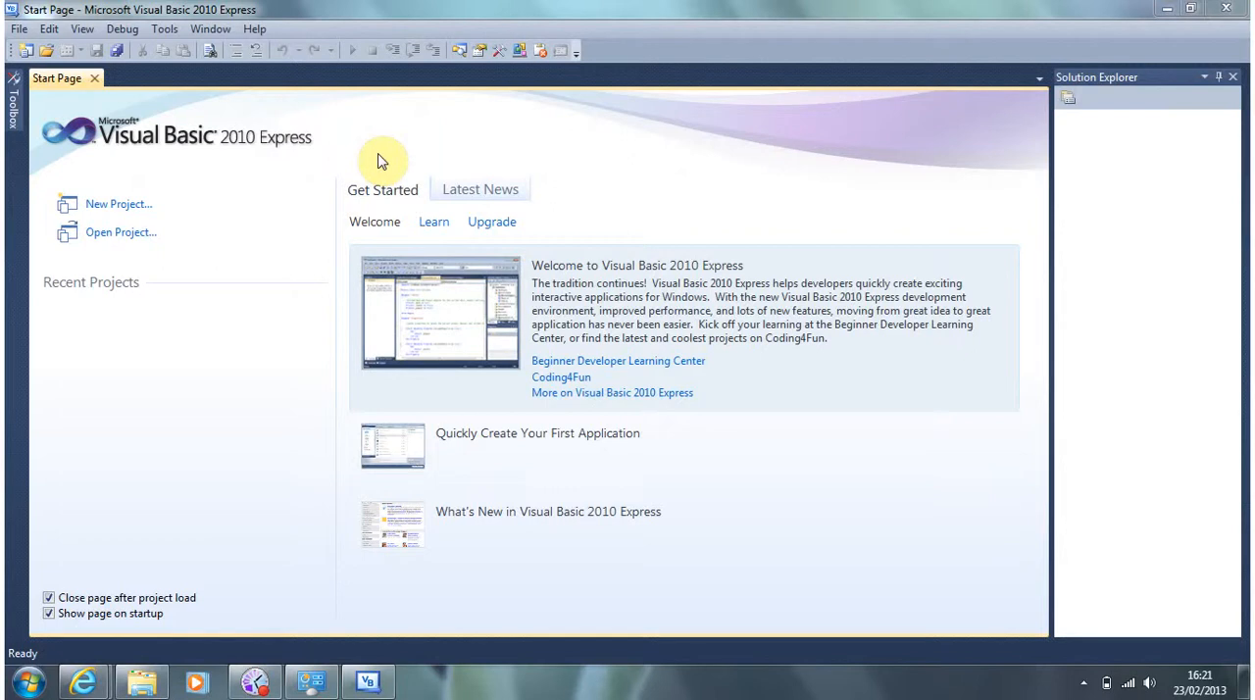
mouse_move(253, 38)
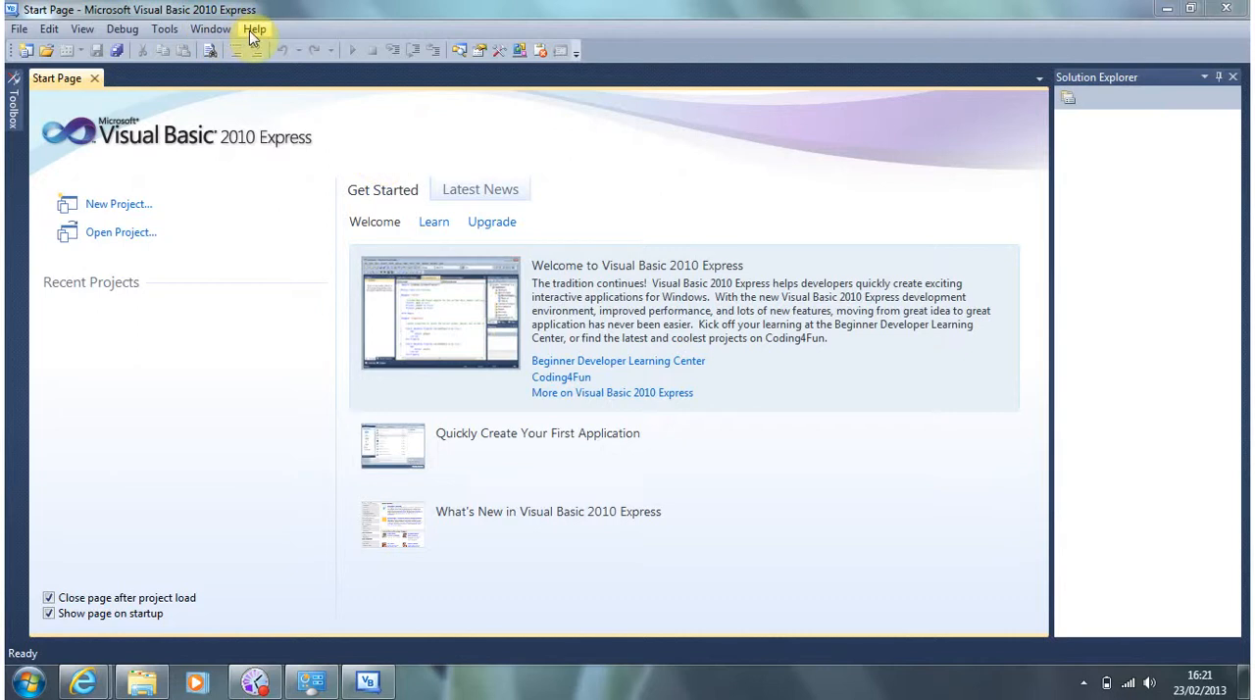
Step: Use Help > Register Product and choose to obtain a registration key online
left_click(255, 27)
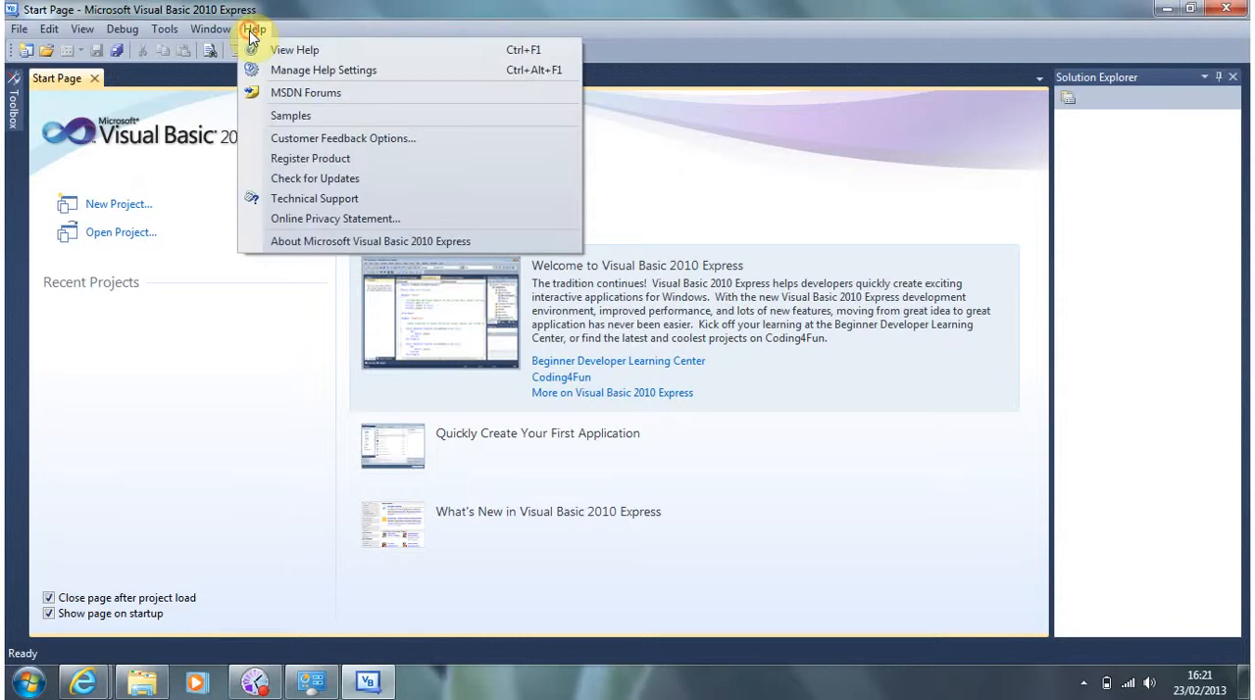
mouse_move(326, 164)
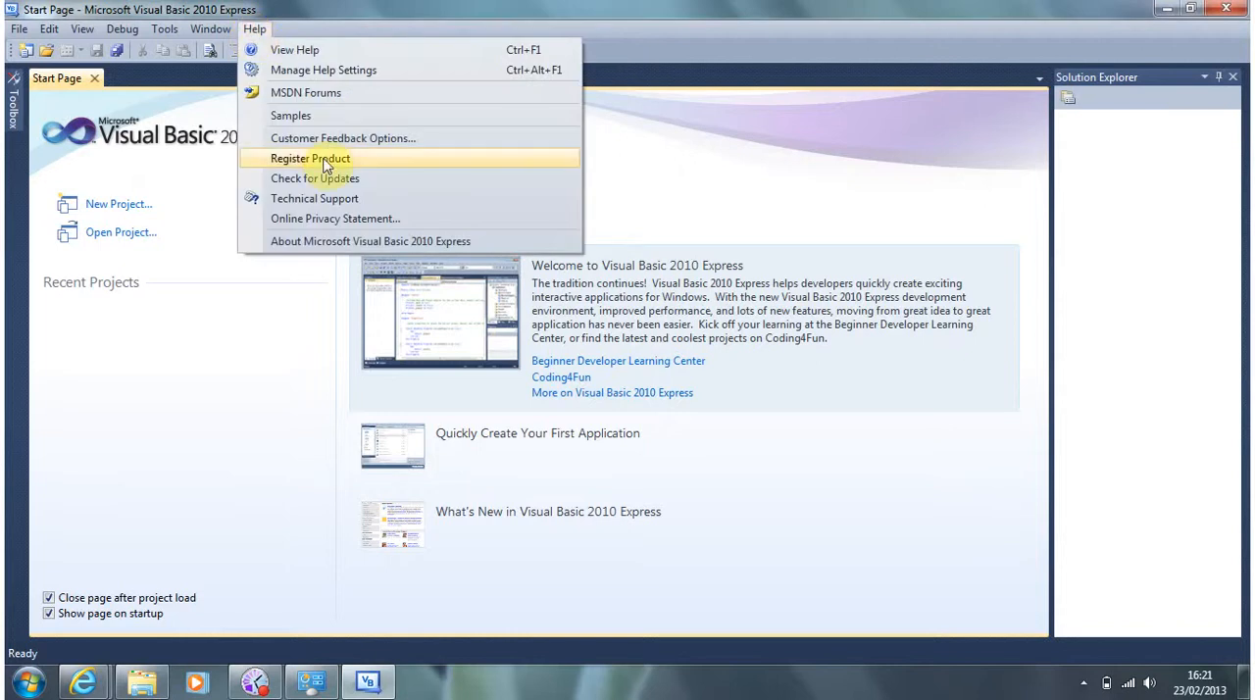
left_click(310, 157)
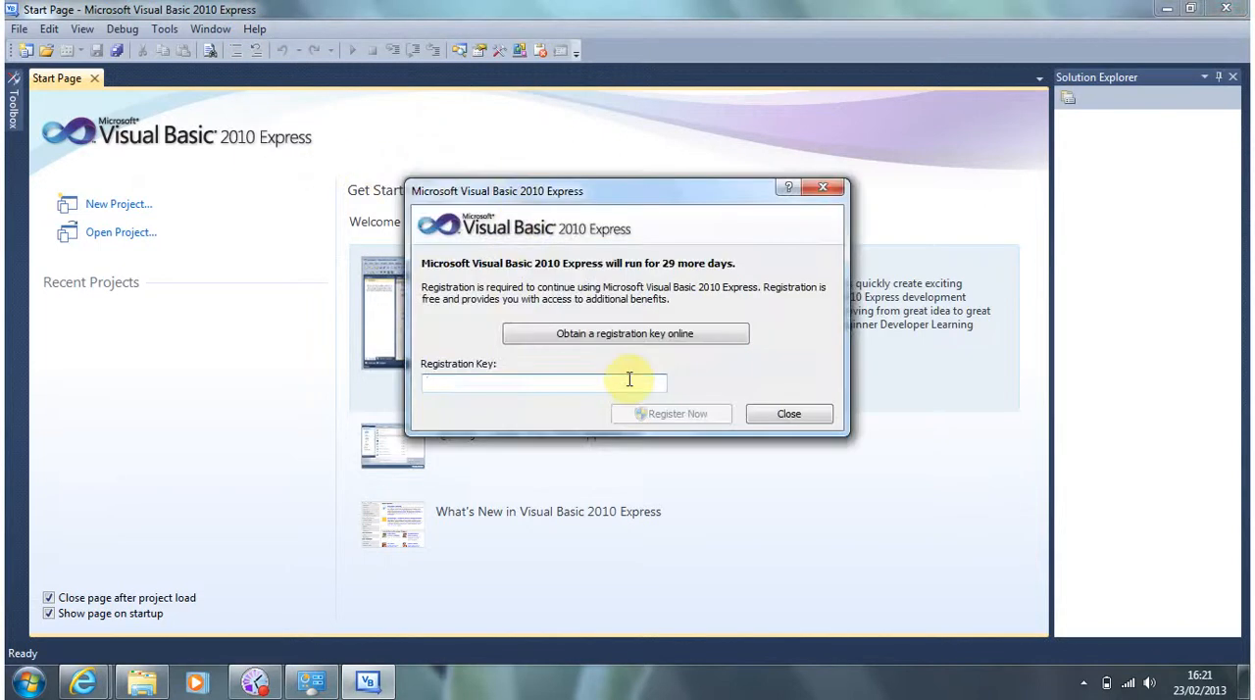
mouse_move(612, 344)
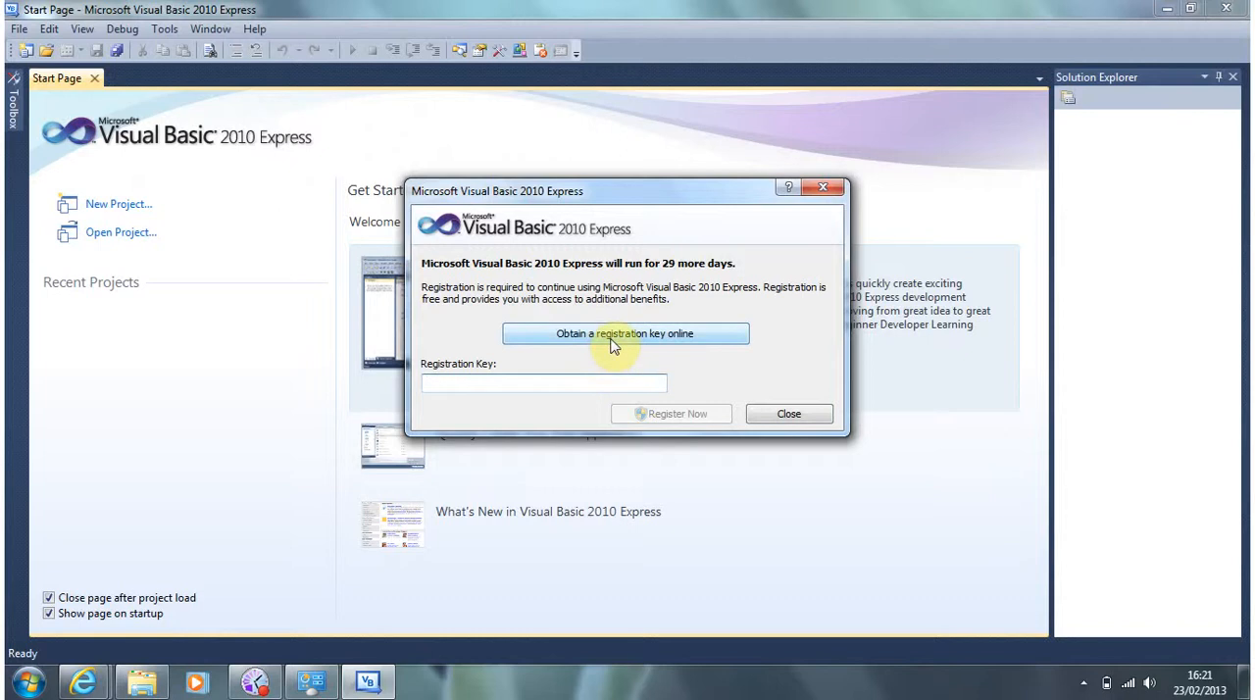
left_click(623, 333)
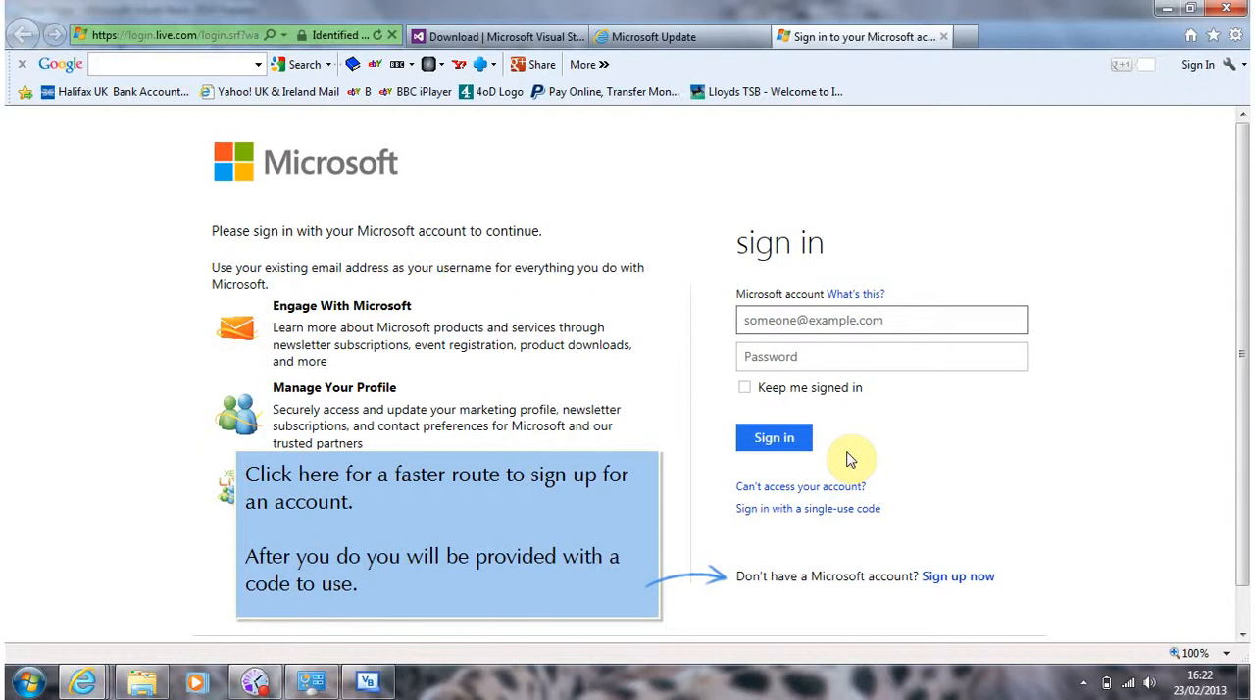
mouse_move(873, 319)
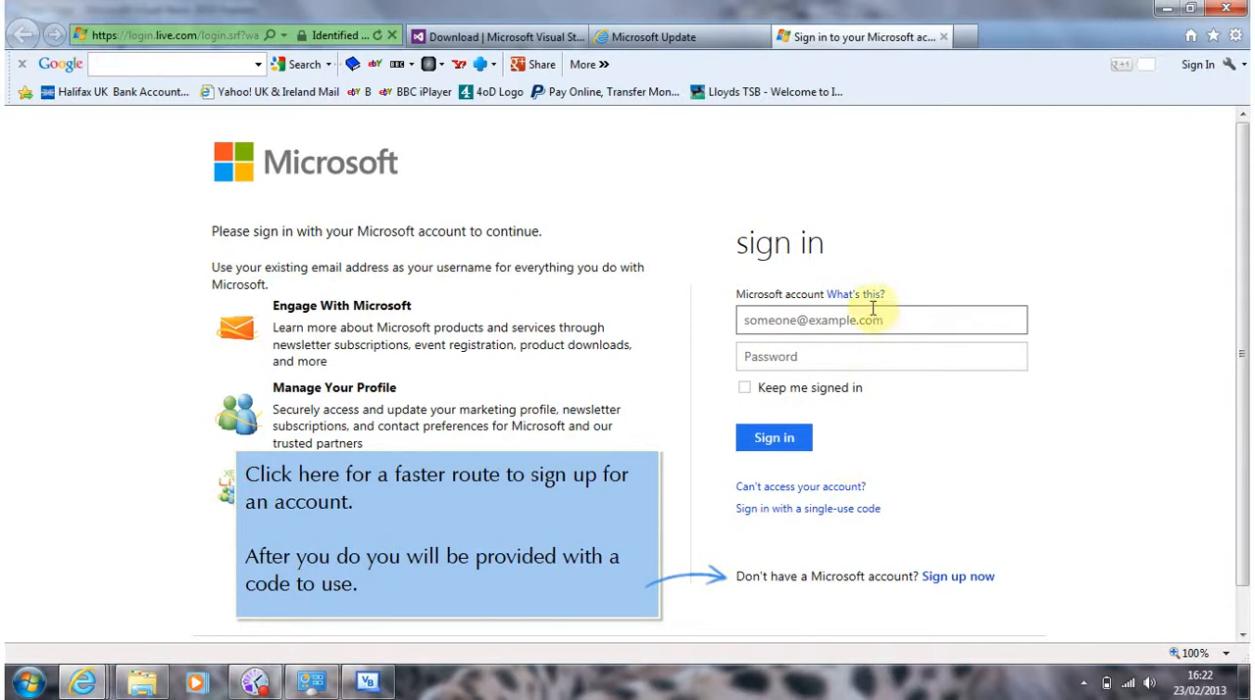
mouse_move(855, 294)
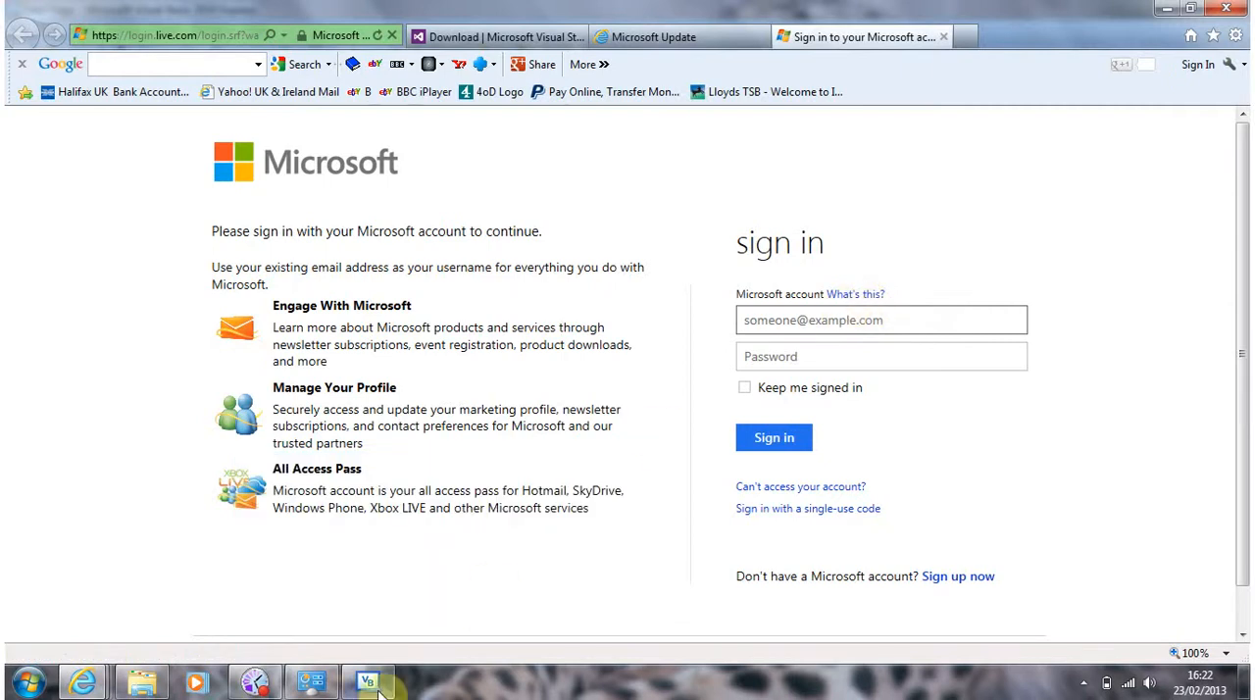
Step: Return to Visual Basic, close the registration notice and start a New Project aimed at Console Application
left_click(367, 680)
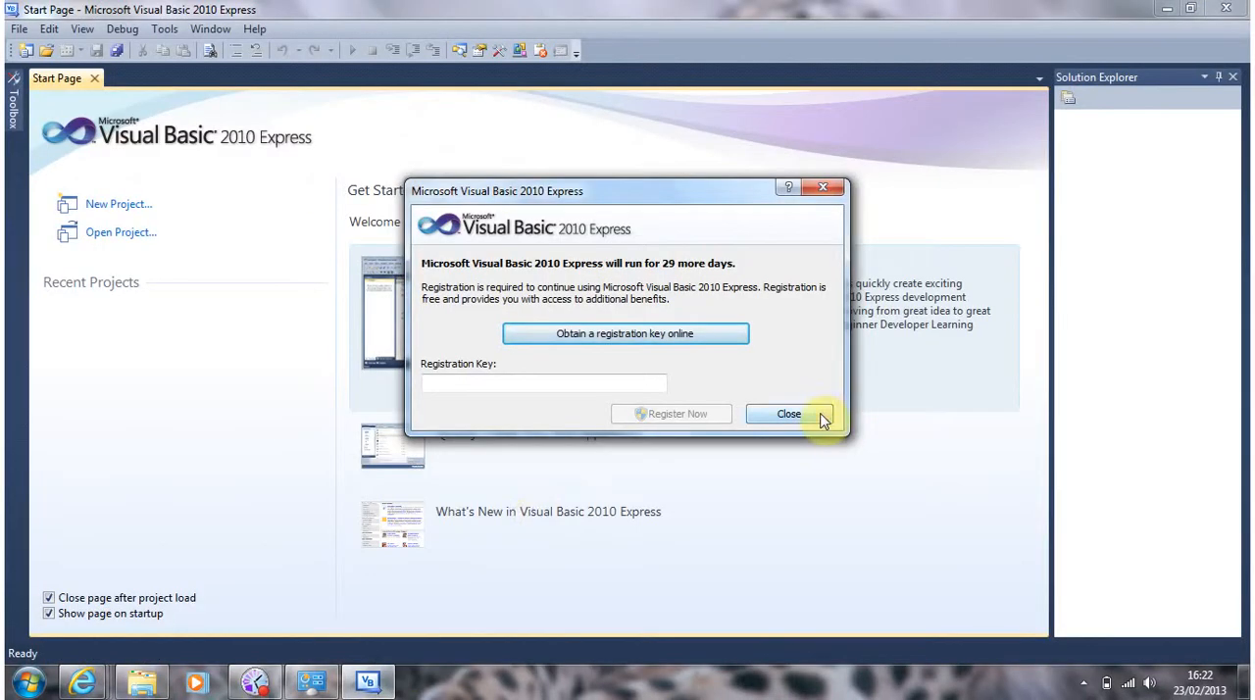
left_click(789, 412)
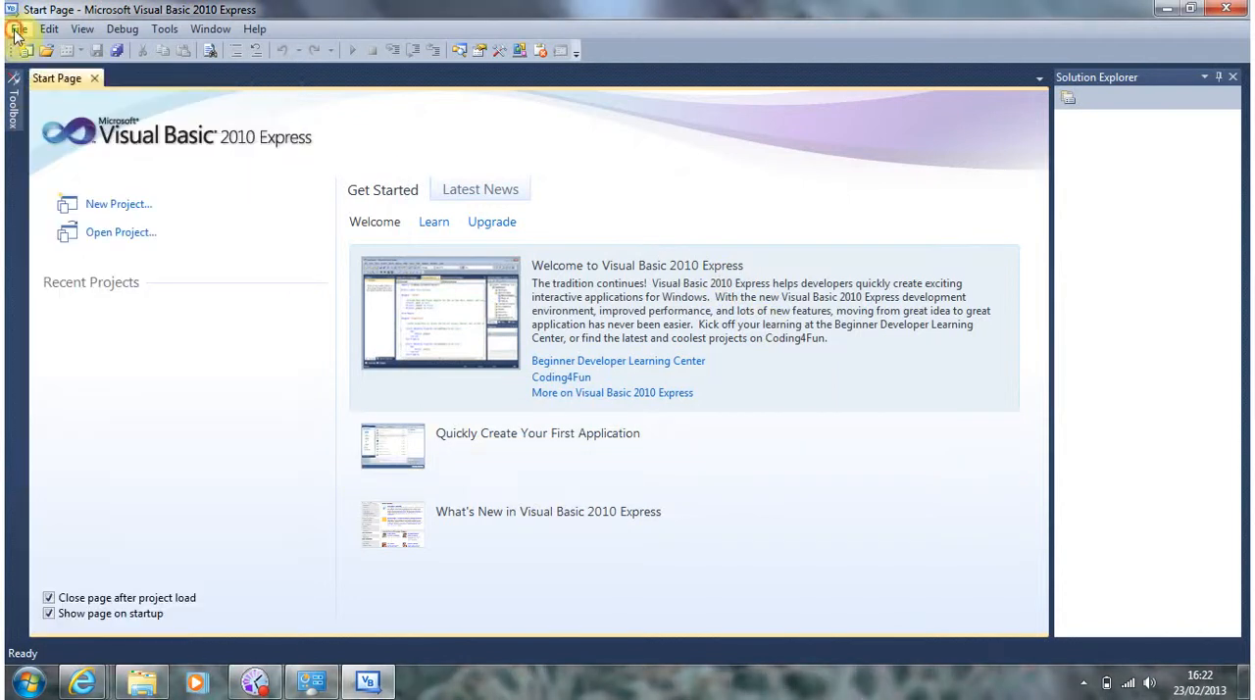
left_click(18, 28)
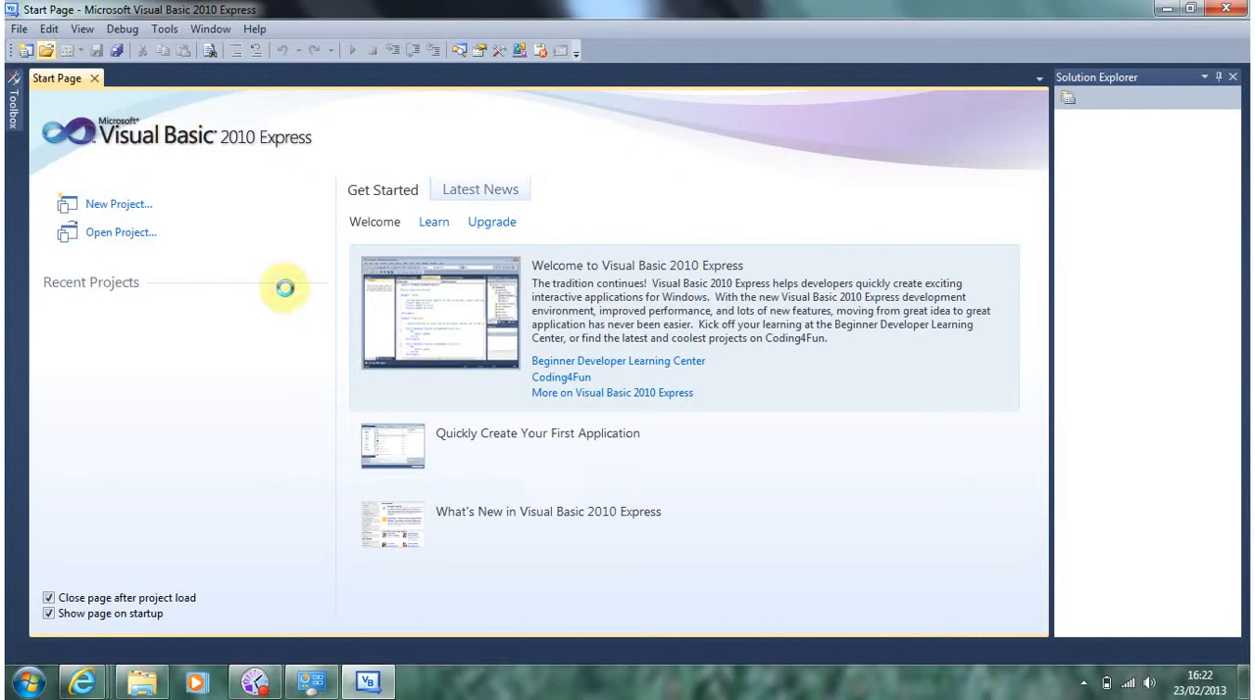
left_click(117, 204)
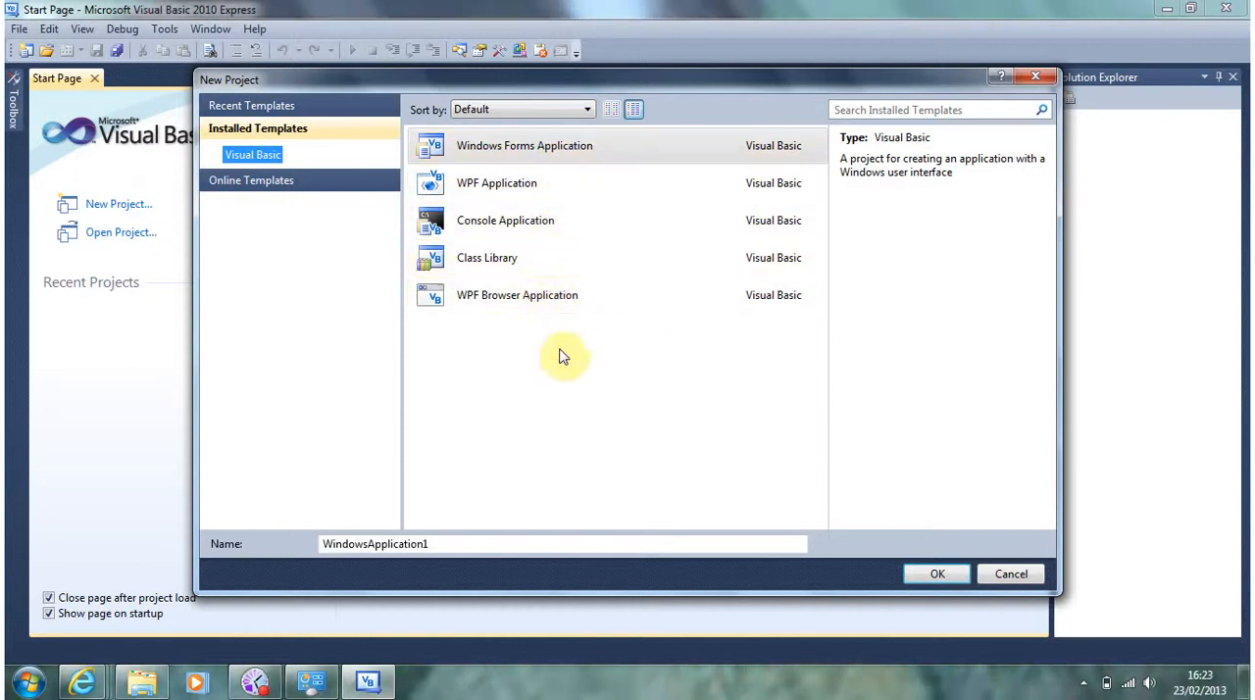
mouse_move(539, 259)
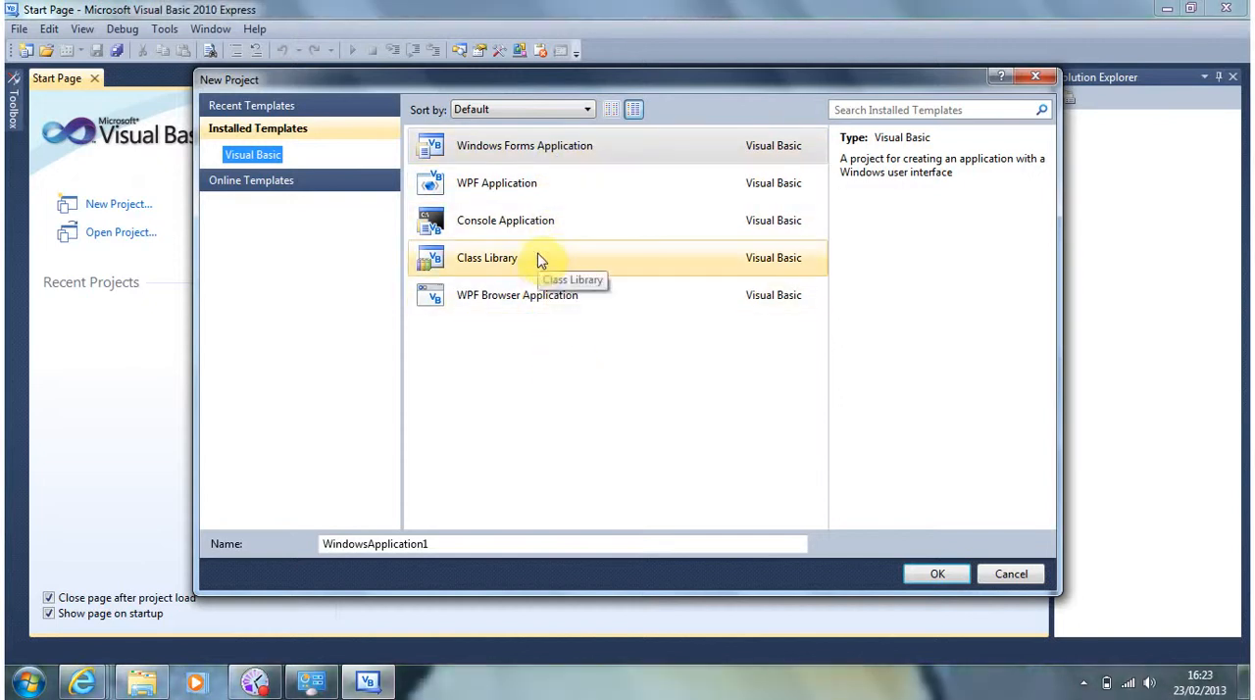
mouse_move(539, 220)
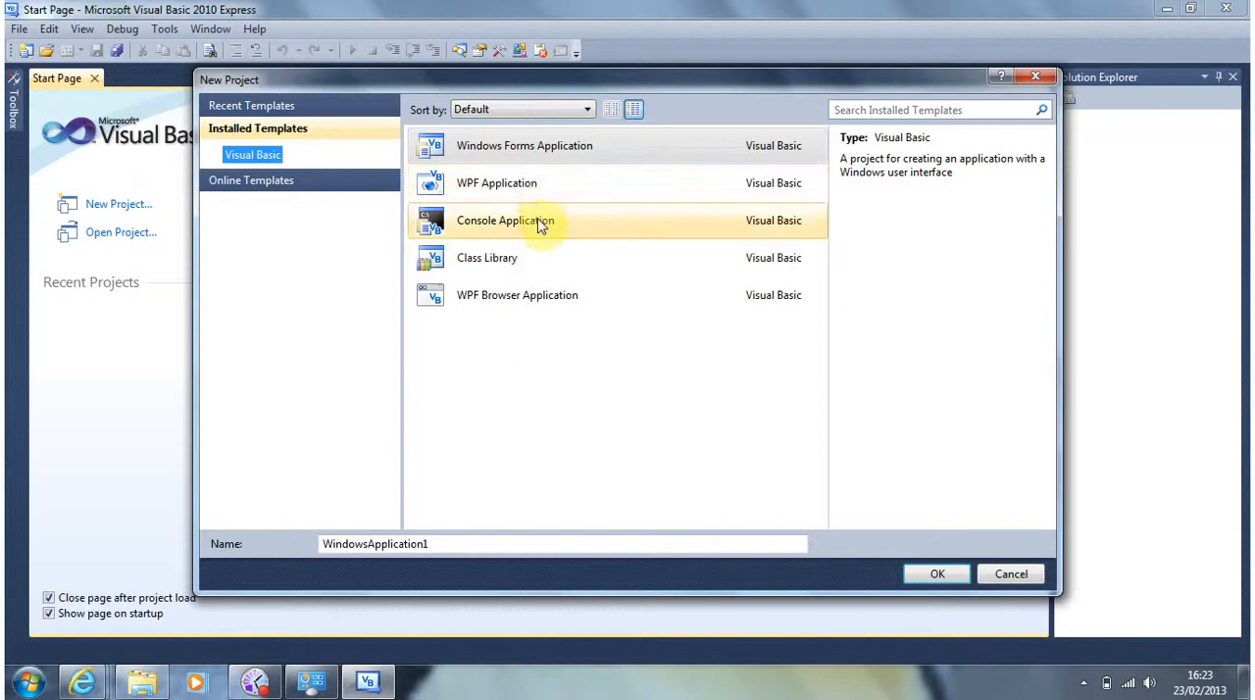
mouse_move(506, 220)
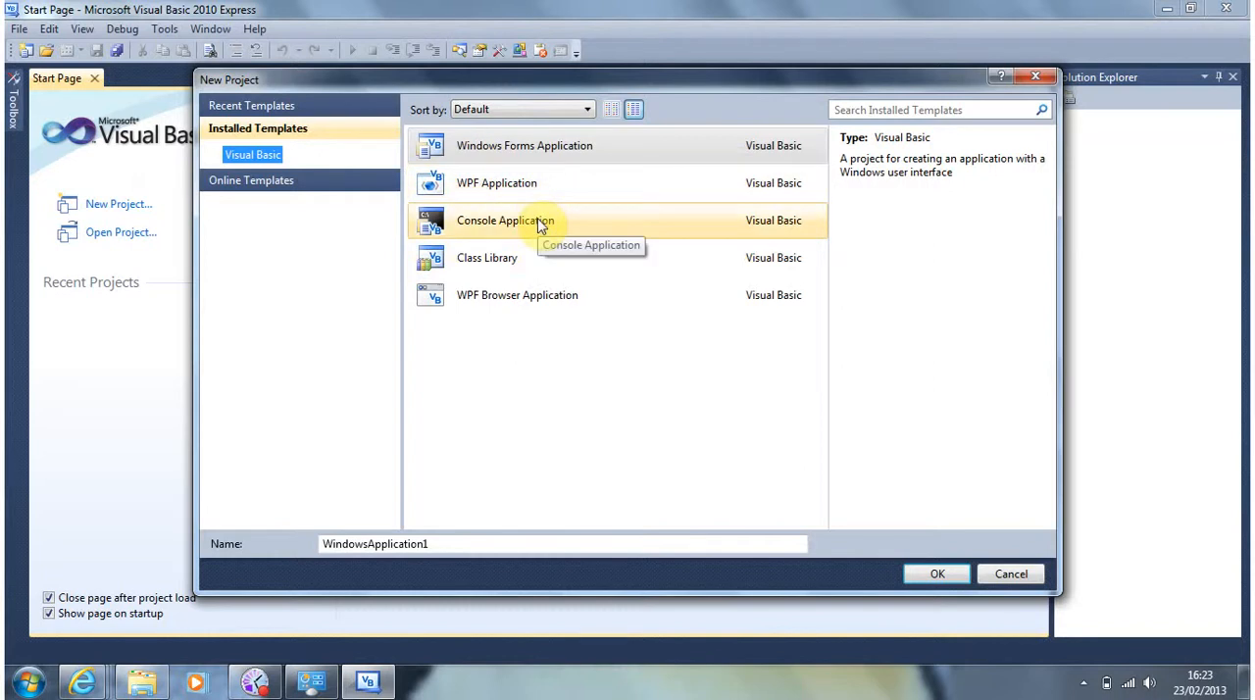
mouse_move(593, 231)
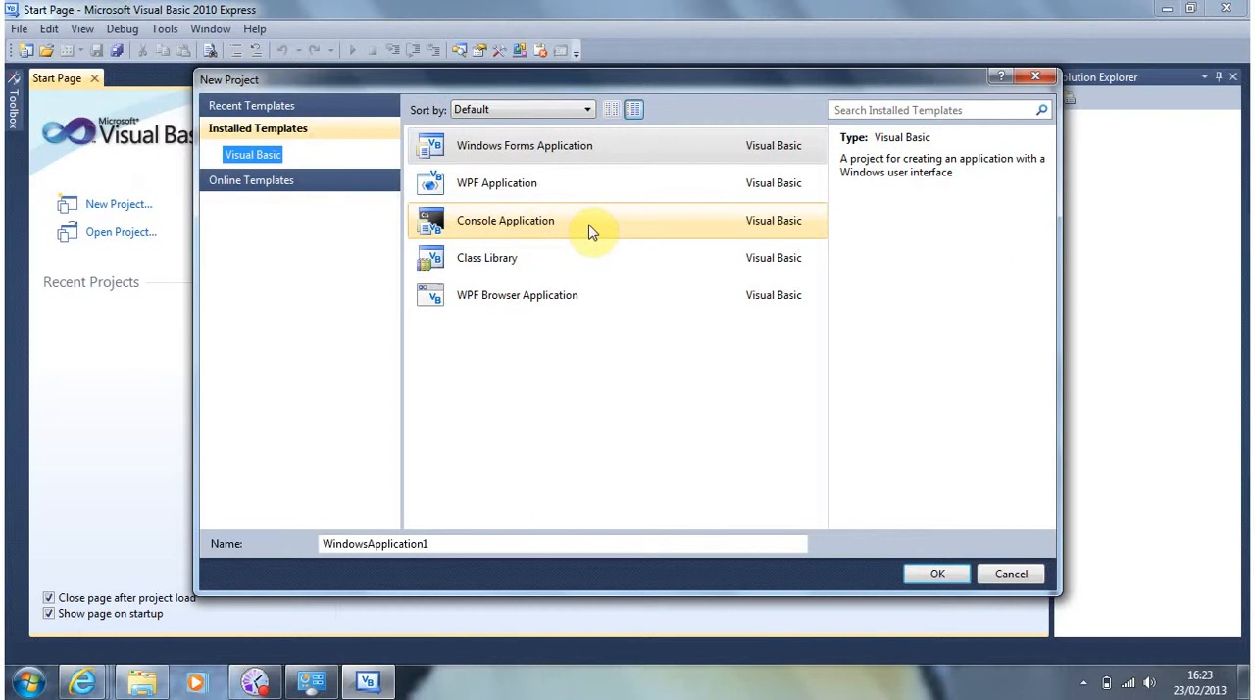
Step: Create the ConsoleApplication1 console project and focus the empty Sub Main in Module1.vb
left_click(588, 225)
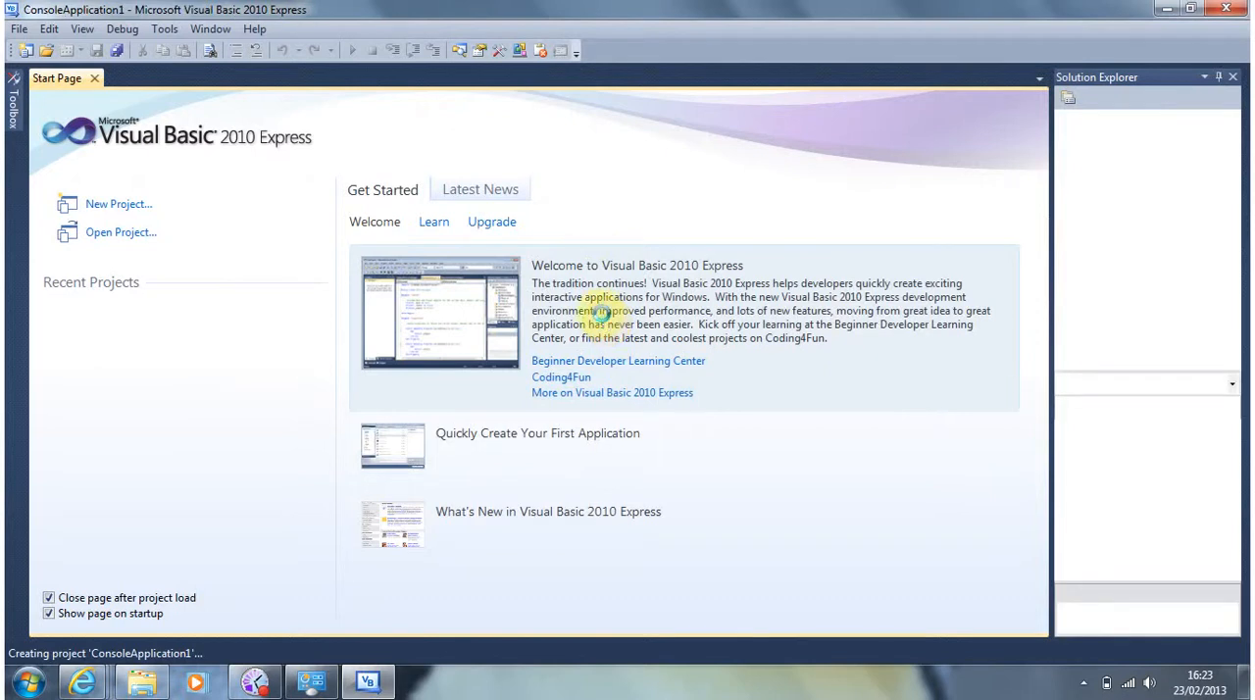
mouse_move(604, 322)
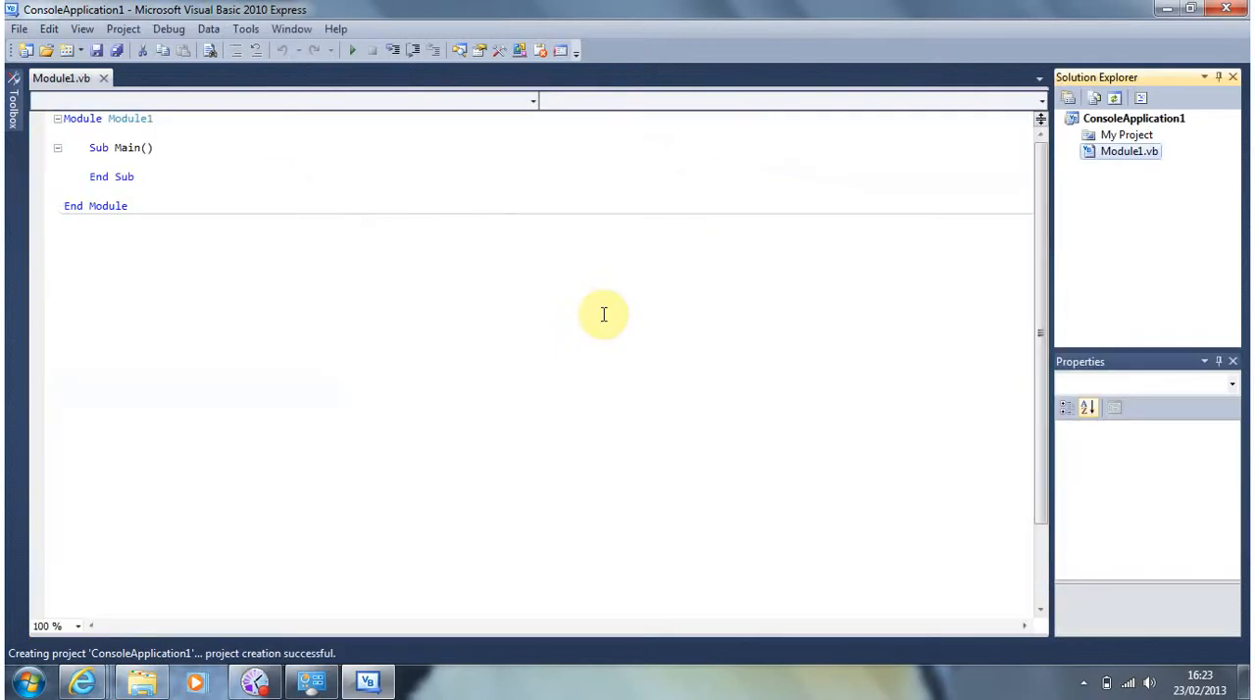
left_click(1129, 151)
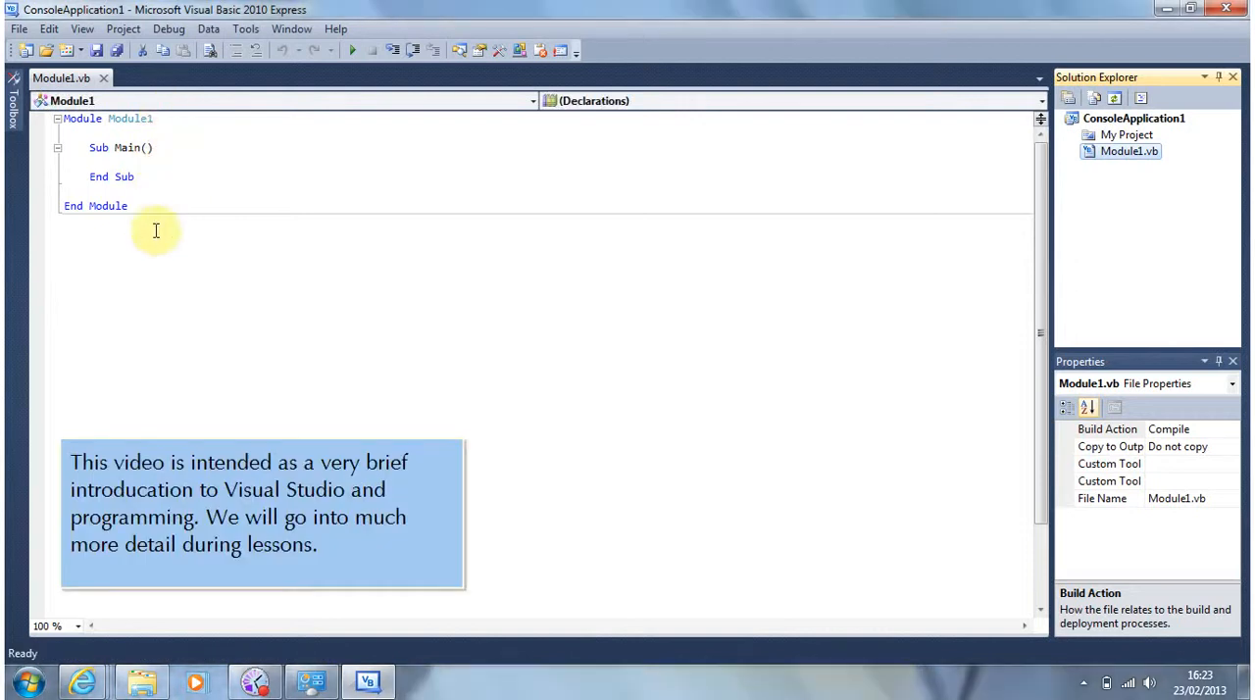
mouse_move(1165, 226)
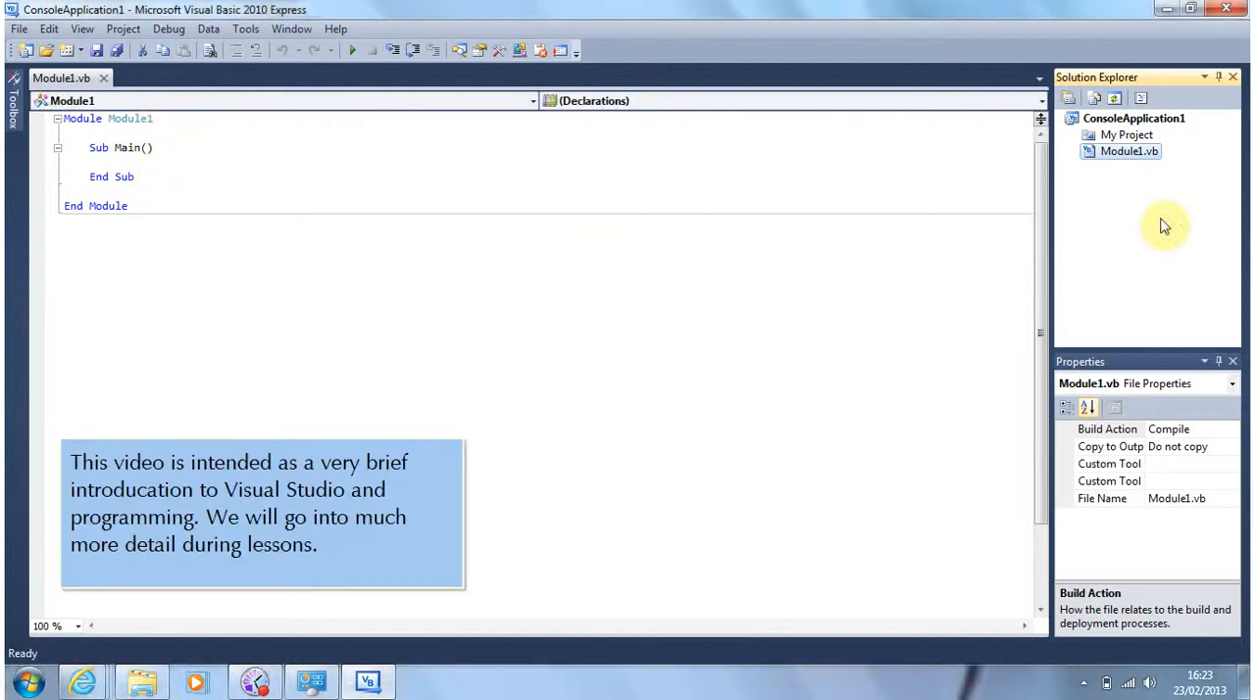
mouse_move(1126, 82)
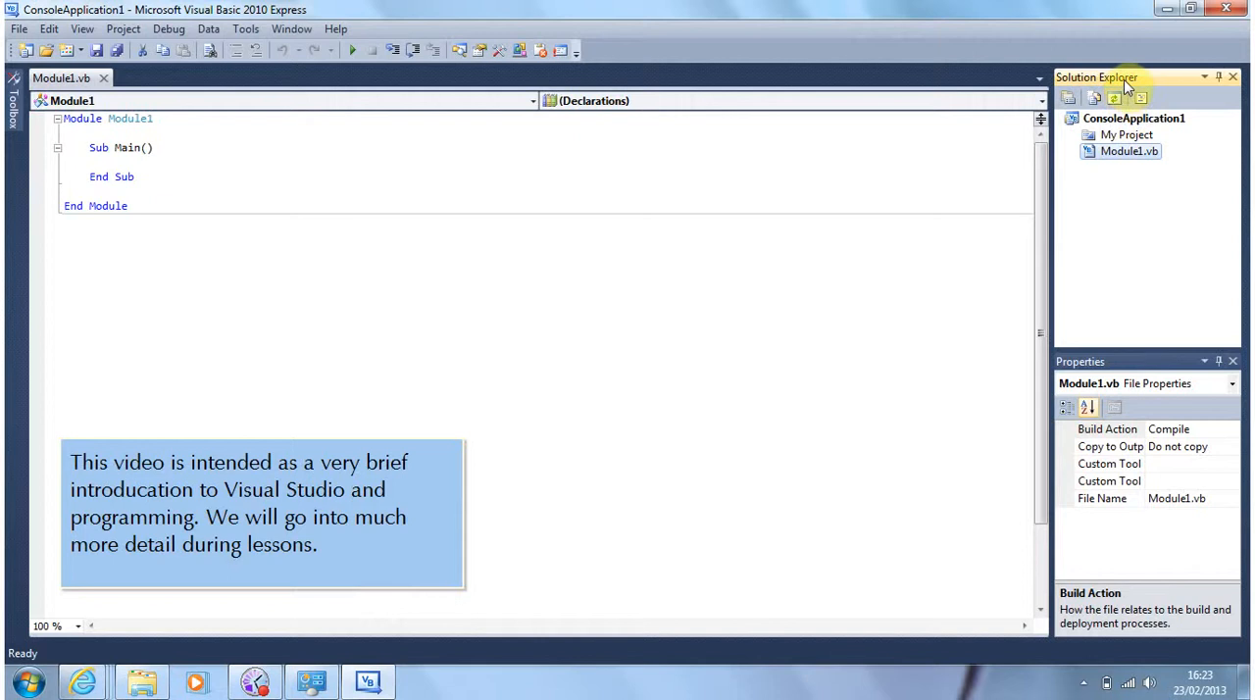
mouse_move(1155, 126)
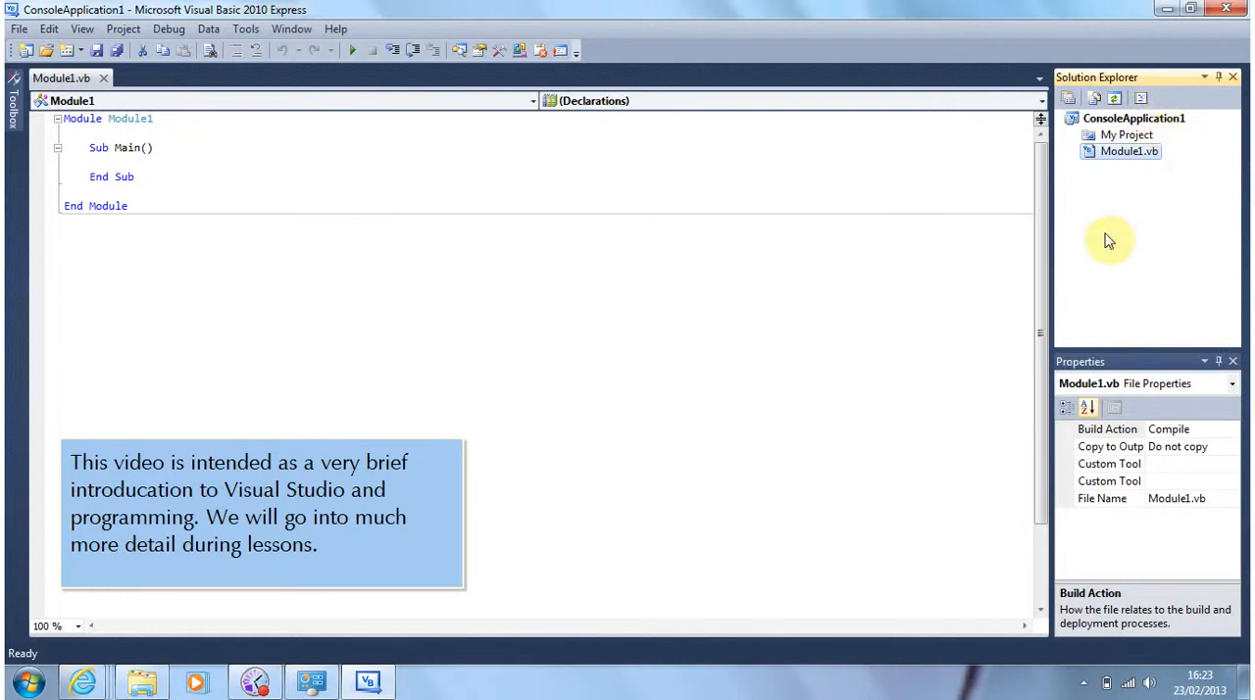
left_click(1130, 151)
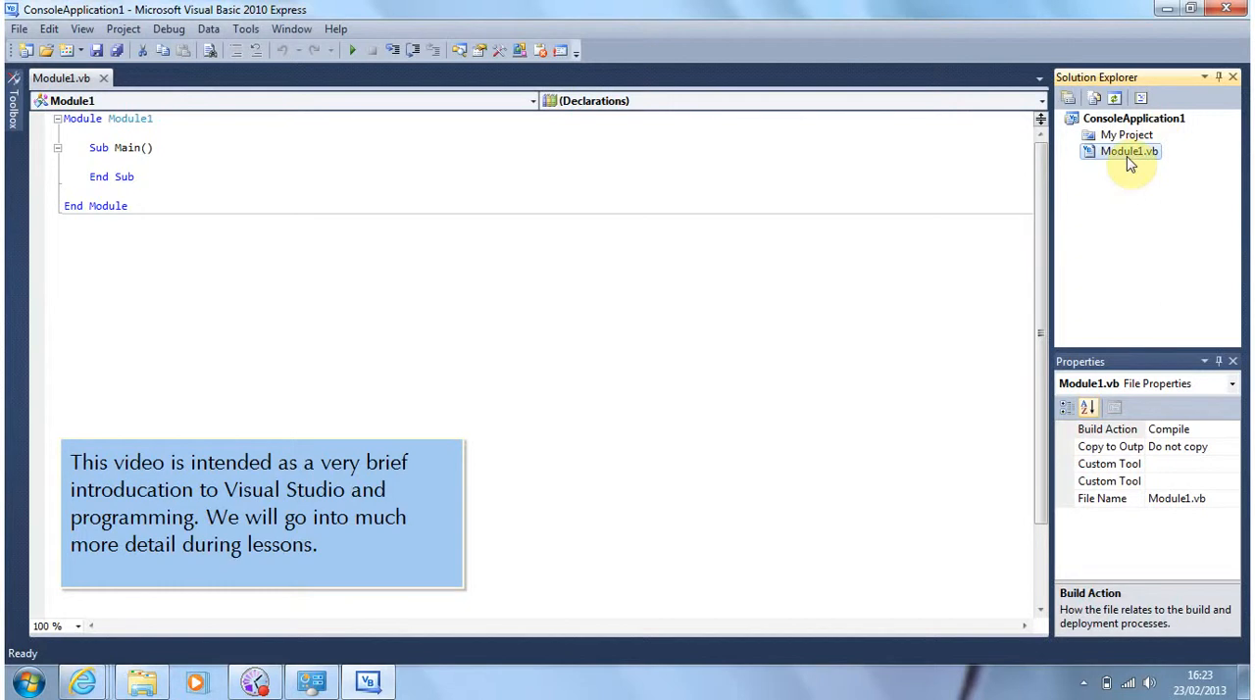
mouse_move(721, 266)
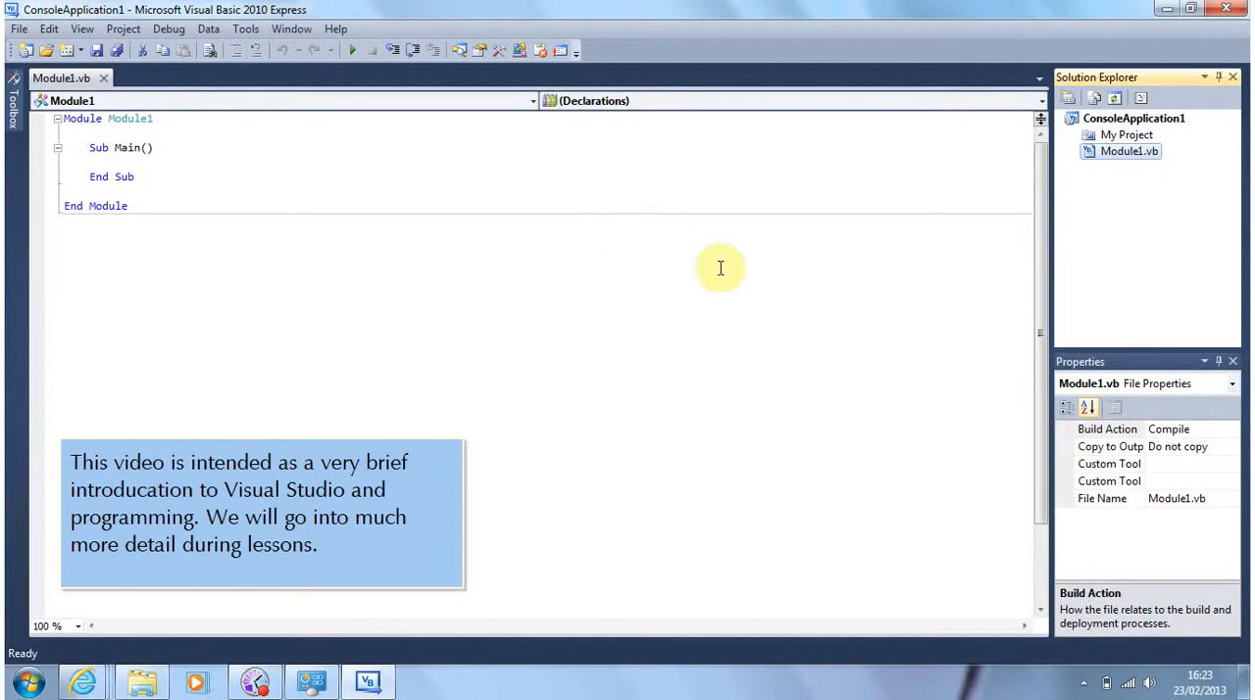
mouse_move(1153, 310)
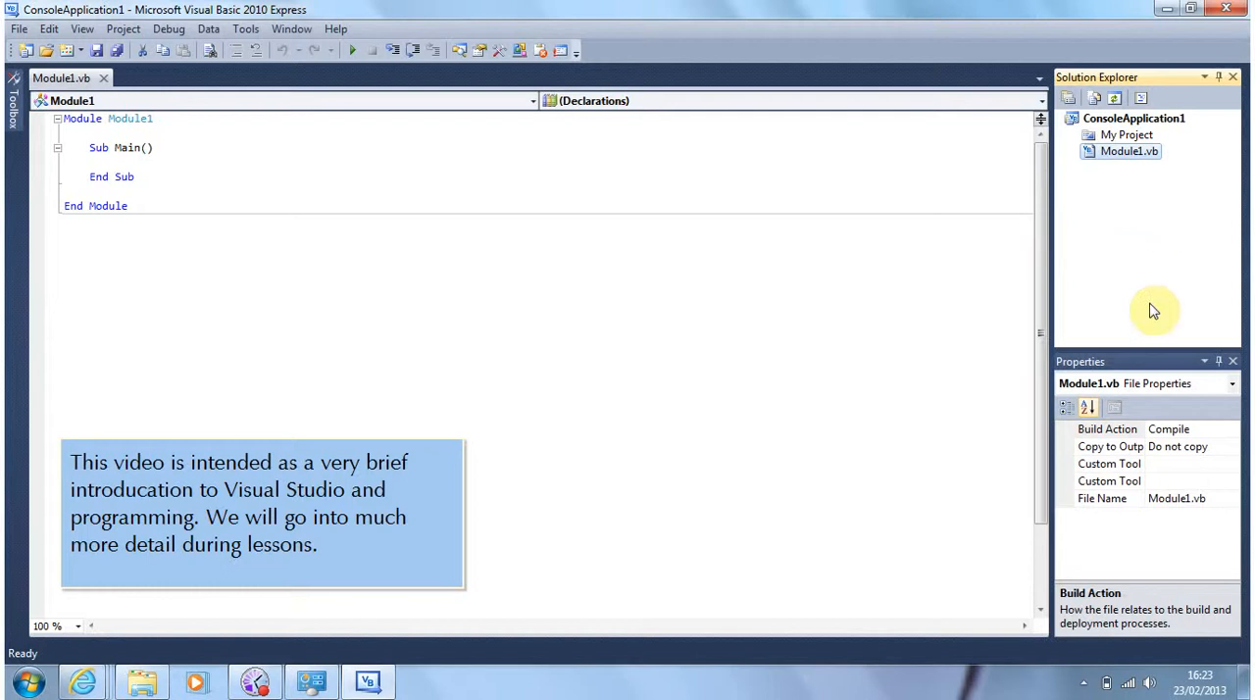
mouse_move(1122, 502)
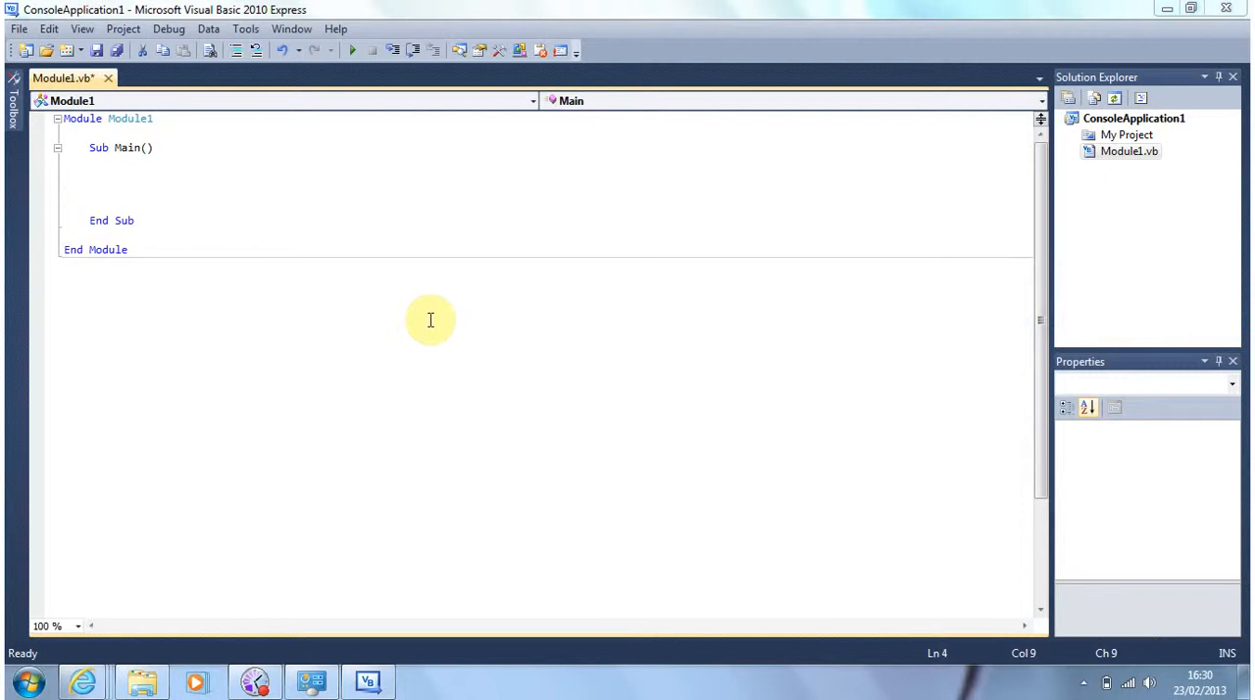
mouse_move(419, 314)
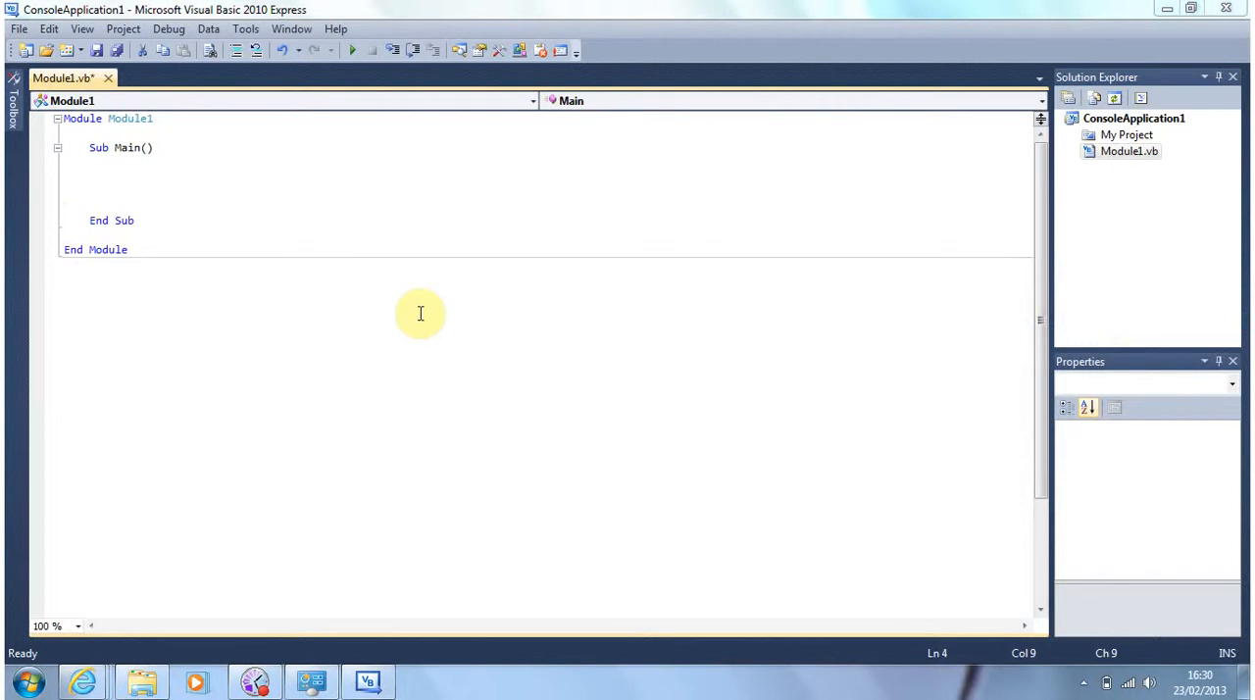
mouse_move(116, 165)
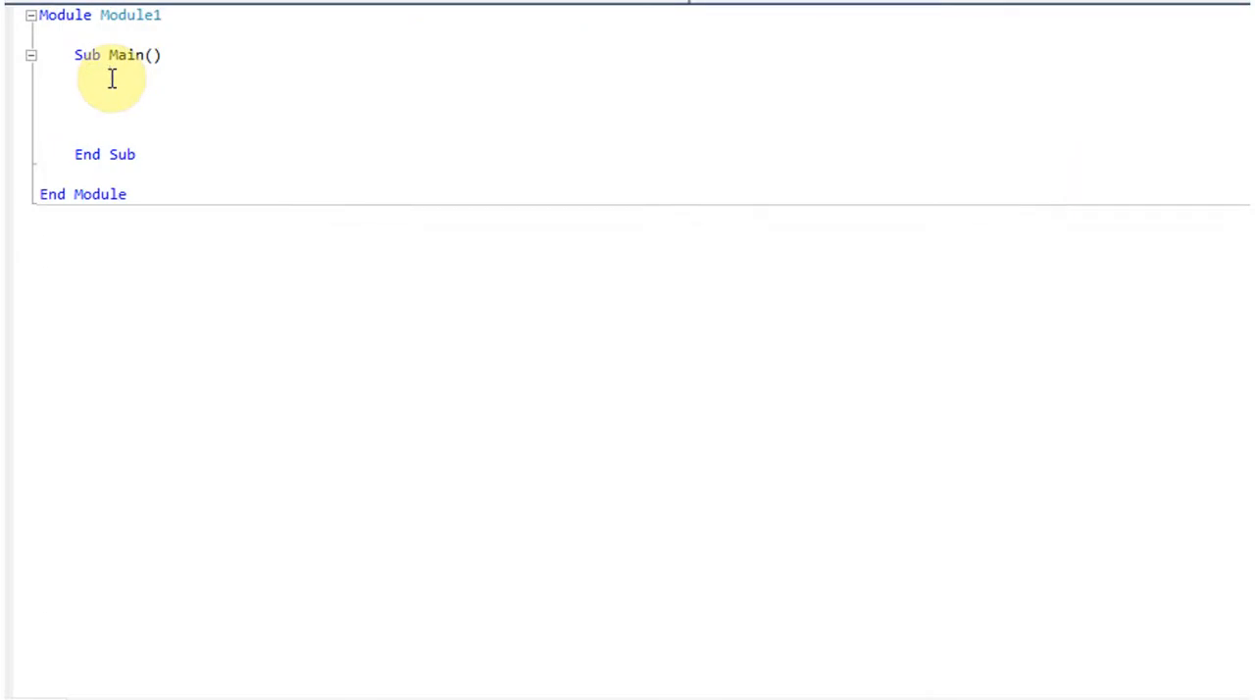
Step: Enter Console.WriteLine in Sub Main, taking WriteLine from IntelliSense
type("COnsole")
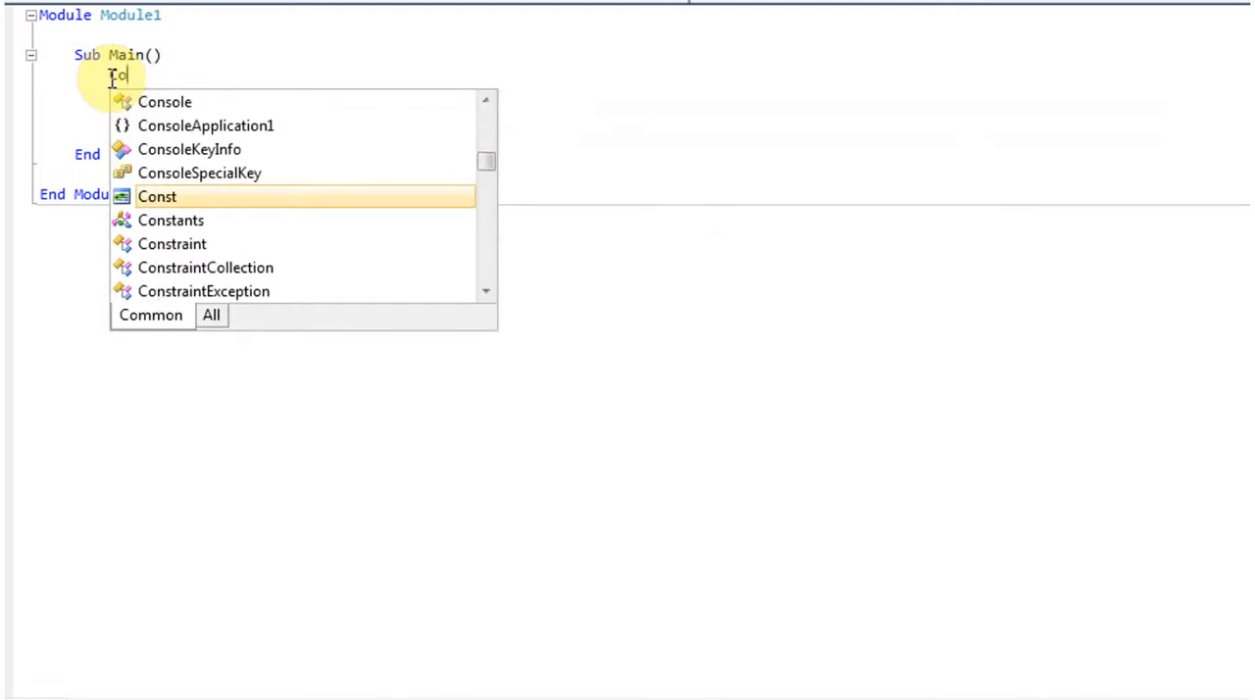
type("nsole")
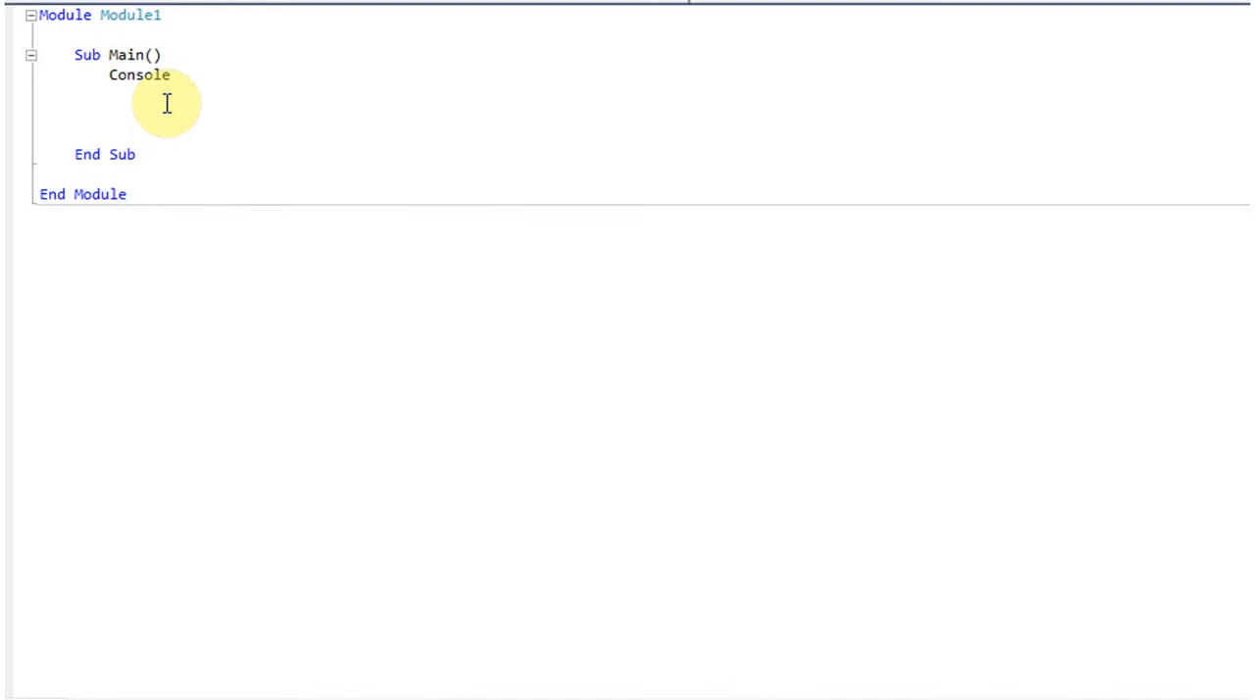
type(".")
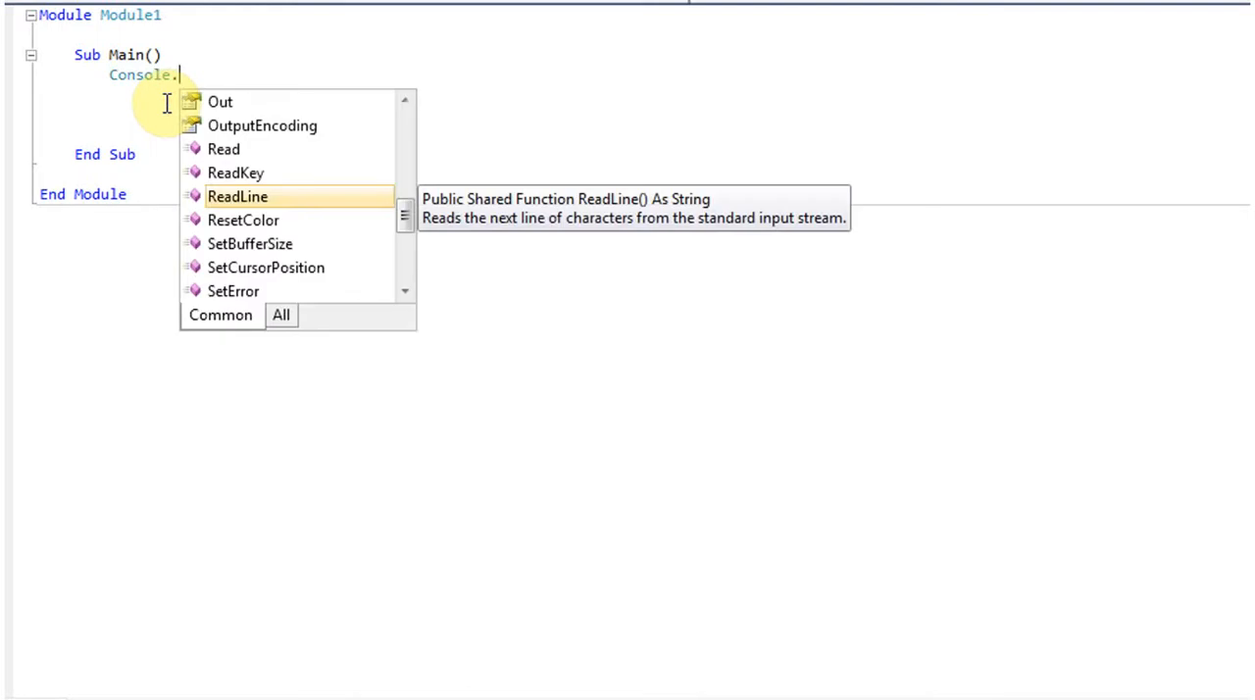
type("W")
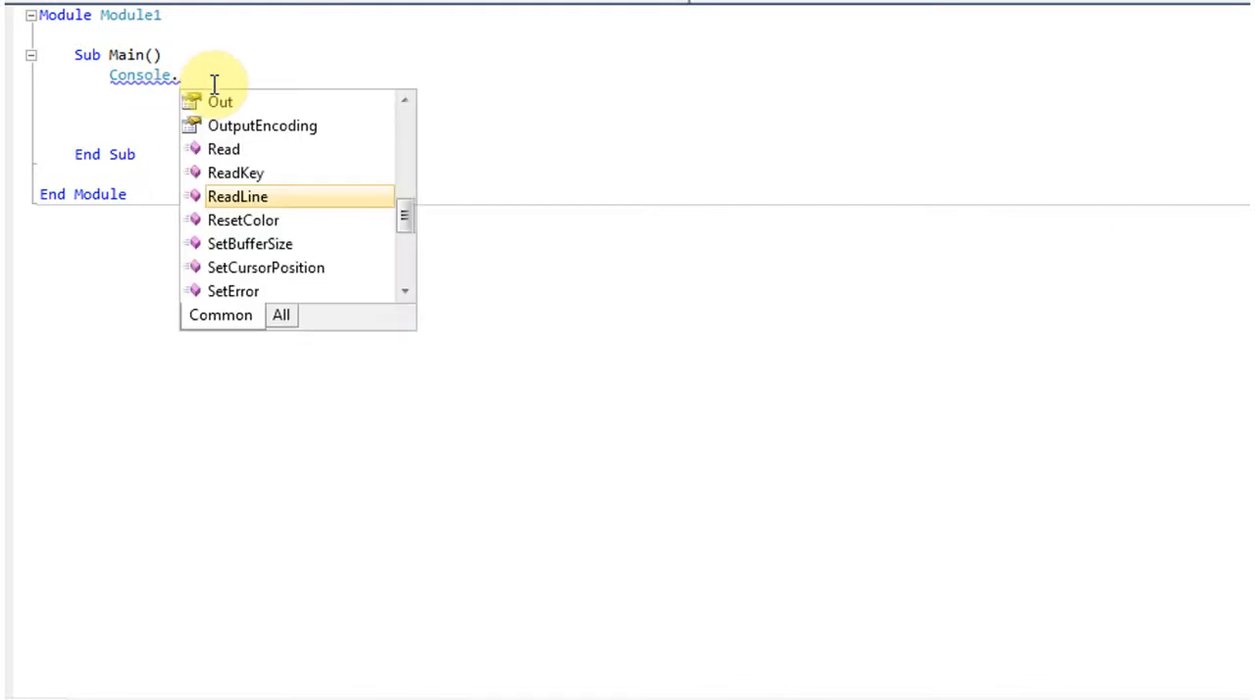
type("W")
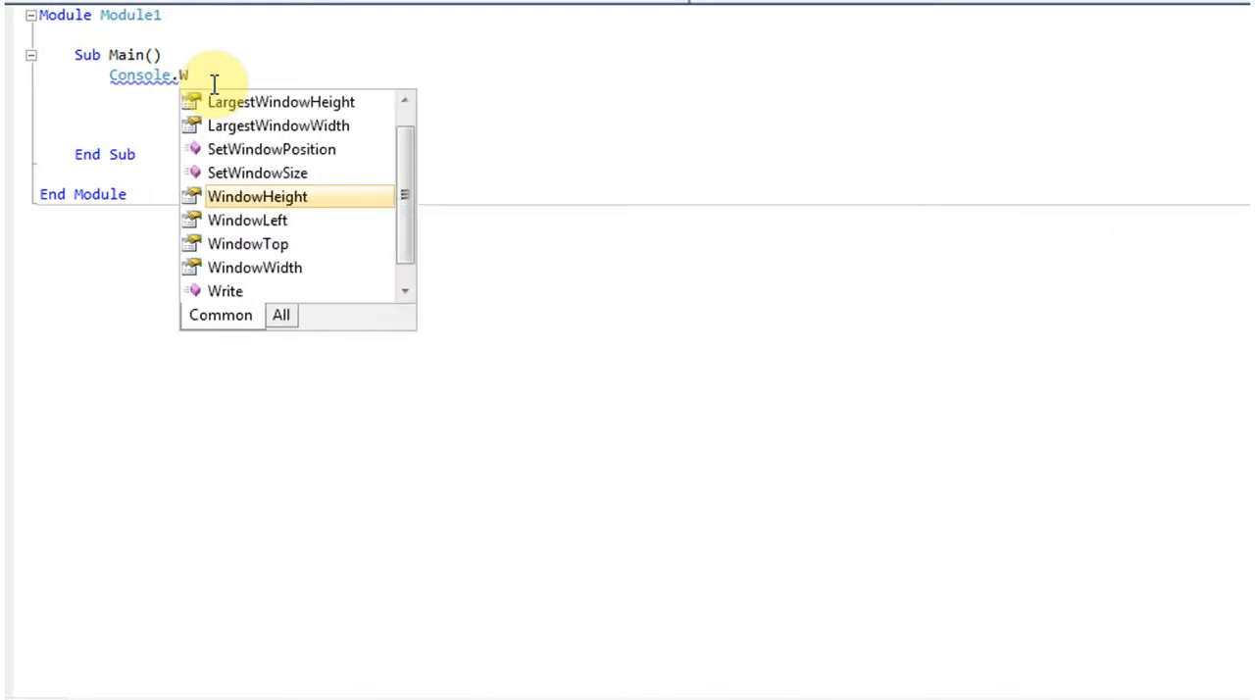
mouse_move(257, 196)
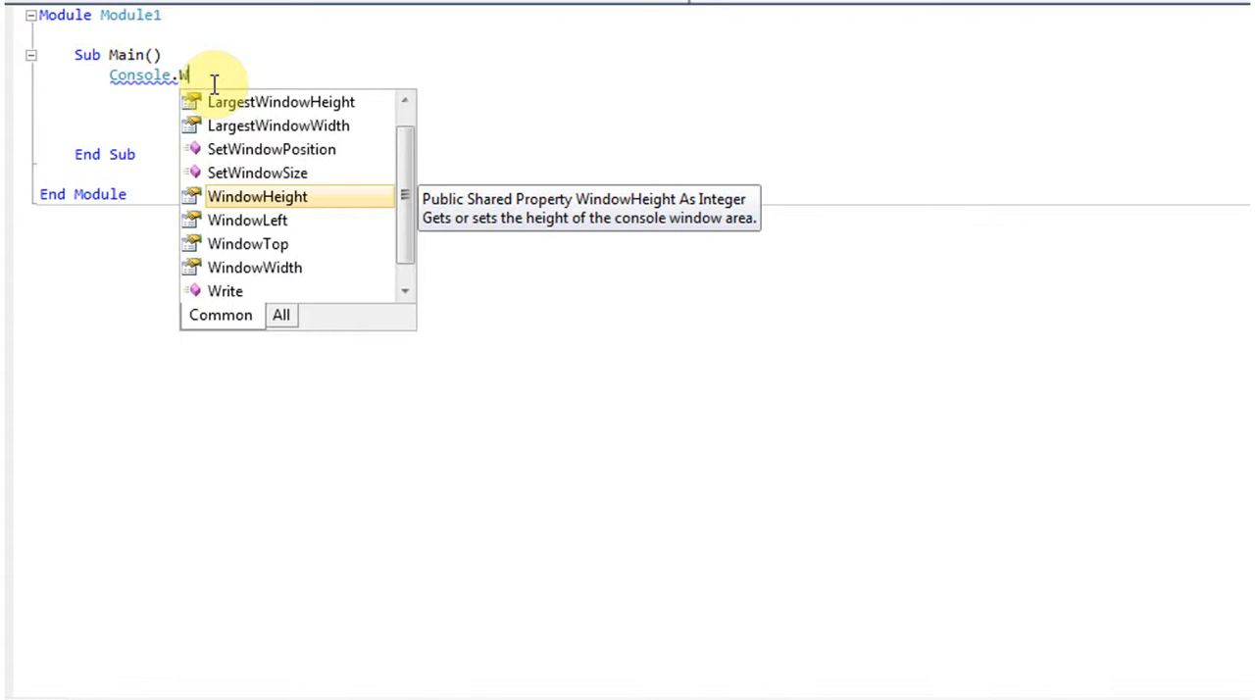
type("r")
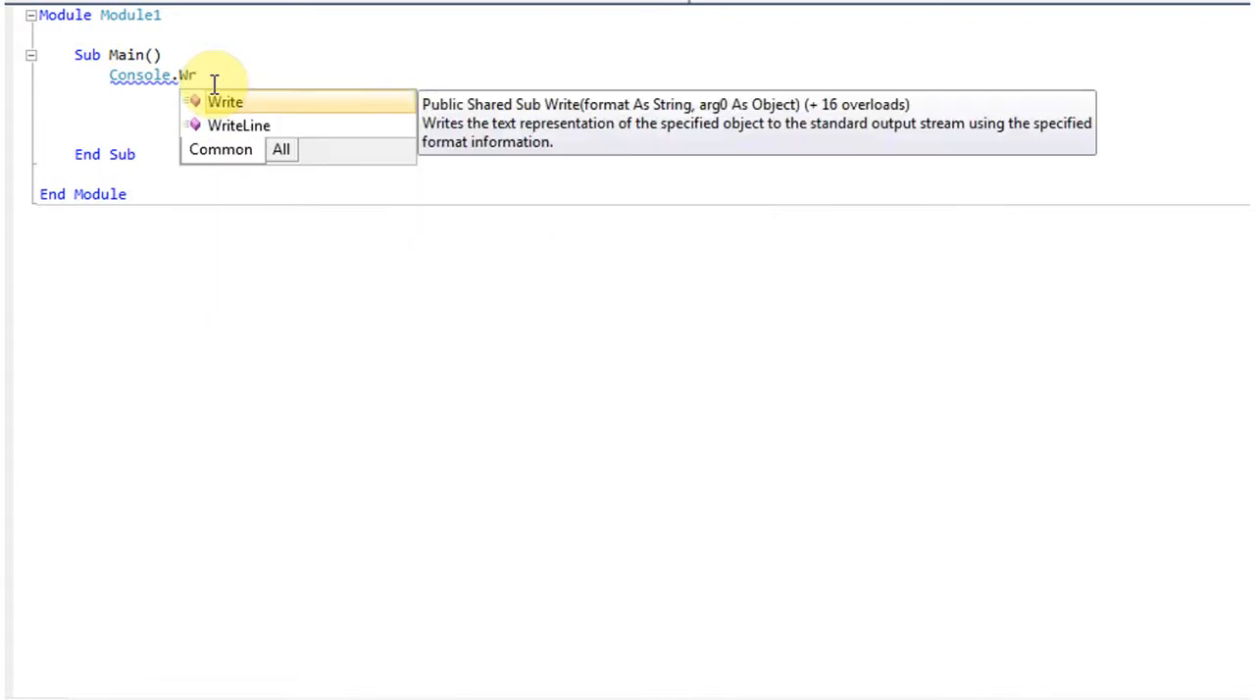
mouse_move(240, 126)
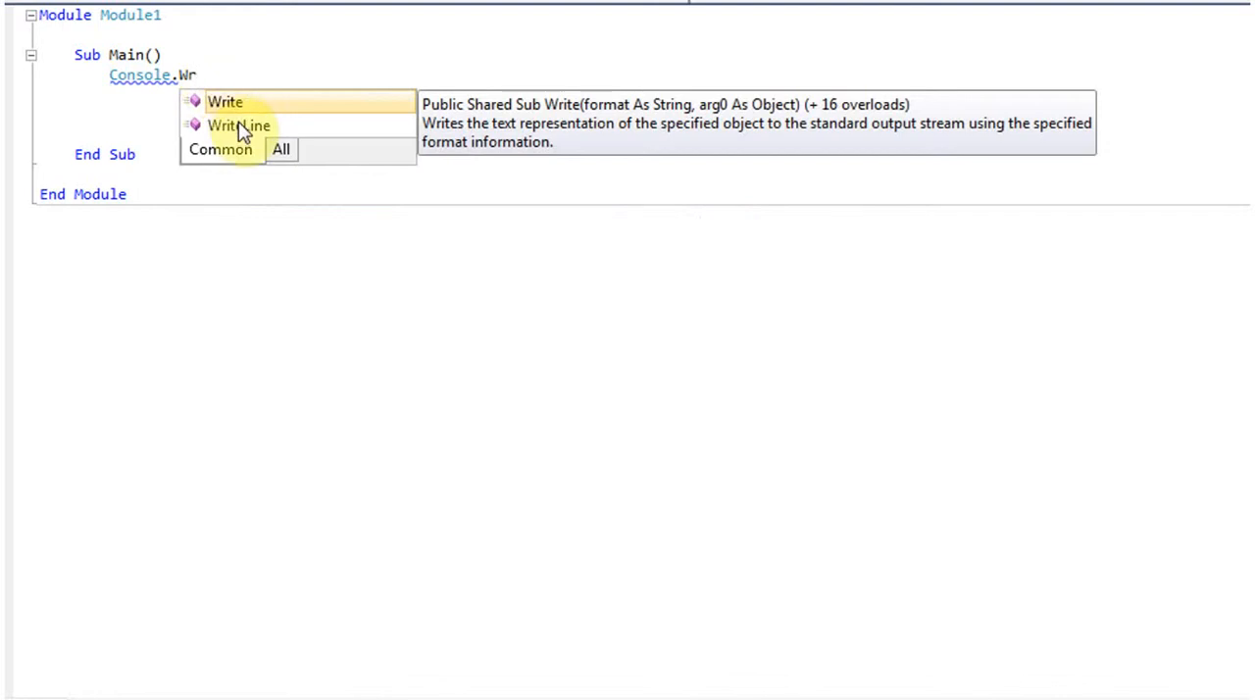
double_click(239, 125)
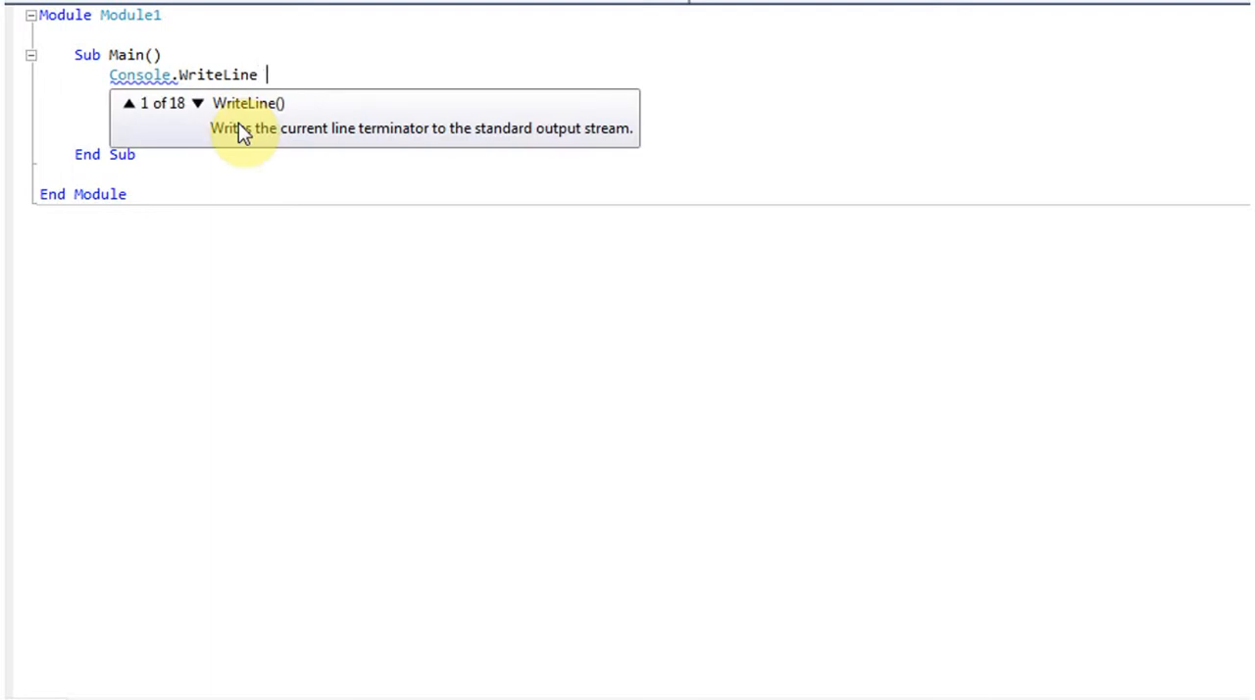
Step: Complete the call with the argument ("hello World")
type("(\"")
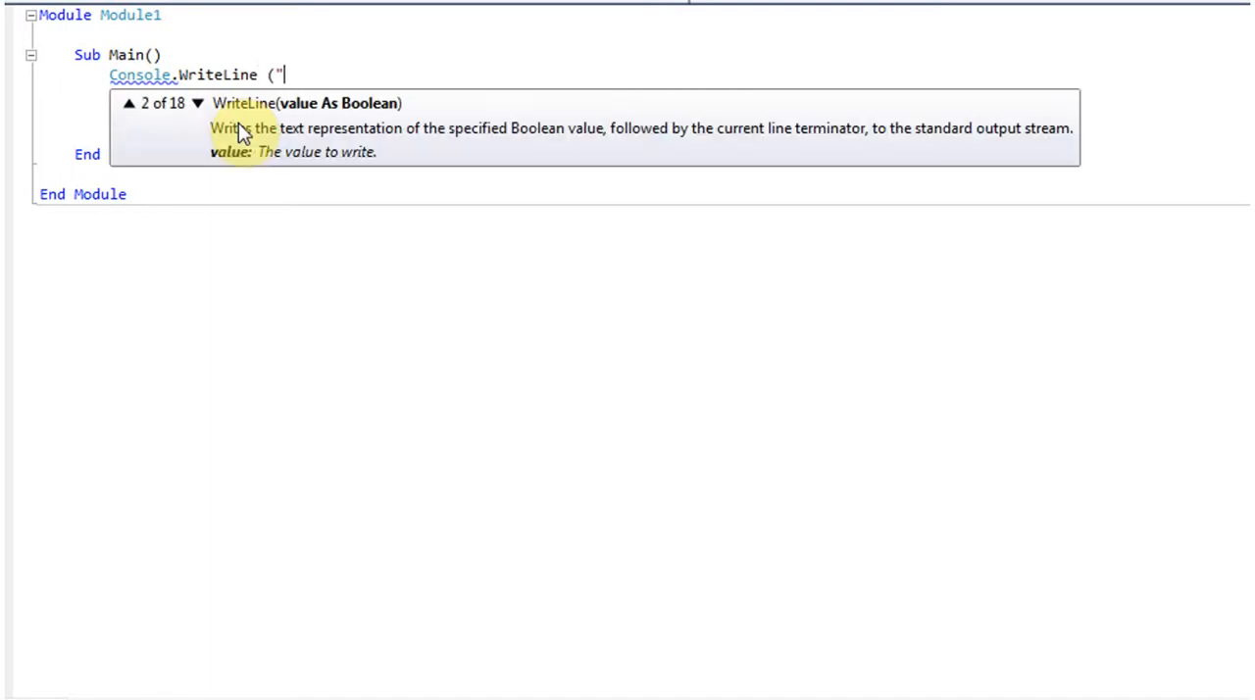
type("h")
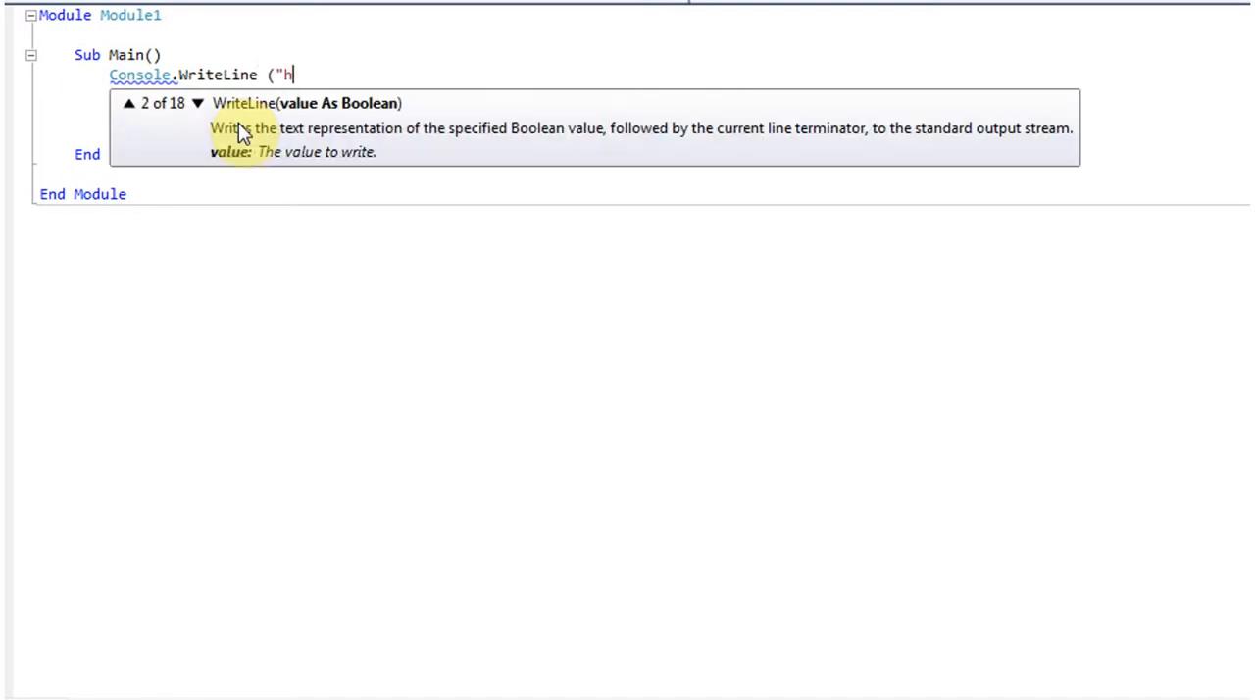
type("ello Wor")
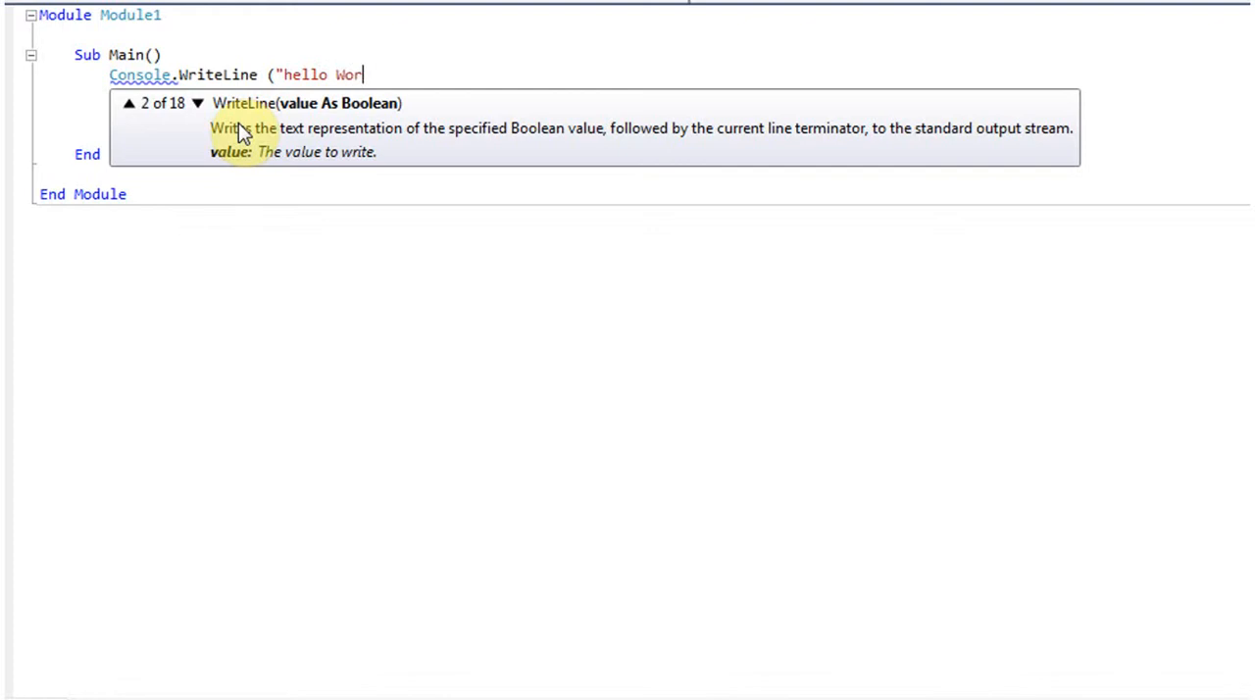
type("ld\"")
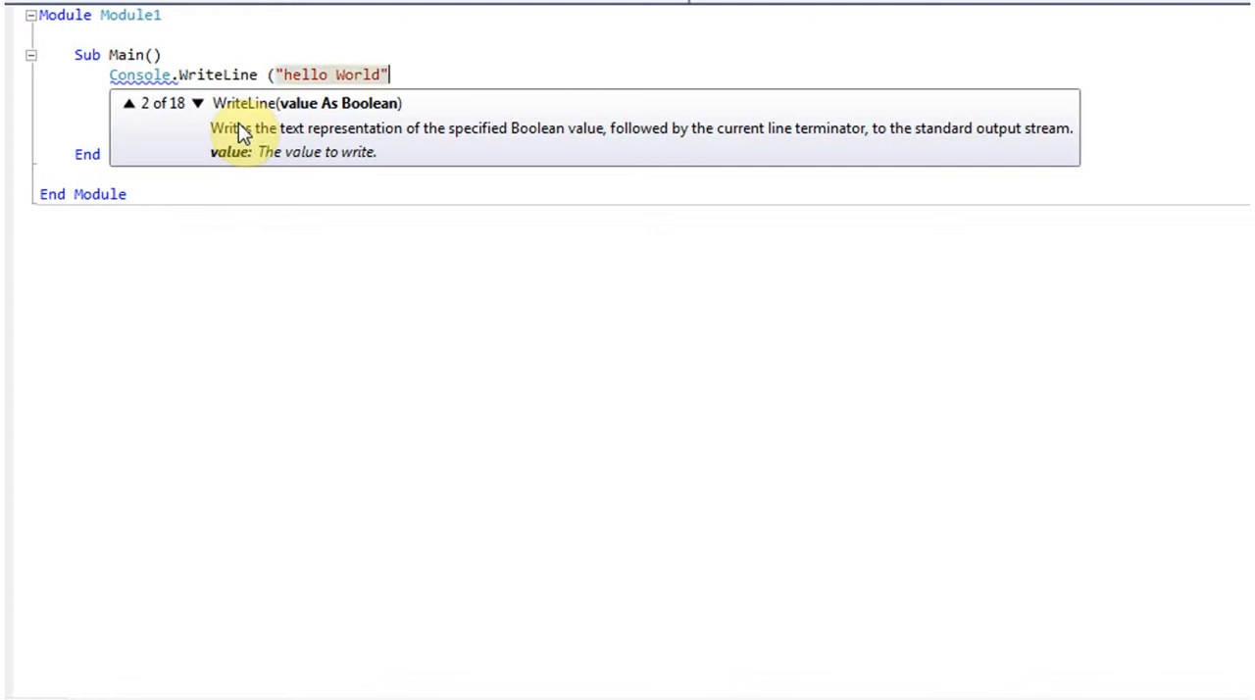
type(")")
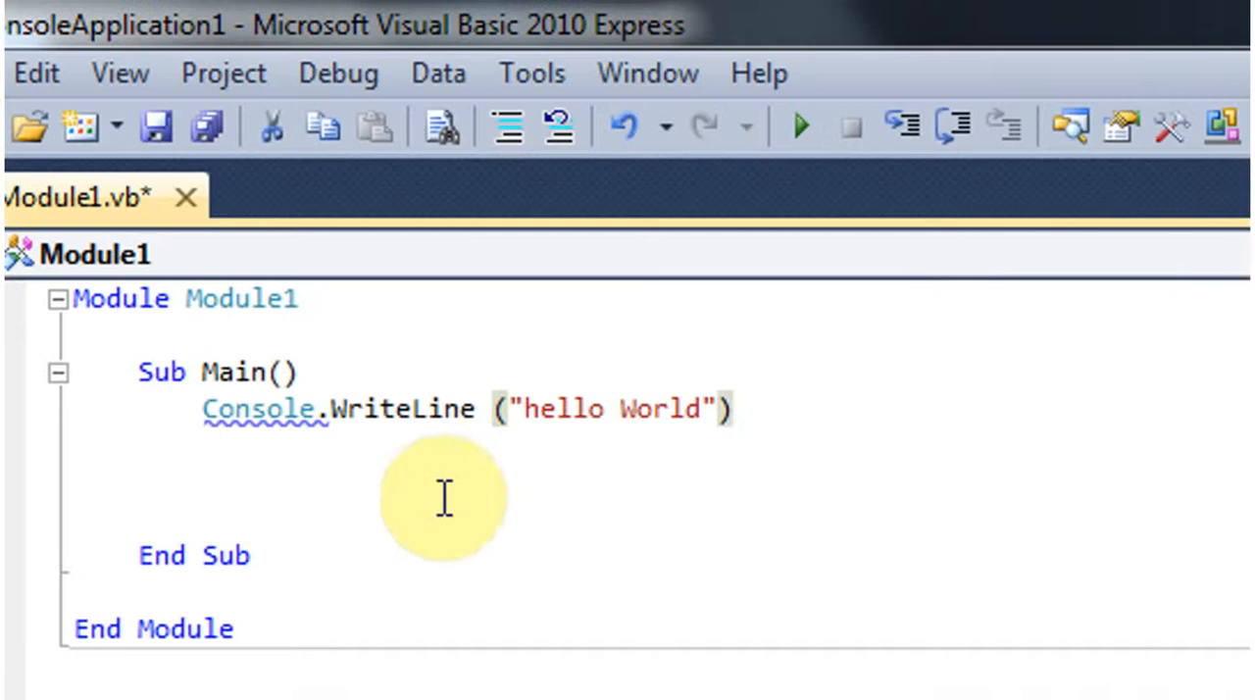
mouse_move(796, 128)
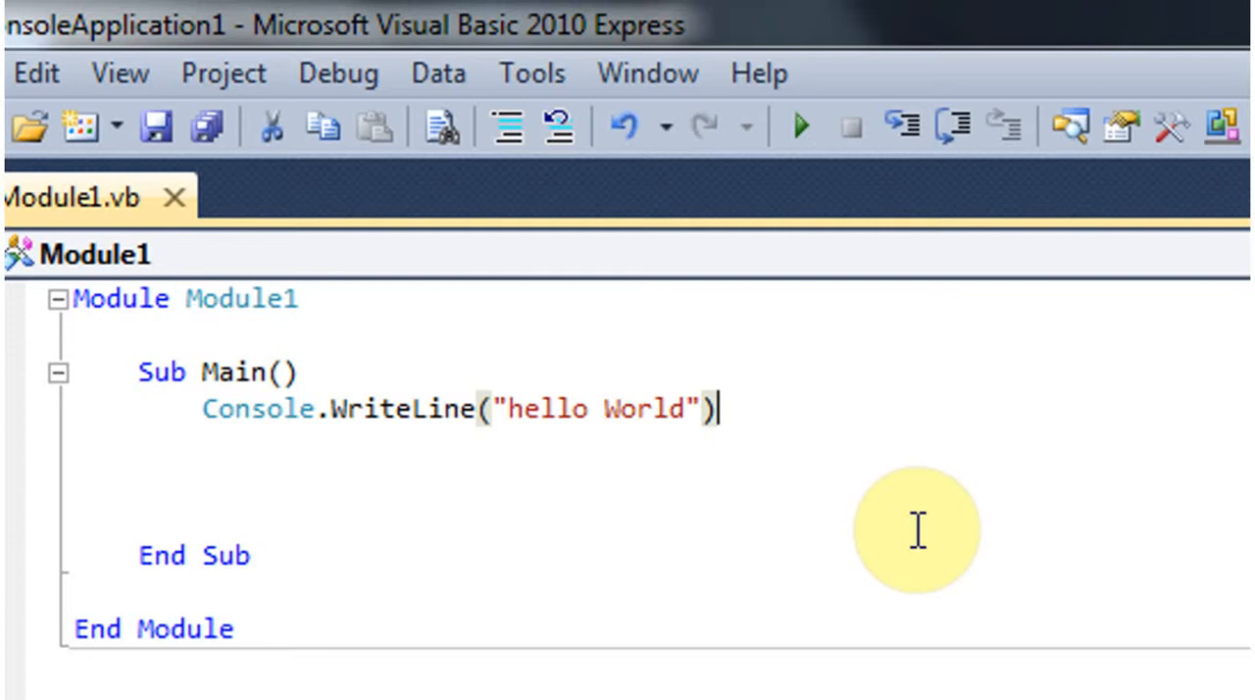
Step: Add Console.ReadLine() on the line beneath the WriteLine call
type("Console.R")
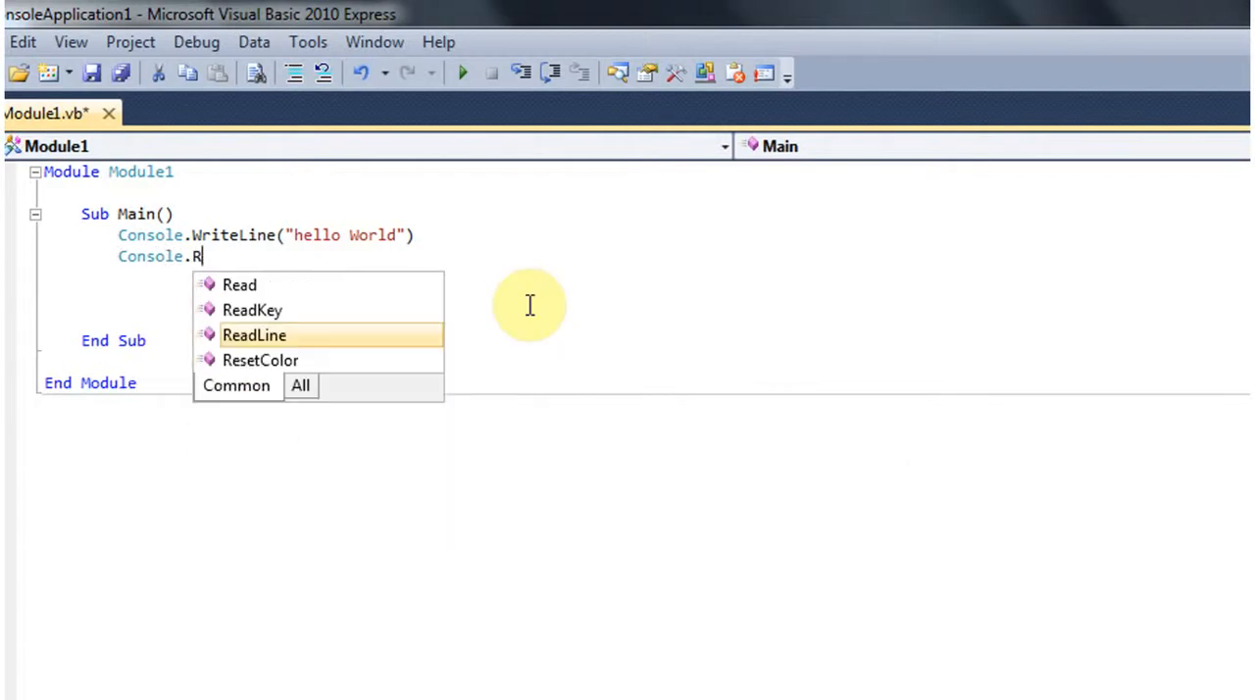
type("ead")
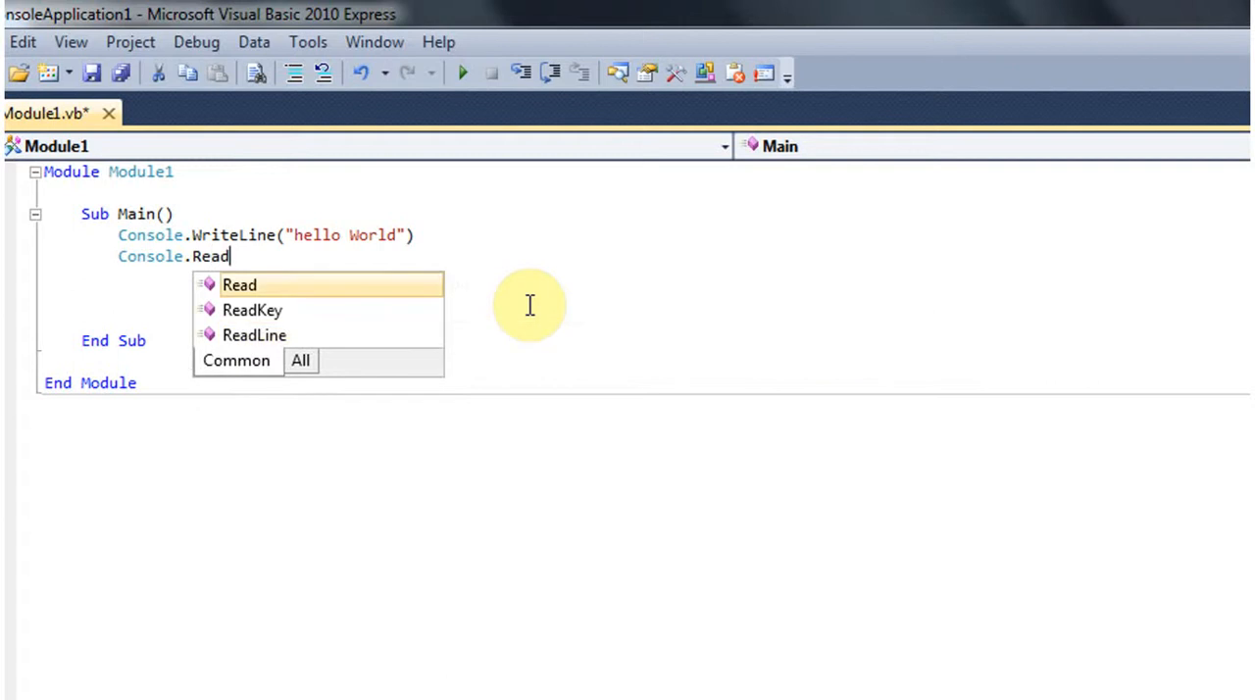
type("lin")
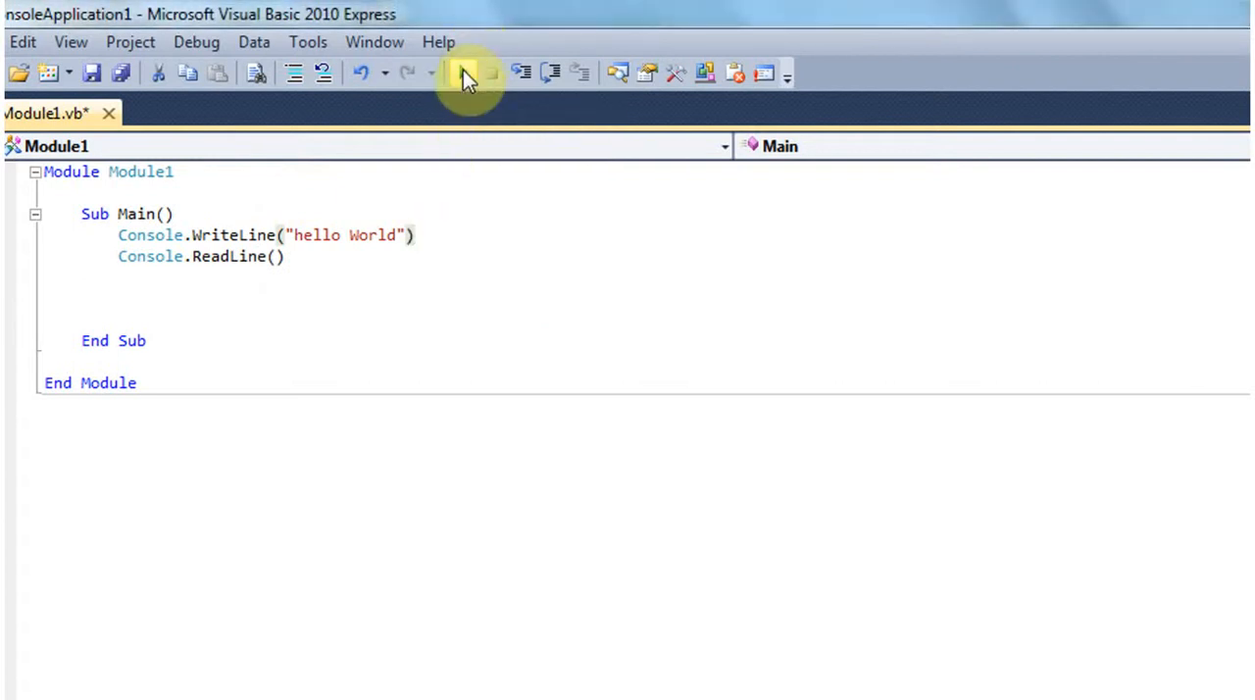
mouse_move(463, 74)
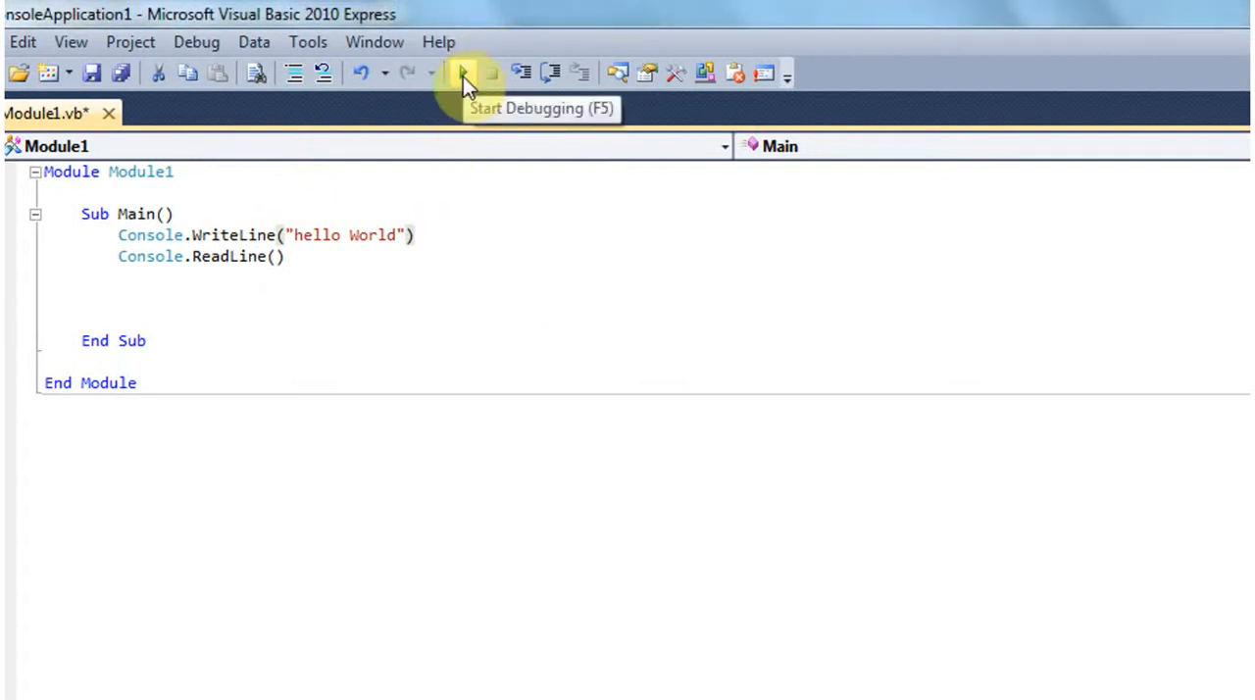
Step: Start debugging to show hello World in the console, then close the console window
left_click(463, 72)
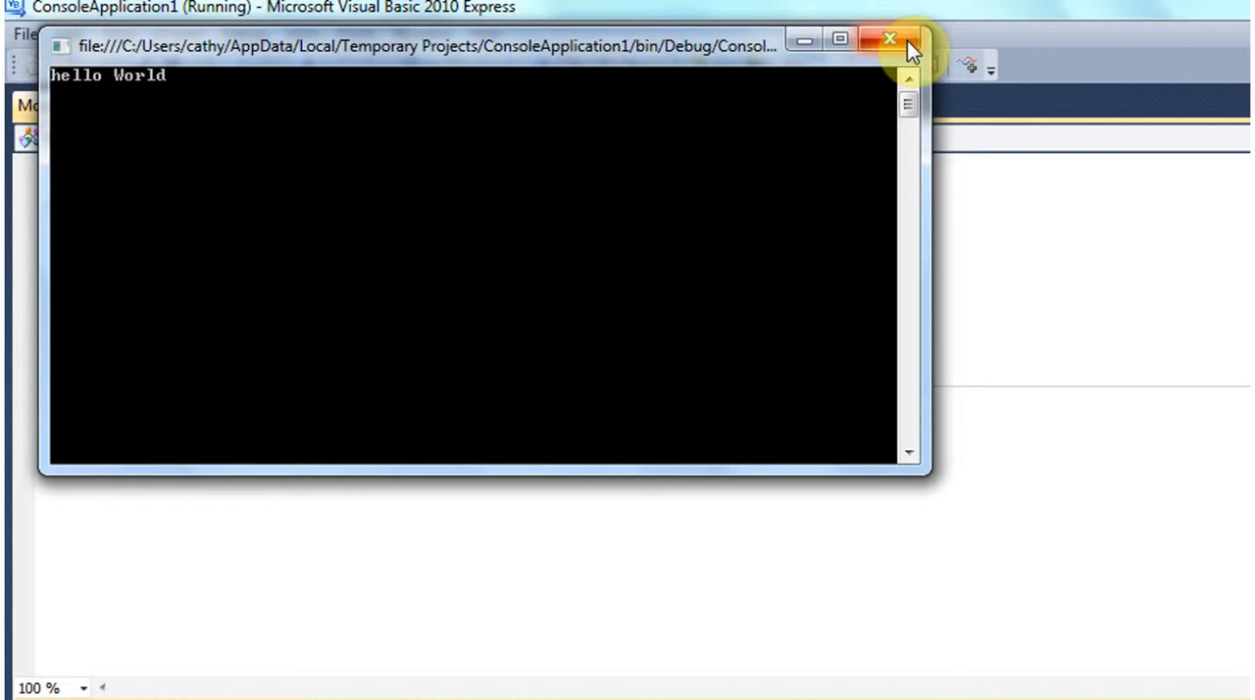
left_click(890, 39)
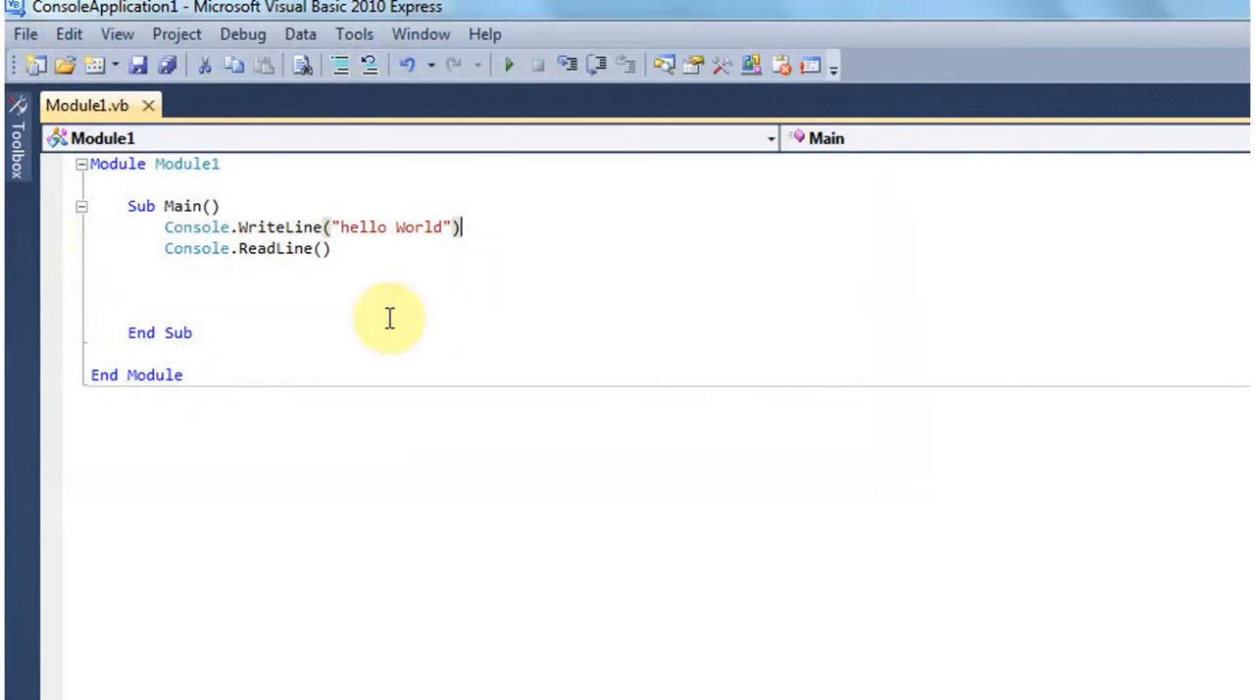
mouse_move(23, 36)
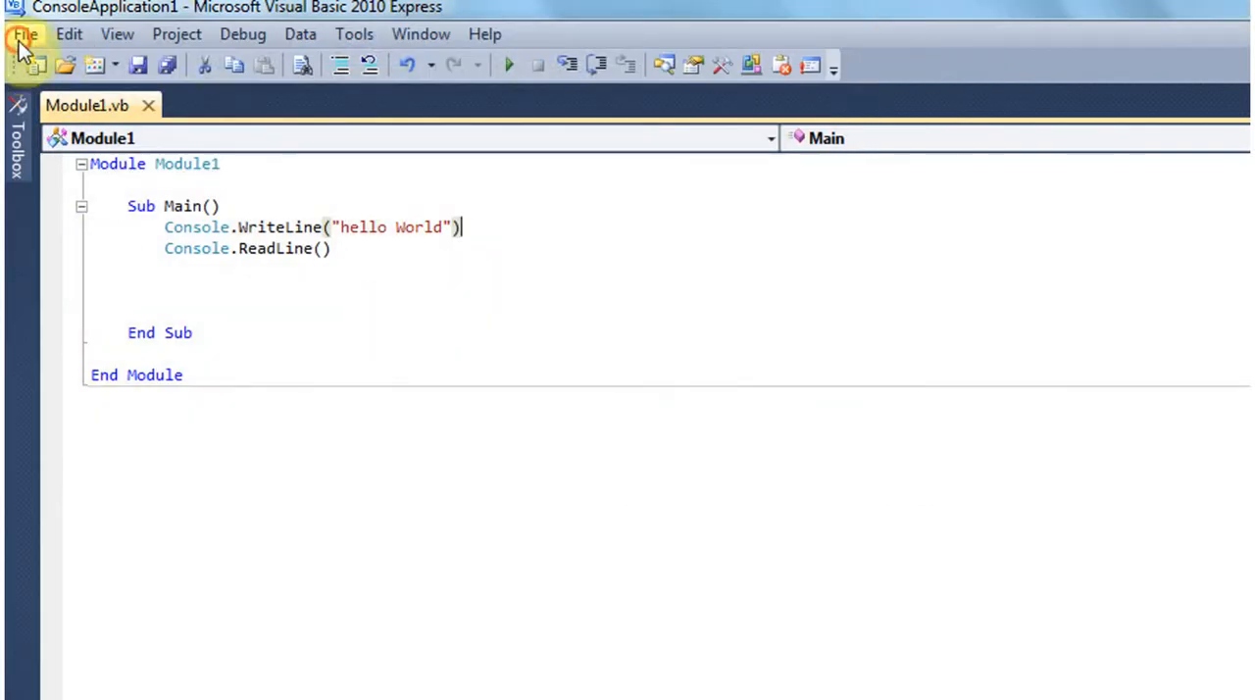
Step: Save Module1.vb as HelloWorld.vb via Save As
left_click(24, 33)
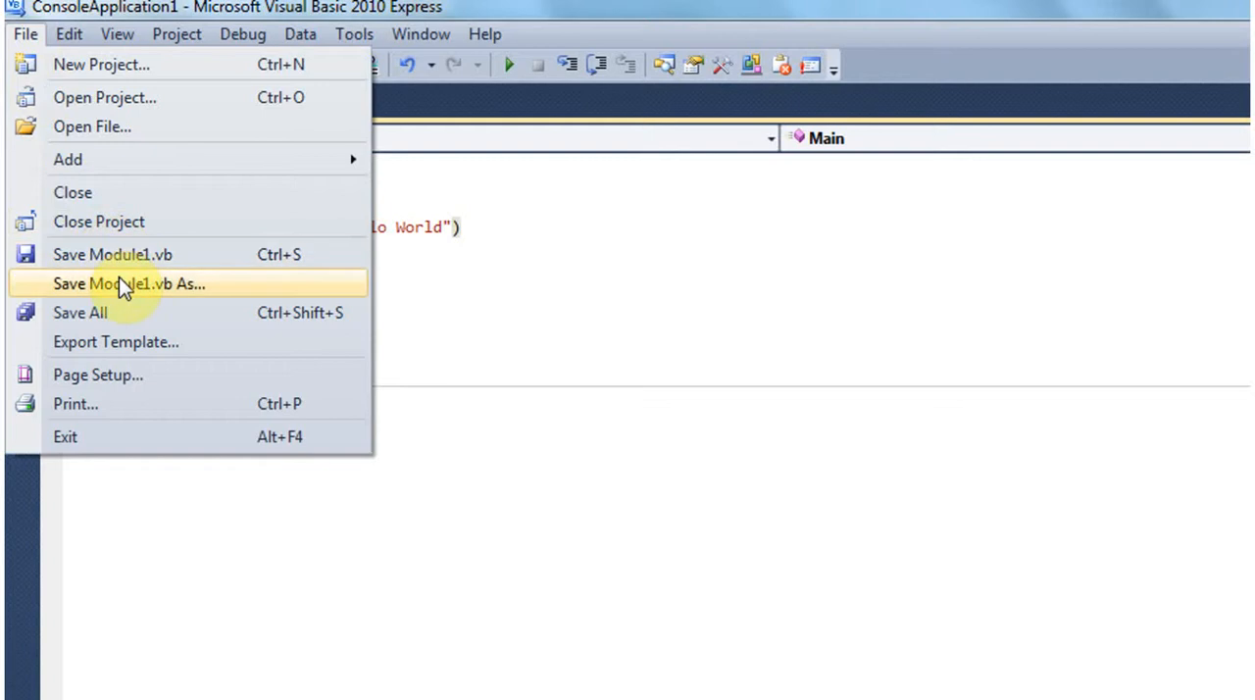
left_click(129, 282)
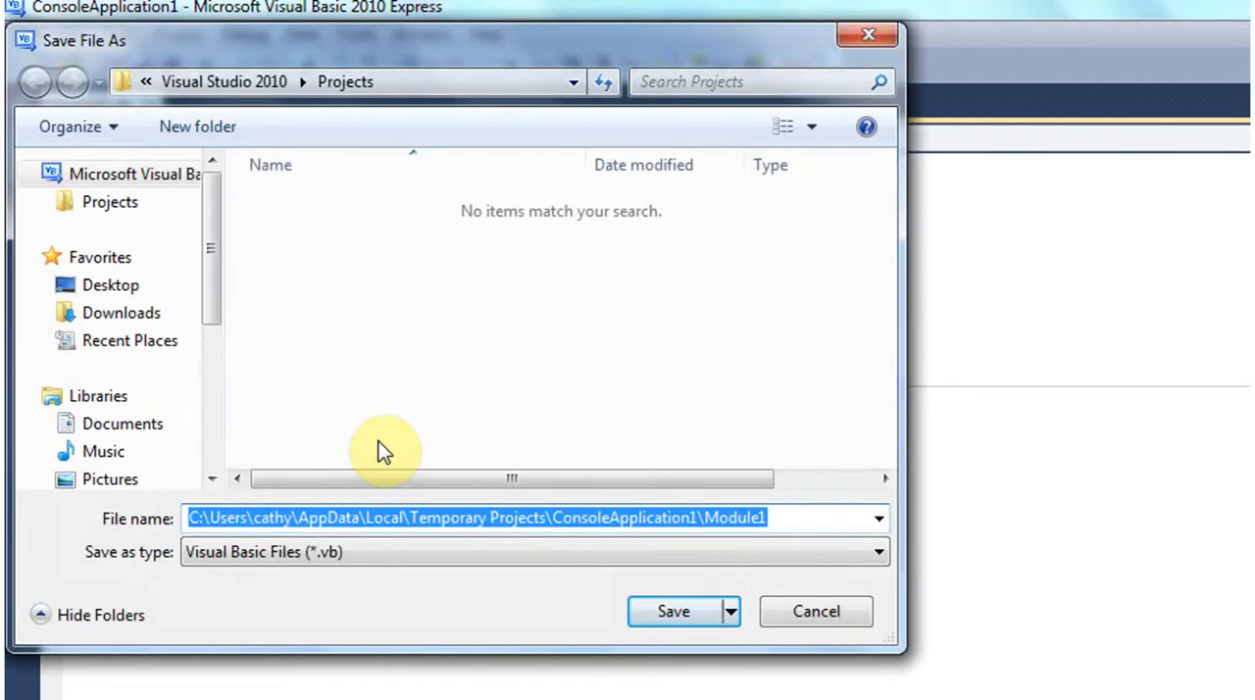
type("H")
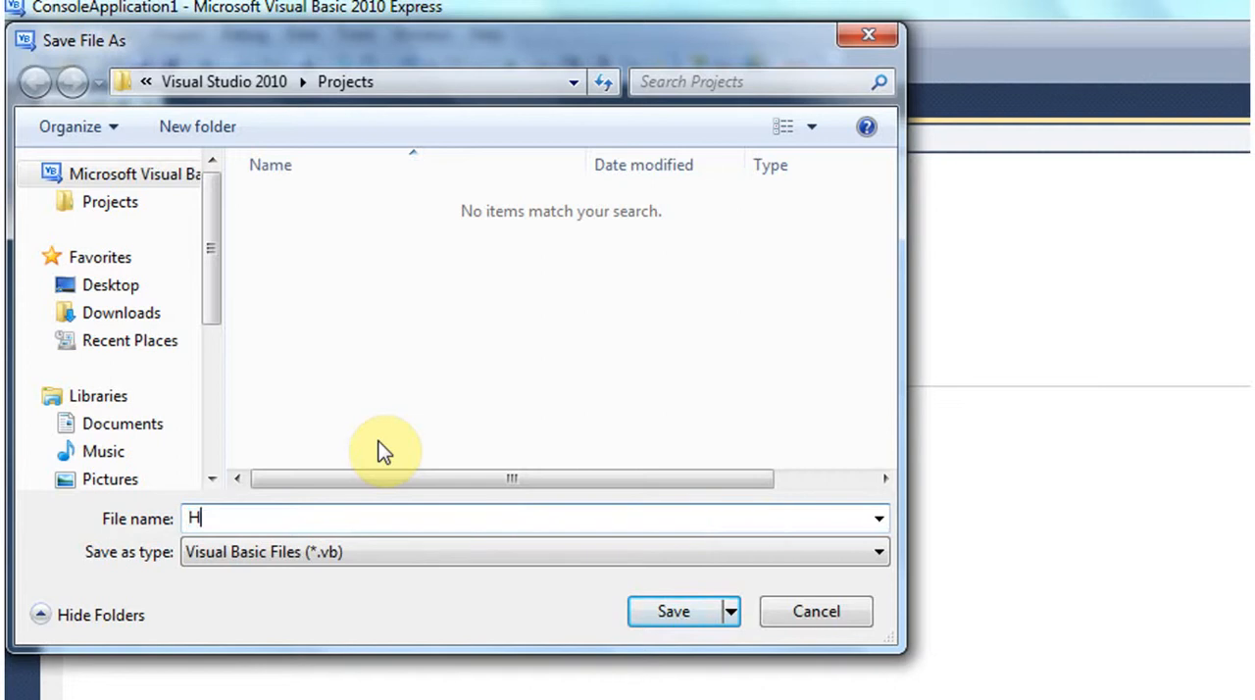
type("ello")
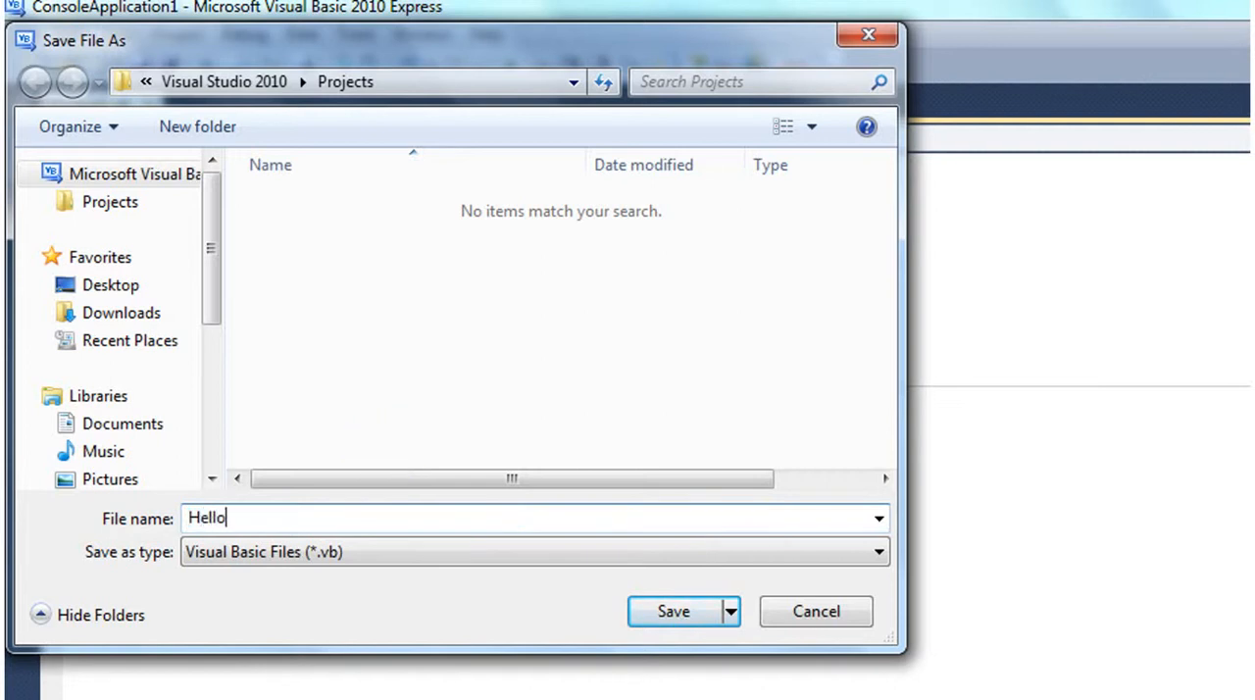
type("World")
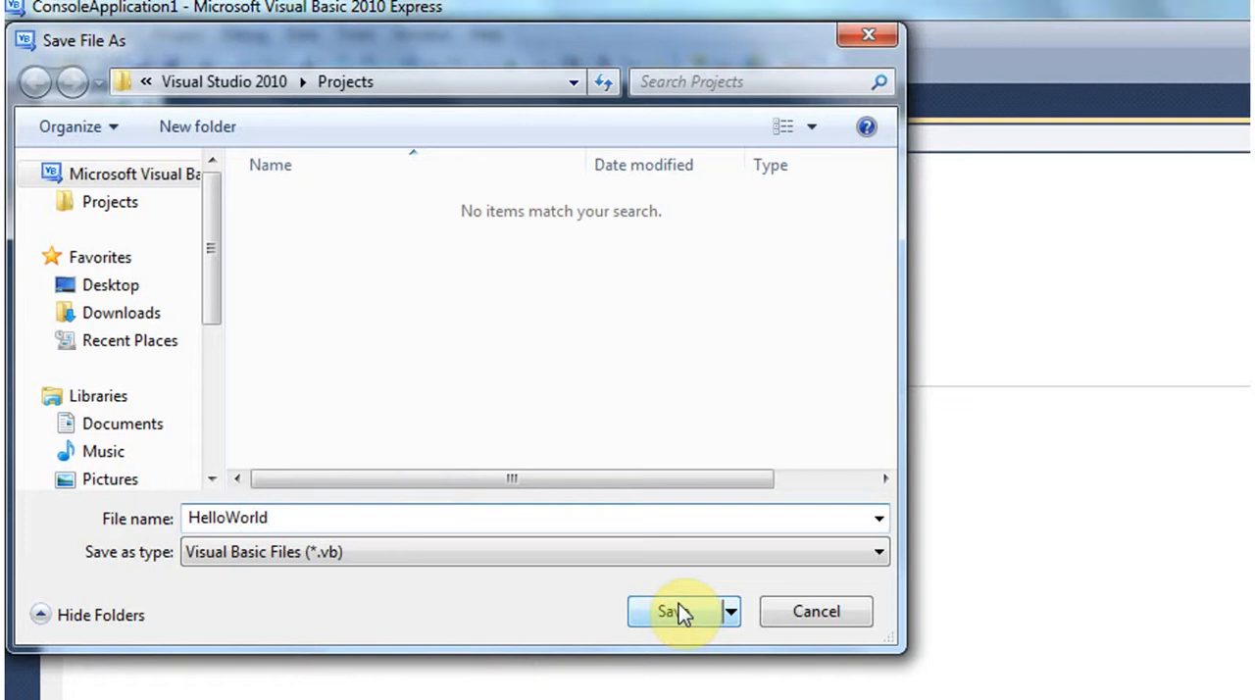
left_click(671, 612)
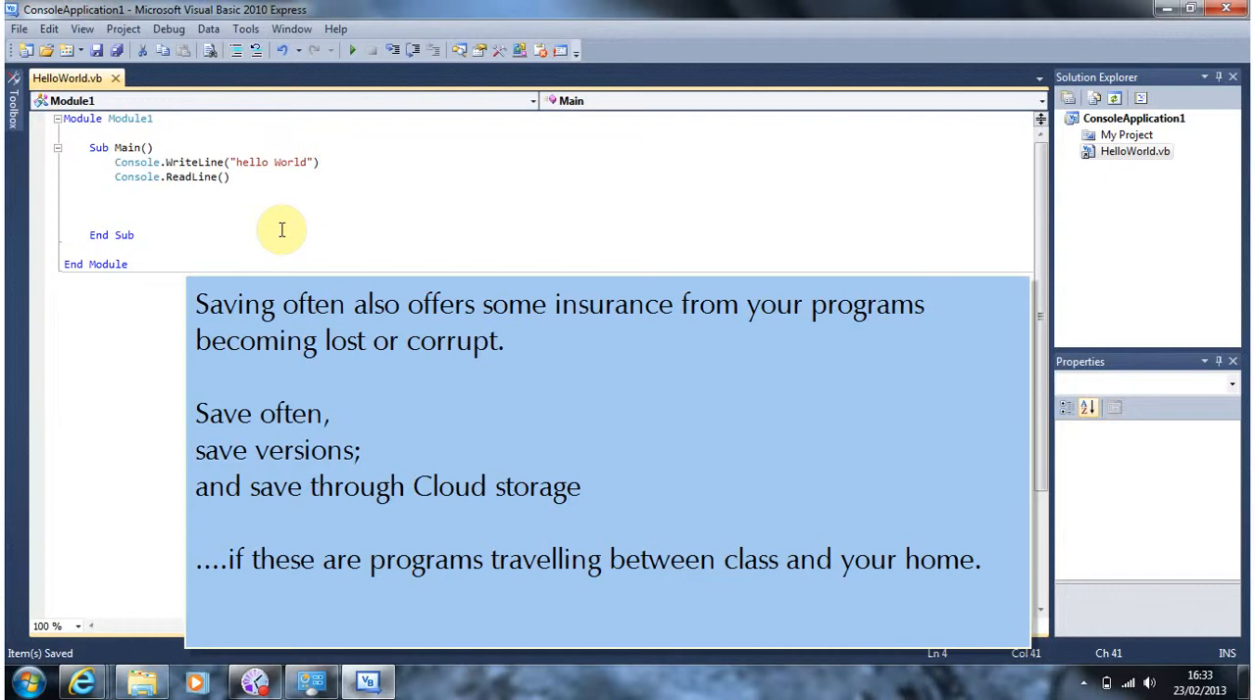
left_click(316, 161)
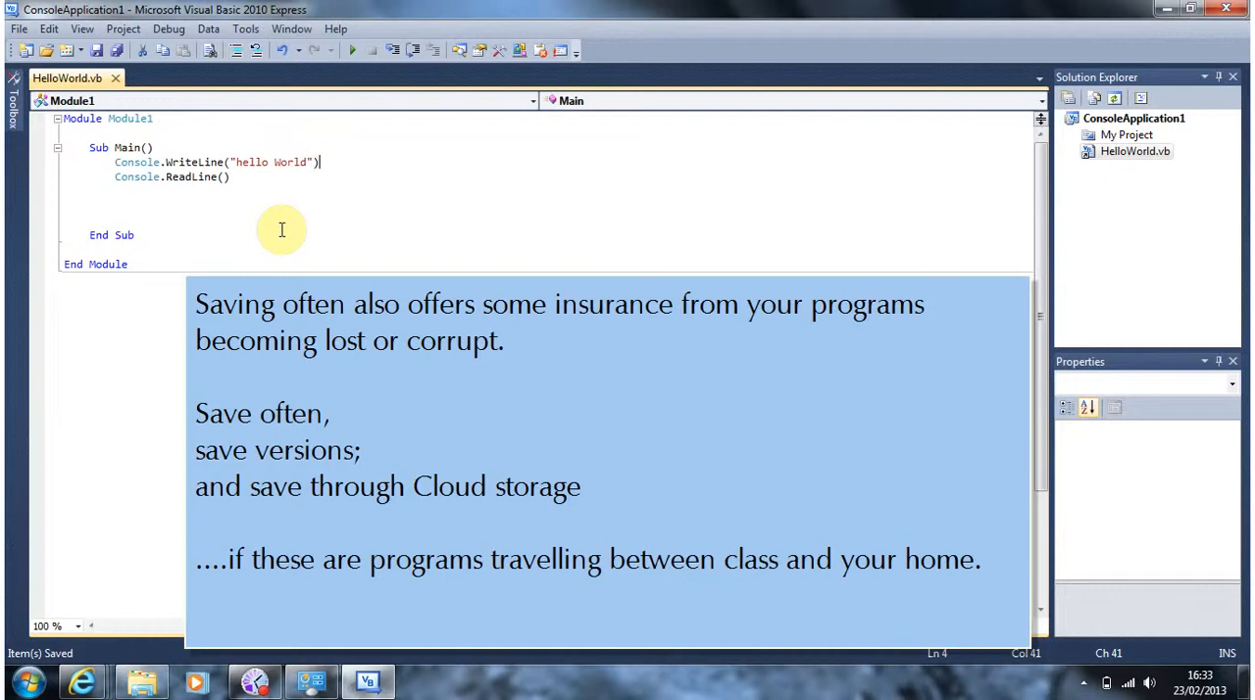